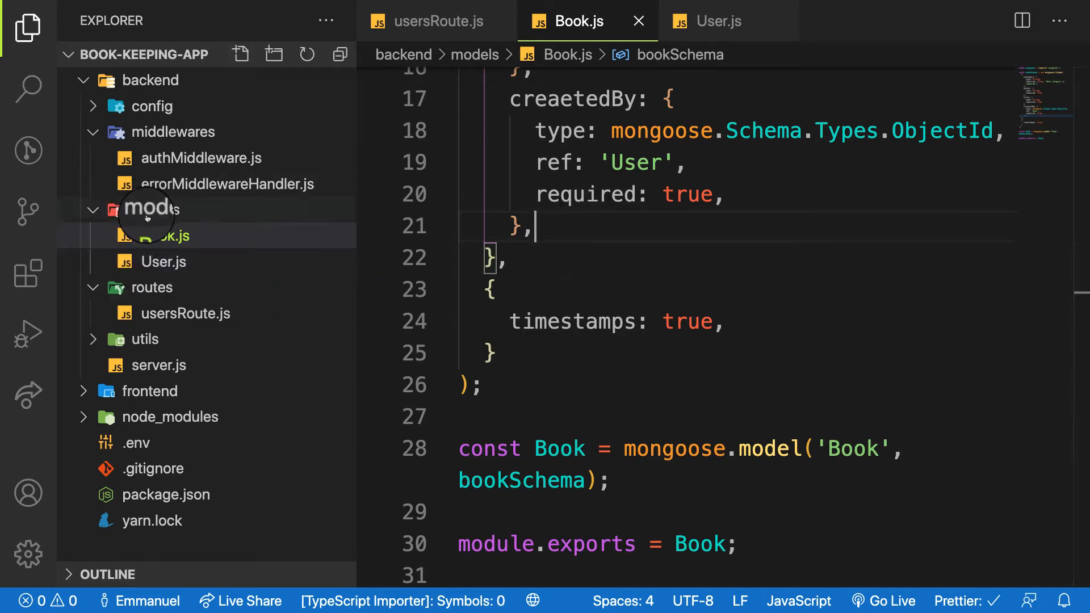
Step: Add a new bookRoutes.js file to the backend routes folder via the Explorer
scroll("up", 3)
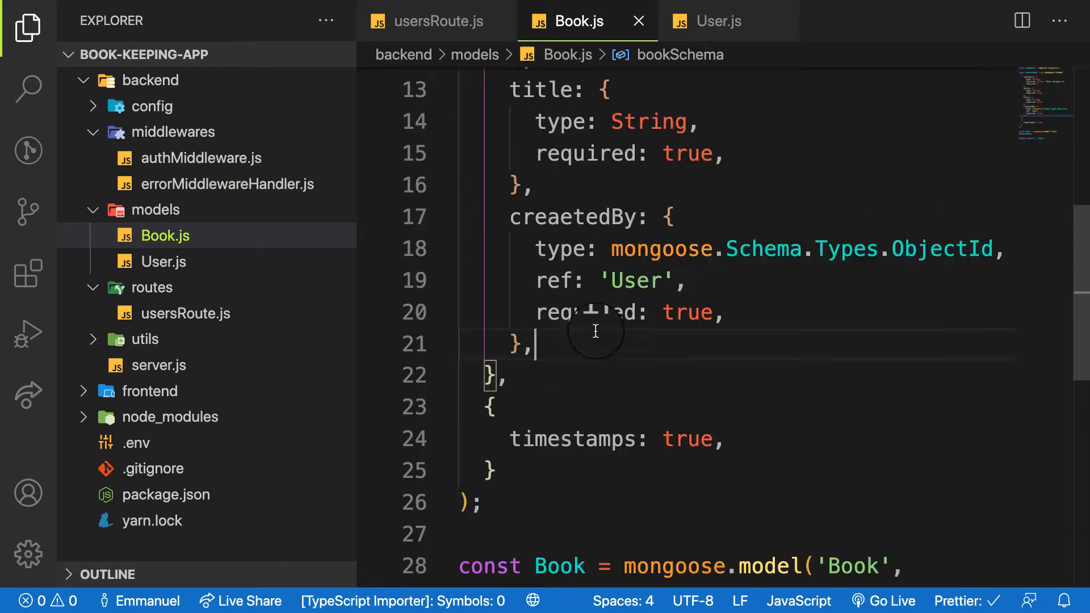
left_click(27, 26)
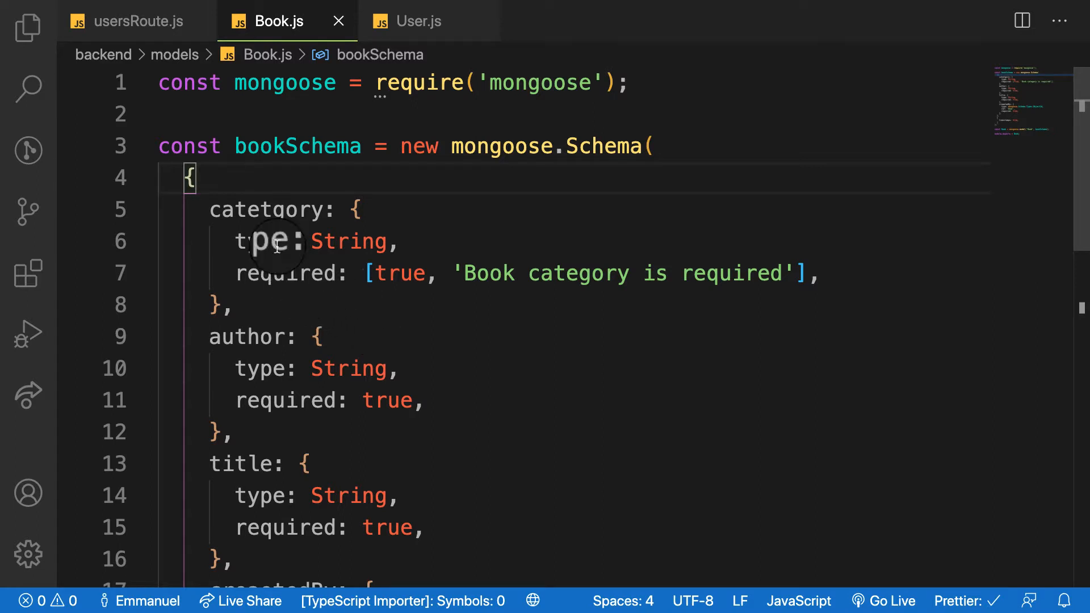
mouse_move(667, 164)
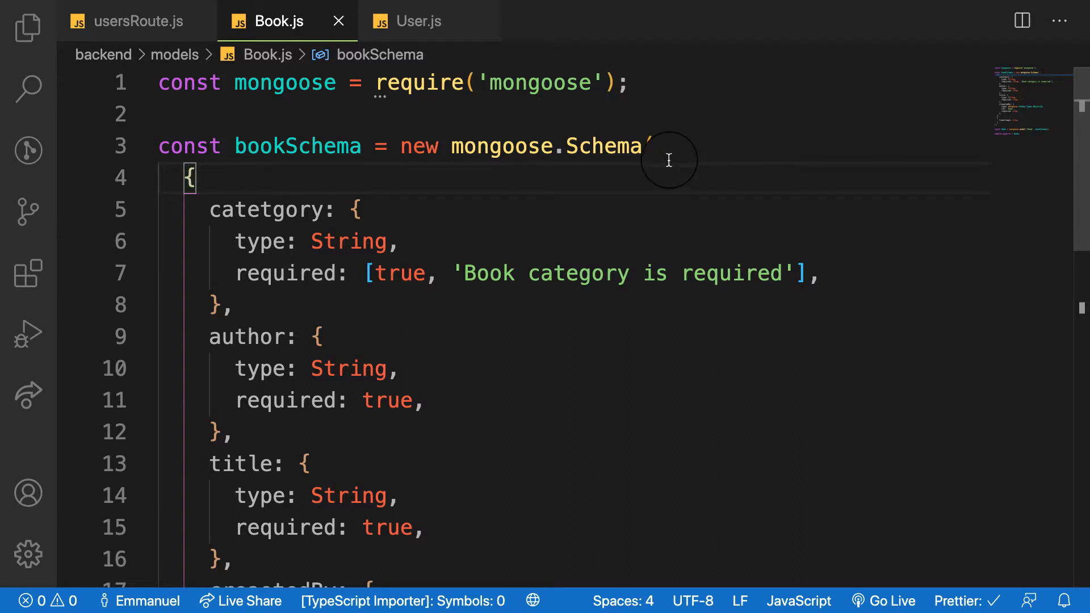
left_click(354, 211)
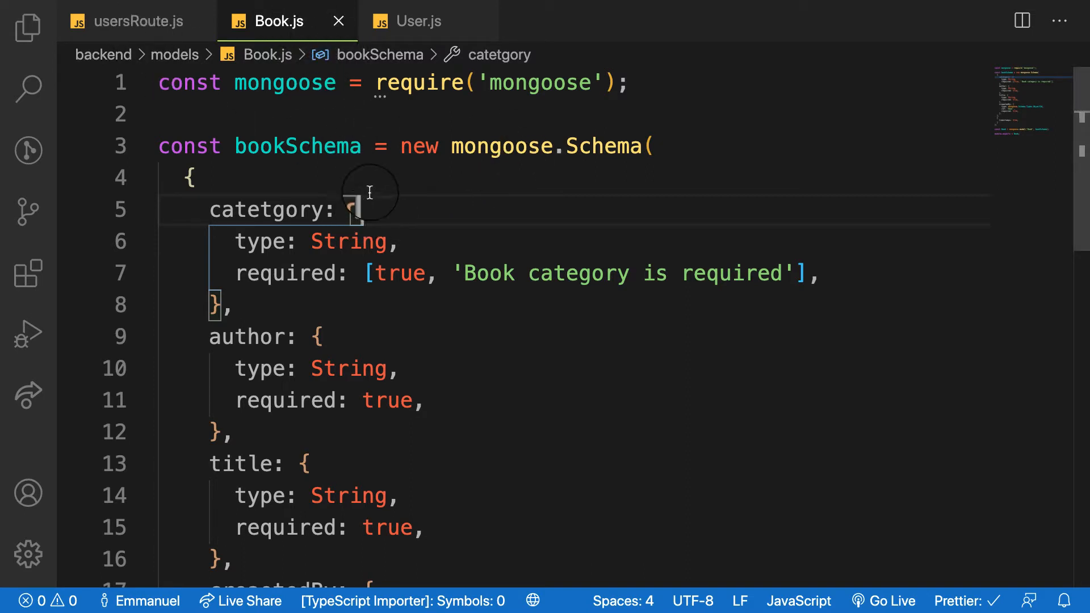
left_click(28, 28)
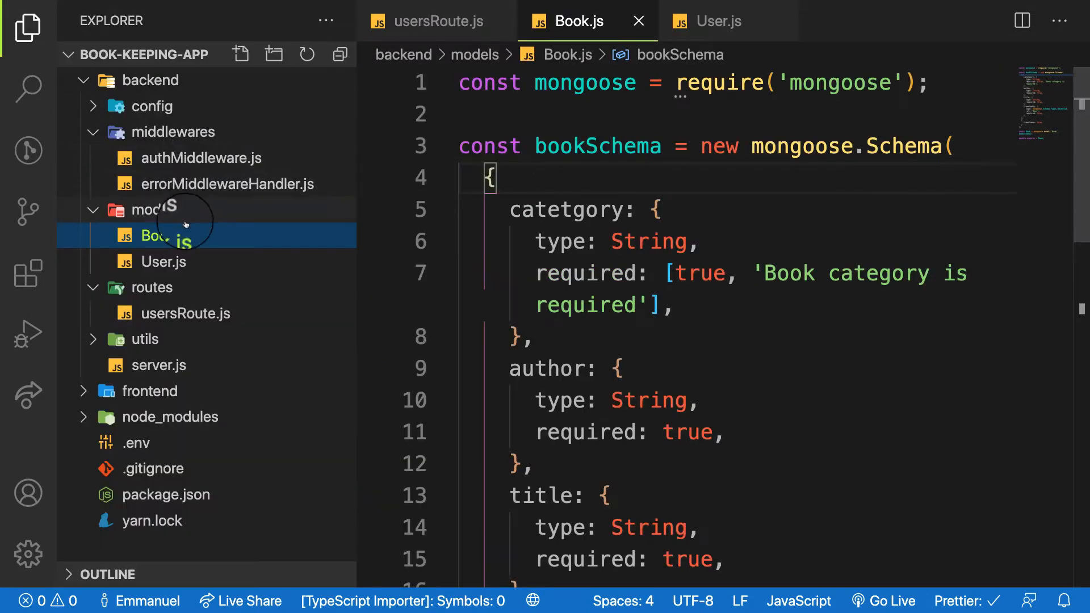
right_click(147, 288)
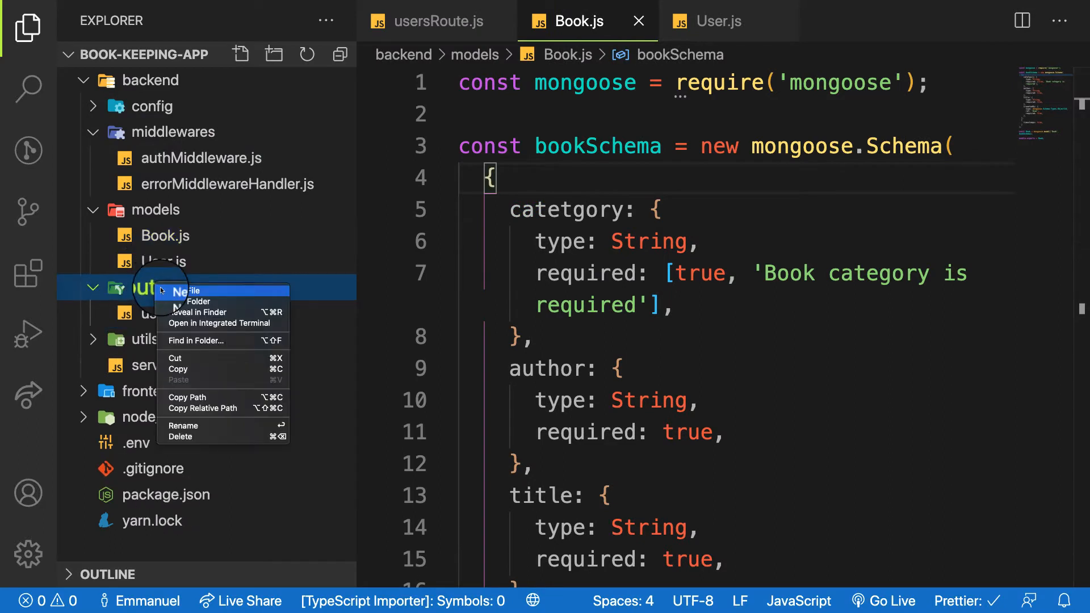
left_click(188, 291)
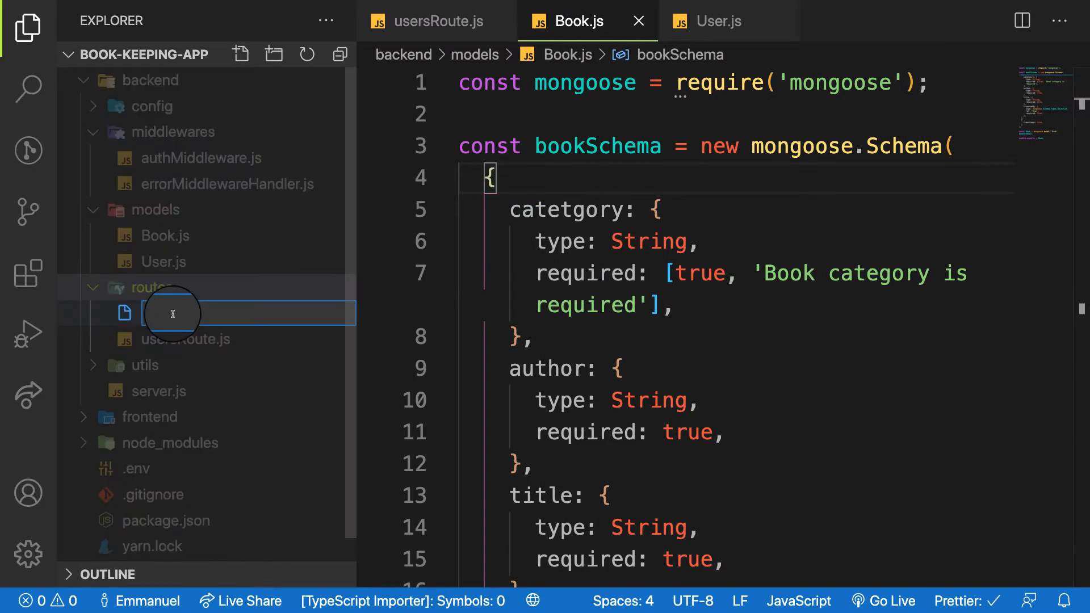
type("book")
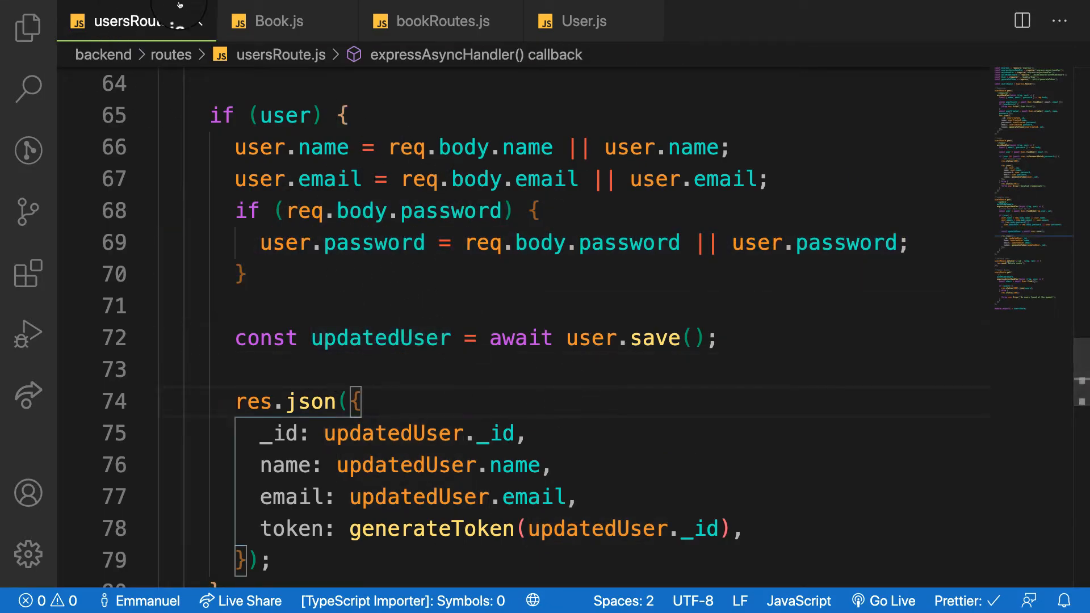
Step: In bookRoutes.js, require express, express-async-handler and the ../models/Book model
left_click(278, 21)
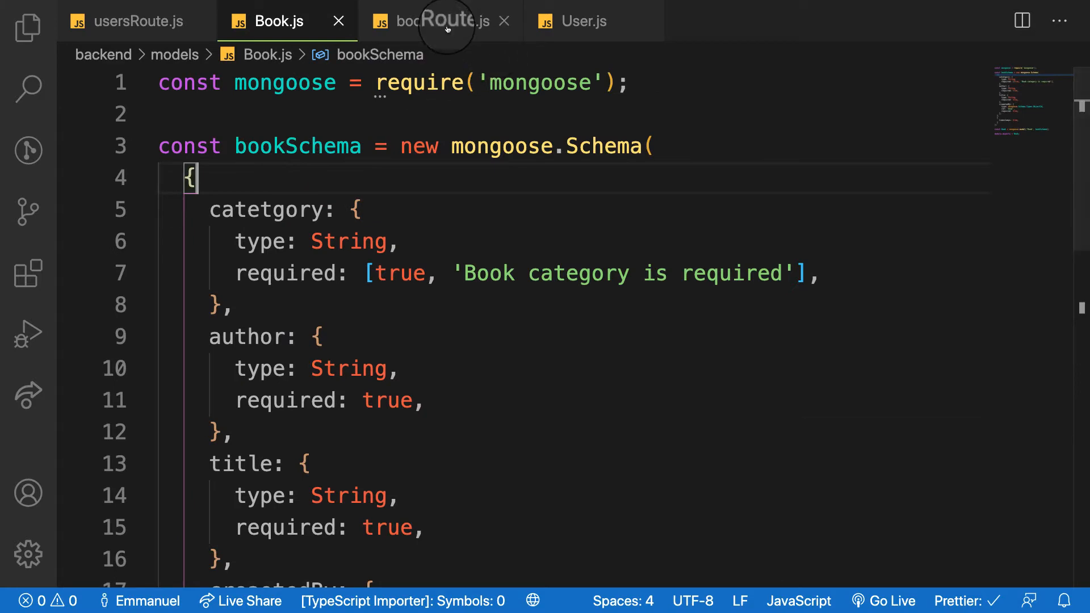
left_click(438, 21)
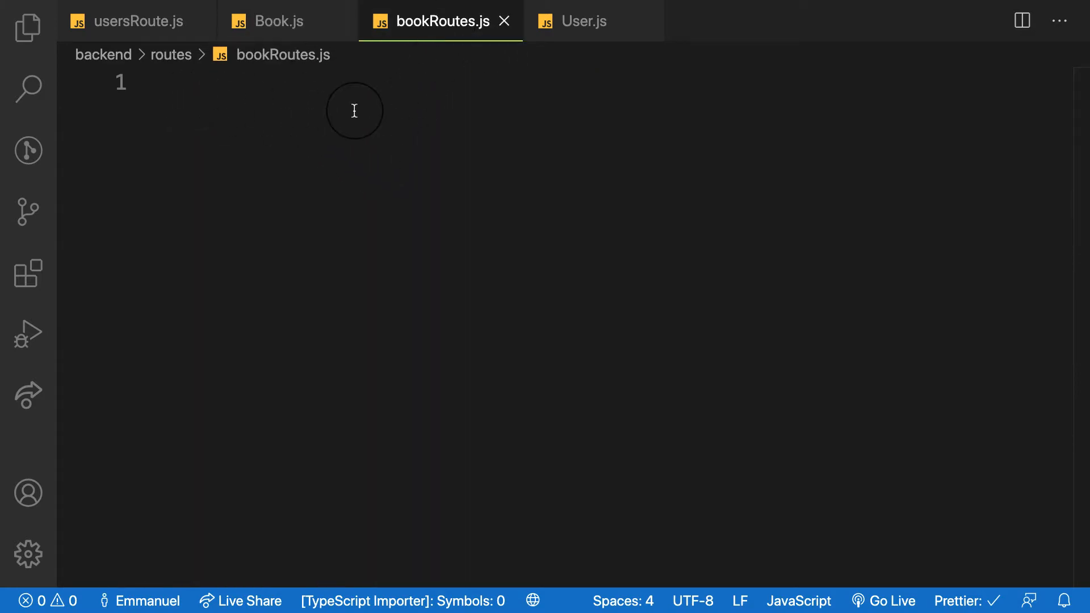
type("const")
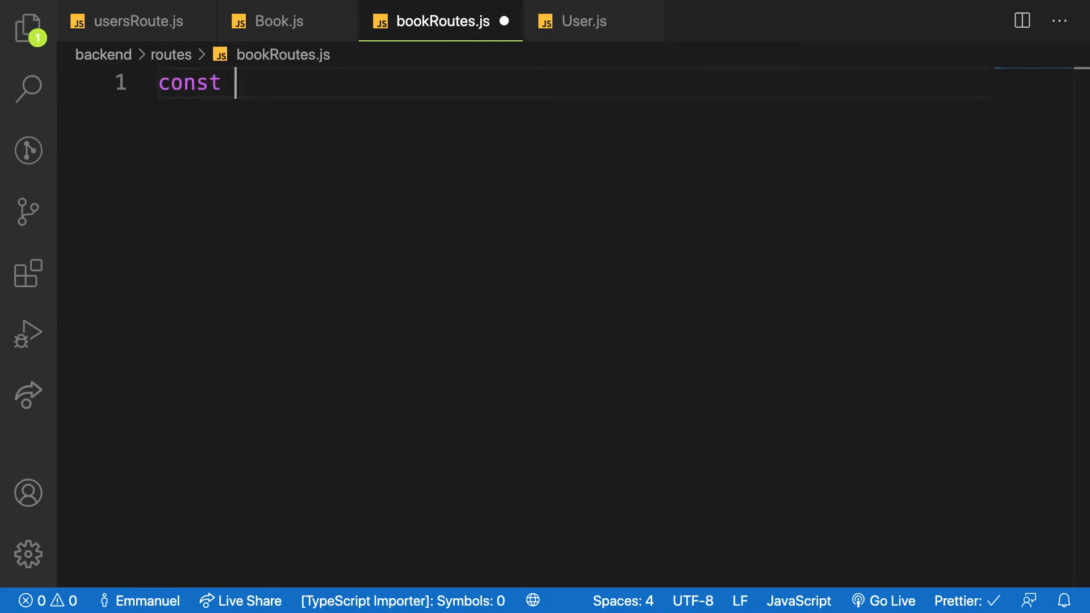
type("express =")
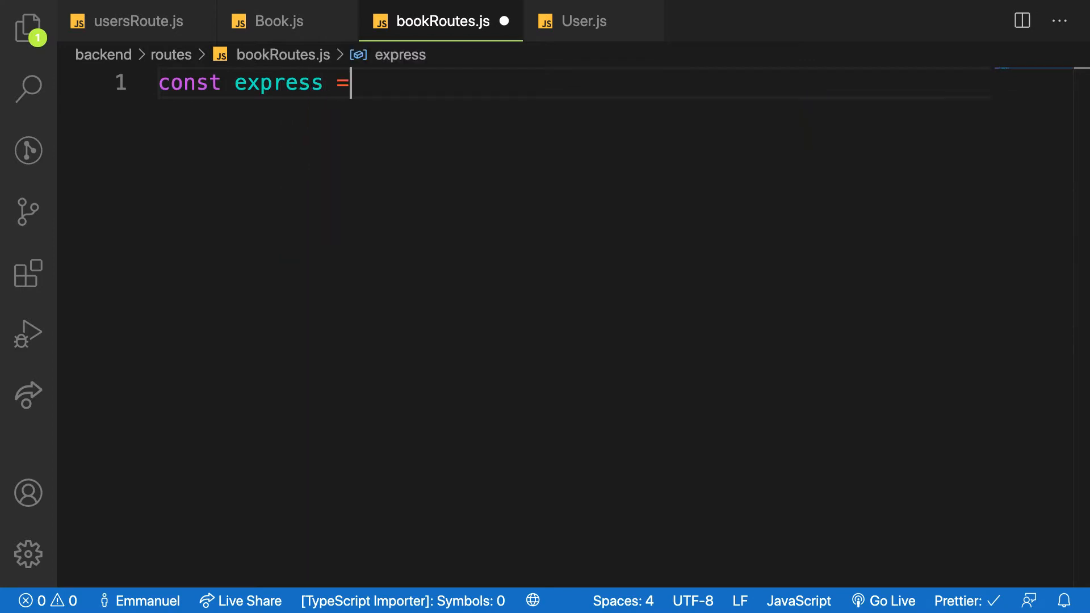
type("require('")
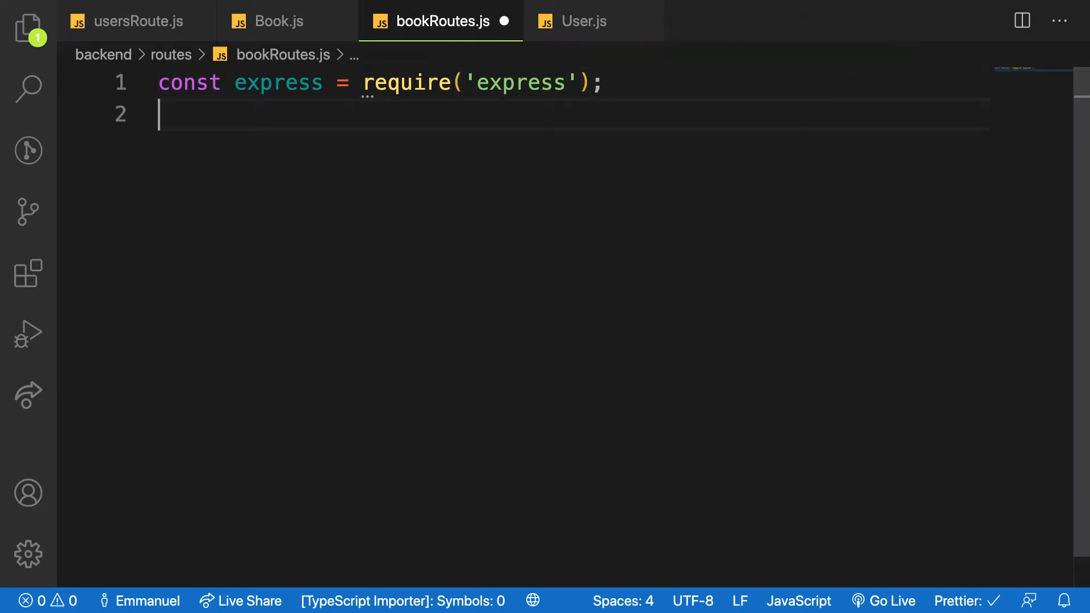
type("expressAsyncHandler")
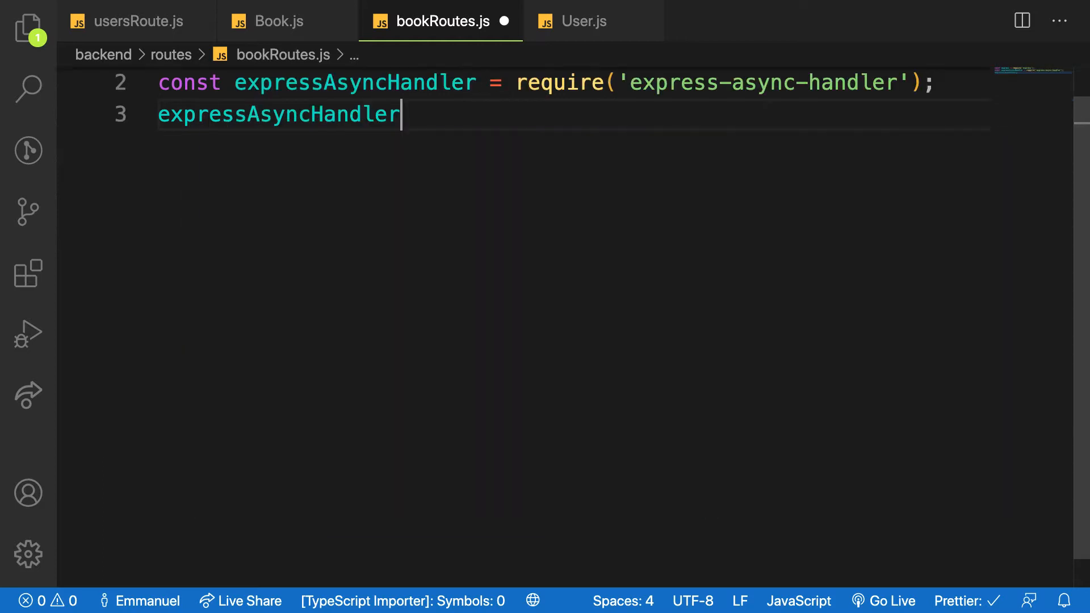
key("Backspace")
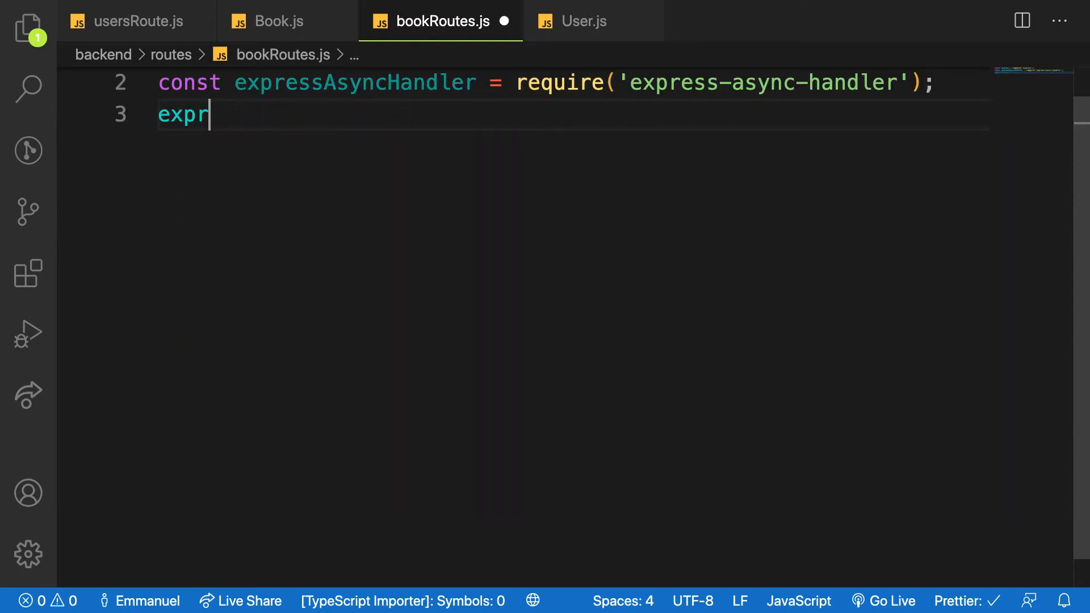
key("Backspace")
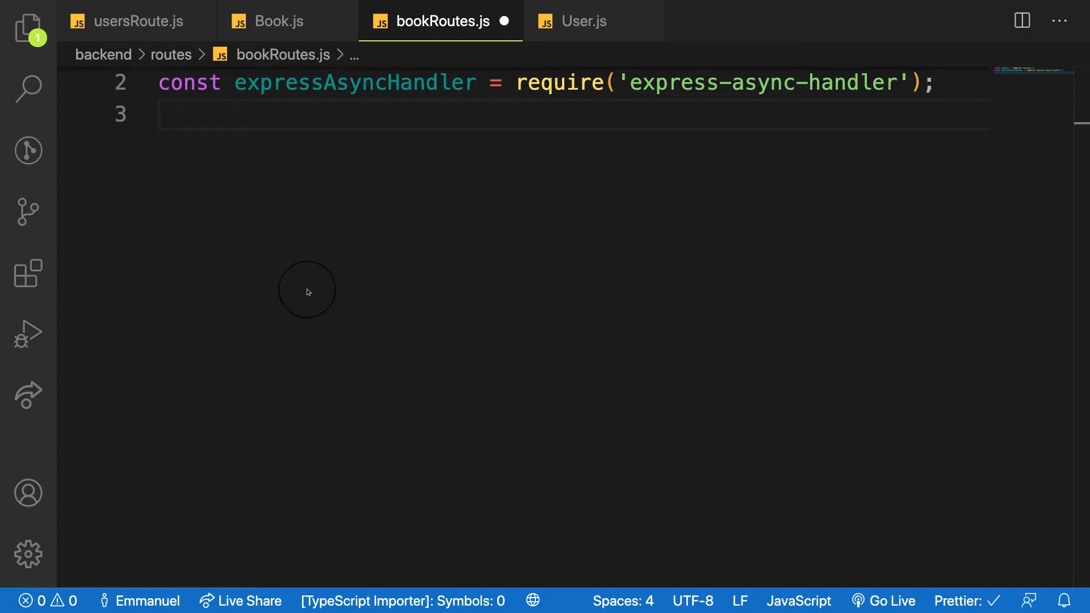
type("const express = require('express');")
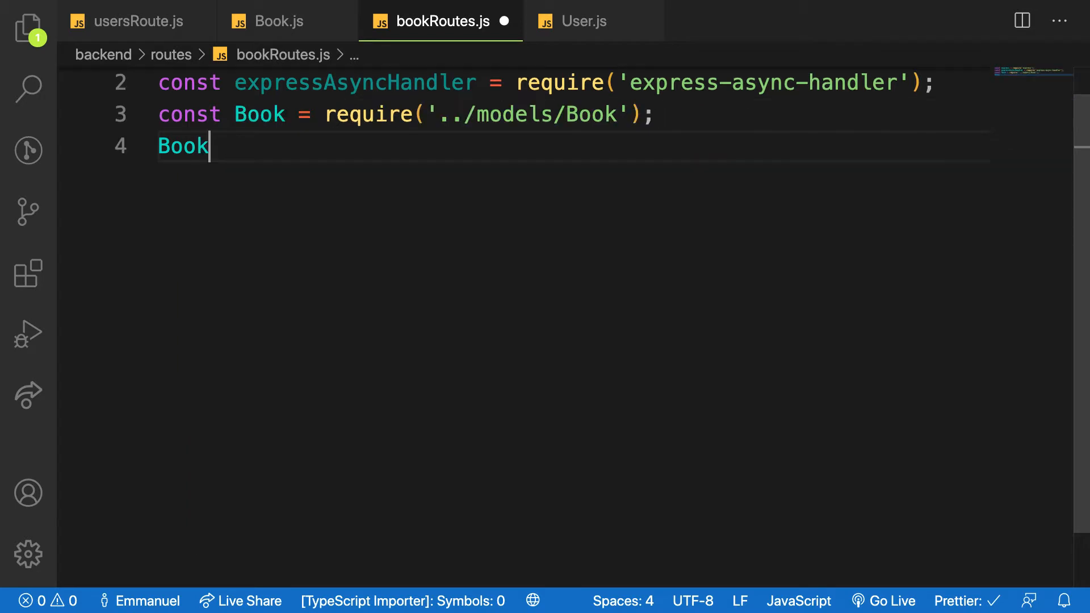
Step: Define const bookRouter = express.Router();
key("Enter")
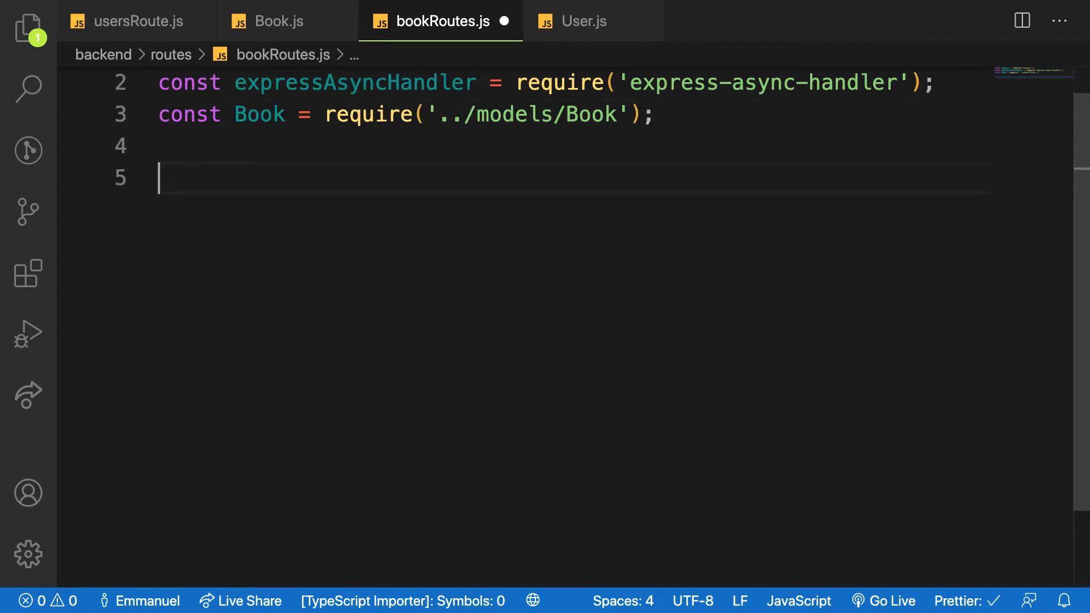
mouse_move(293, 156)
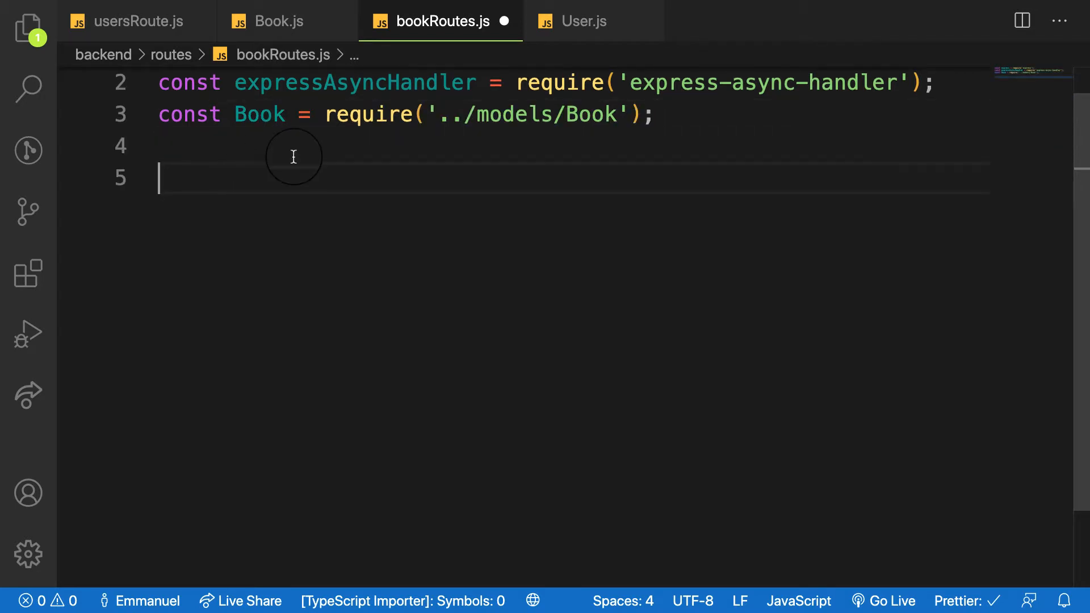
type("const")
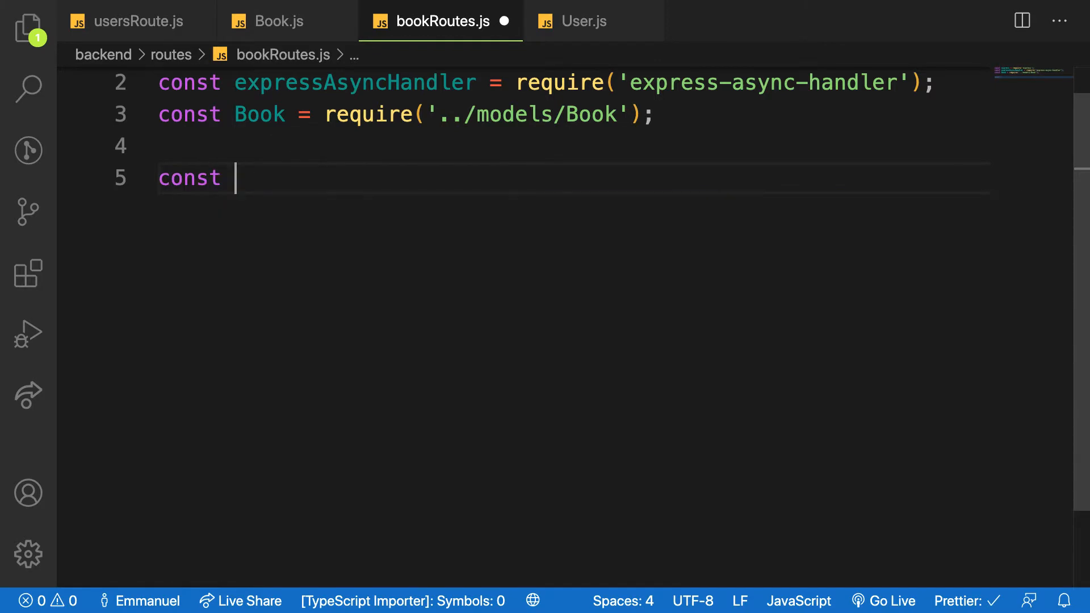
type("bookRou")
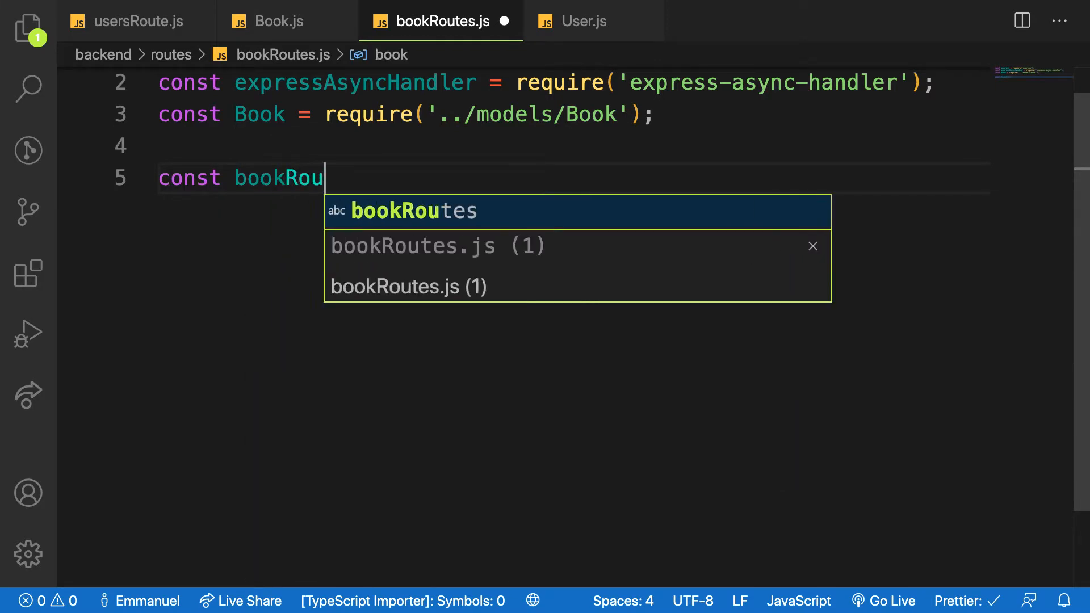
type("ter = express.Router")
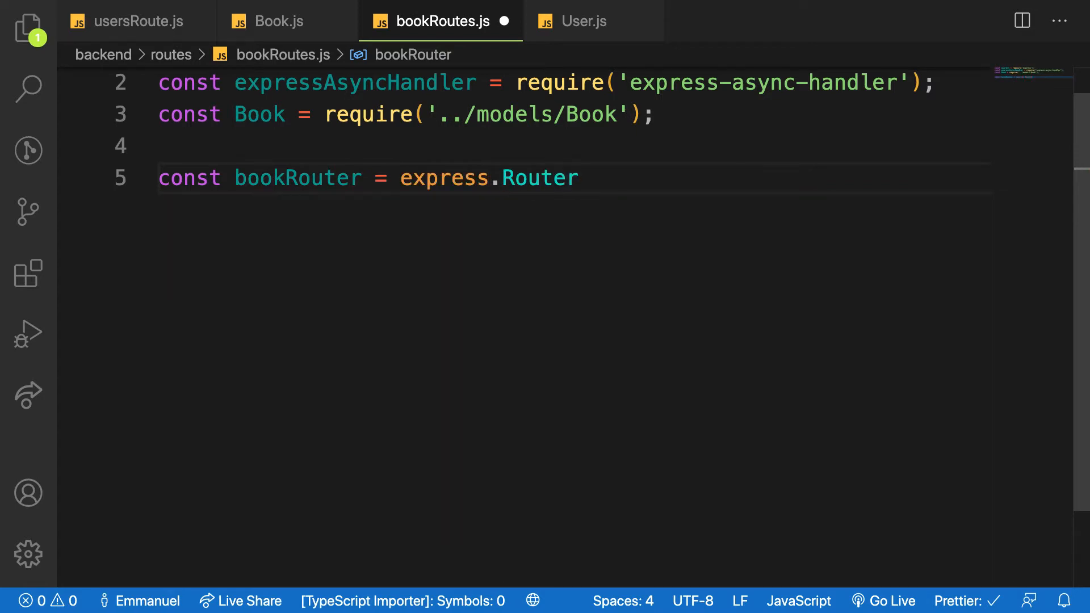
type("();")
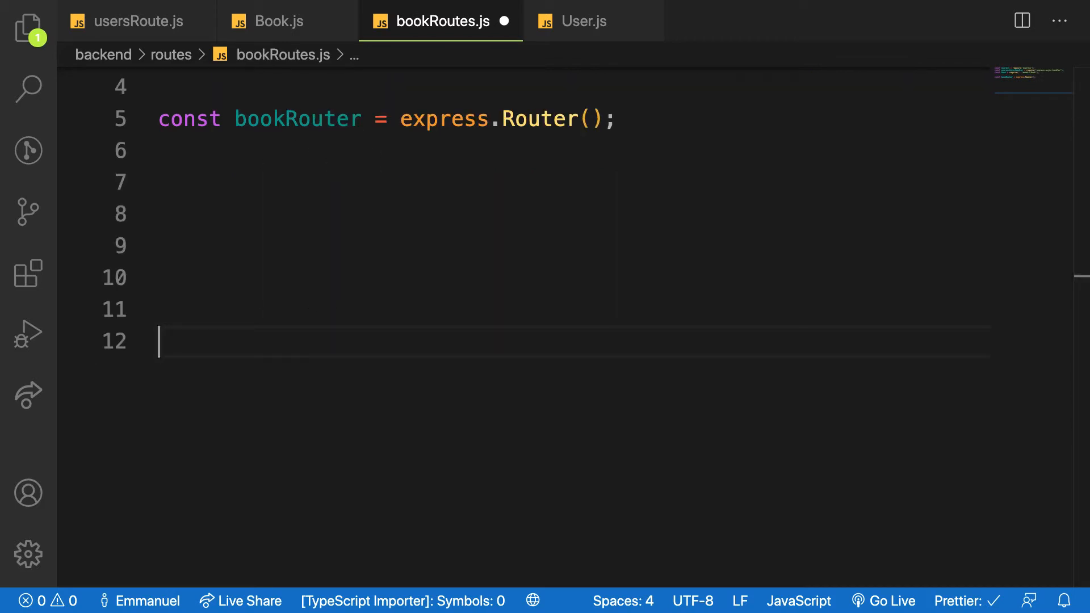
Step: Add a //Create Book comment and bookRouter.post('/', expressAsyncHandler(async (req, res) ...)
left_click(195, 207)
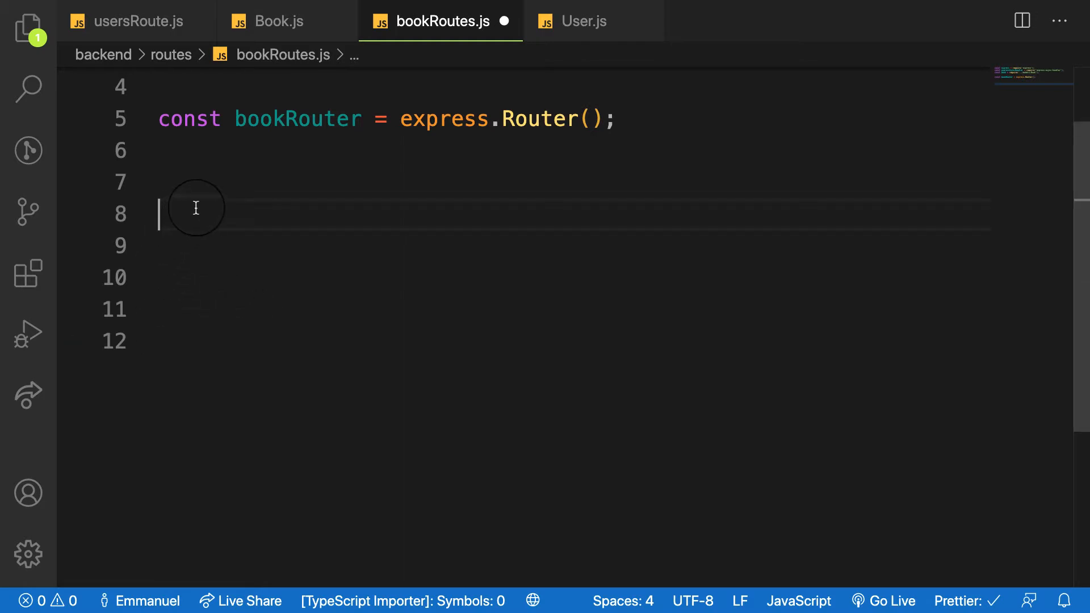
type("//Crrat")
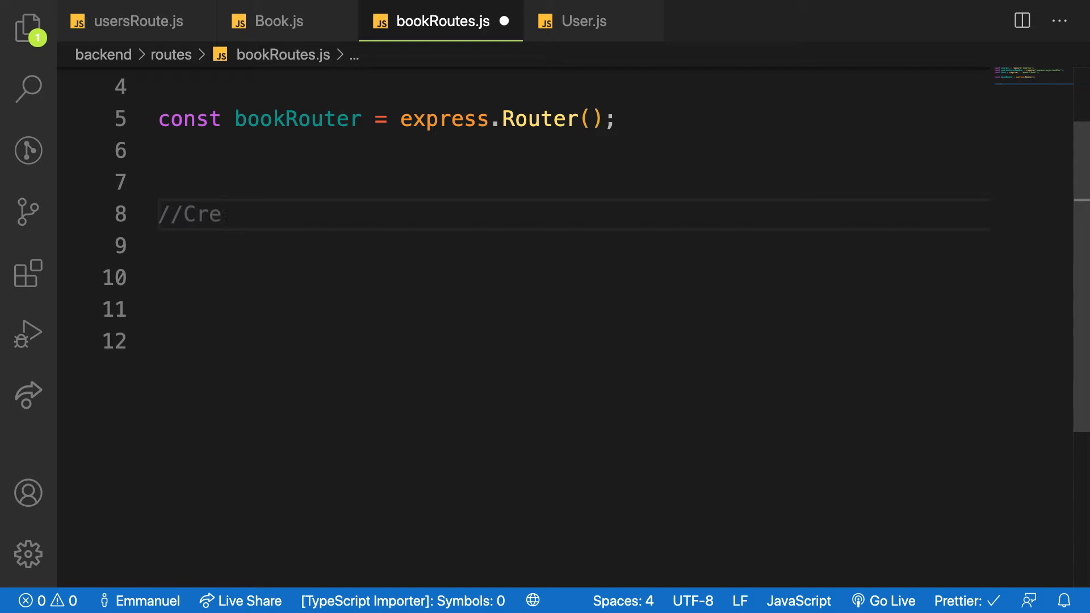
type("ate Book")
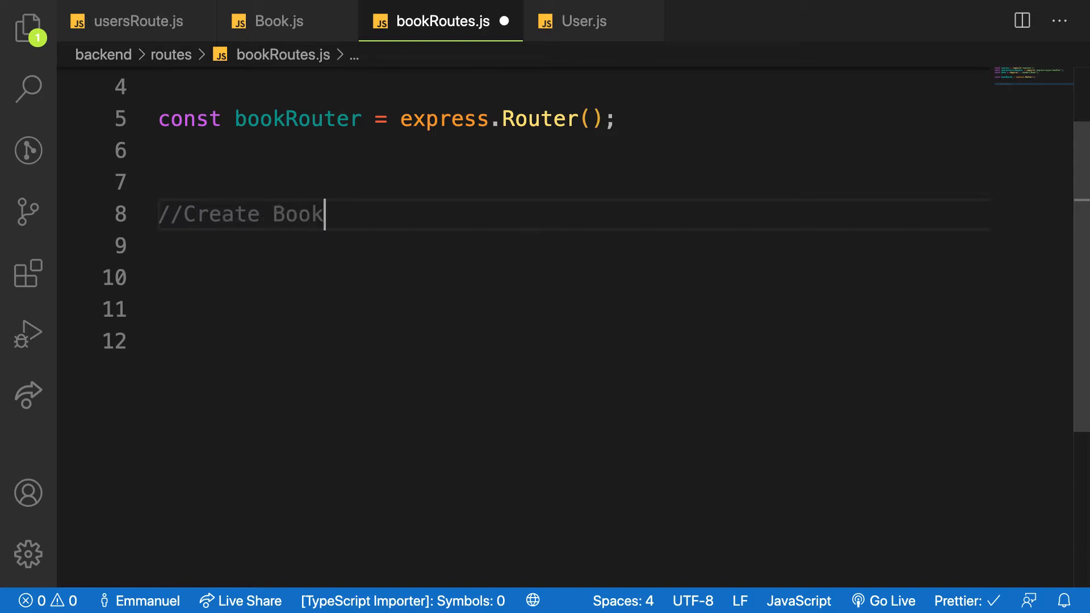
type("bookRouter")
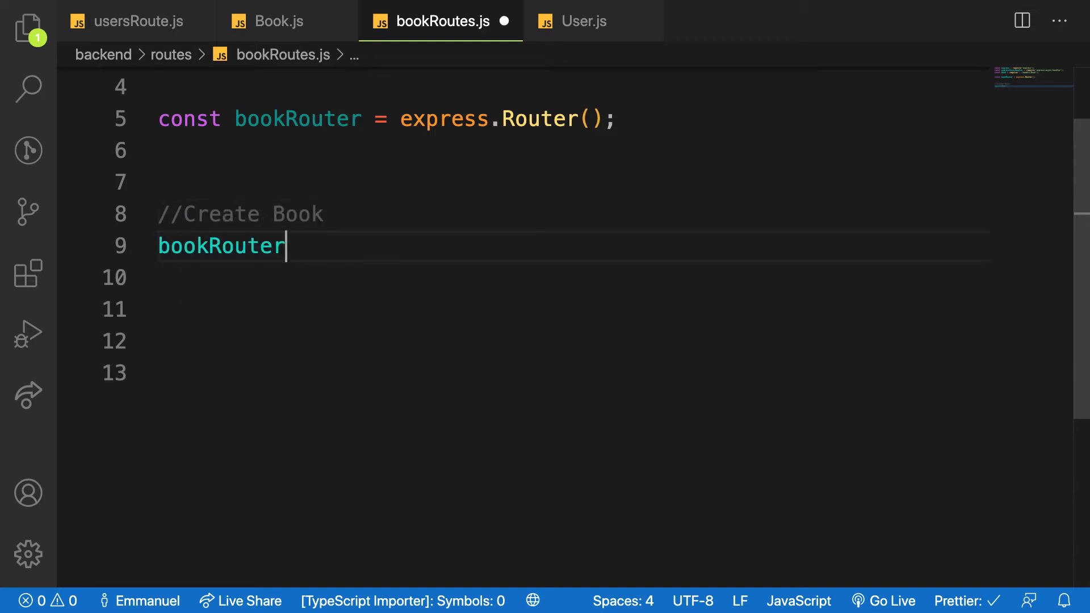
type(".post")
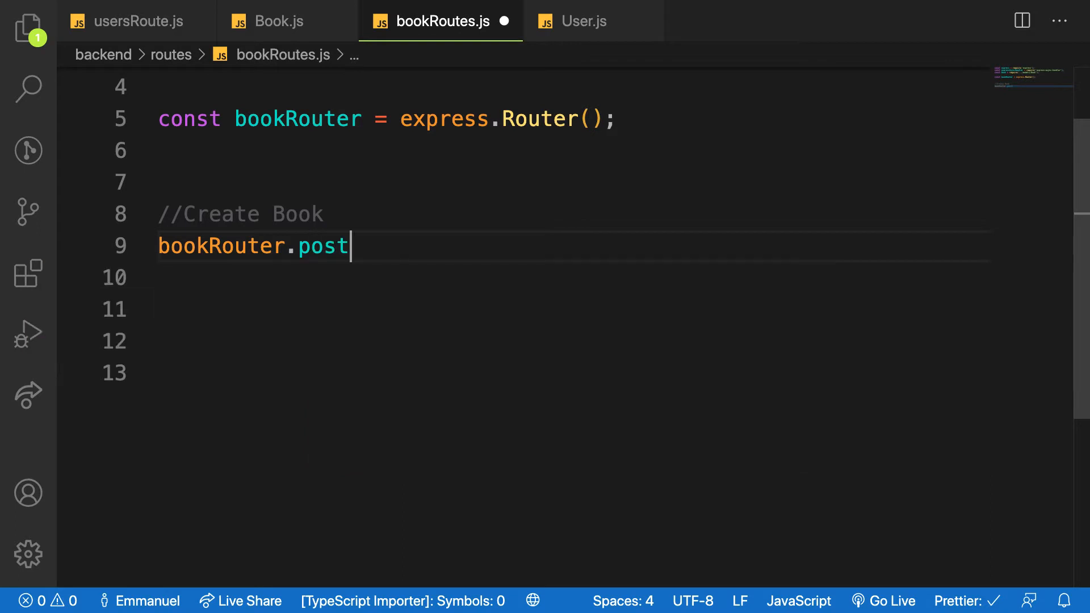
type("('/',")
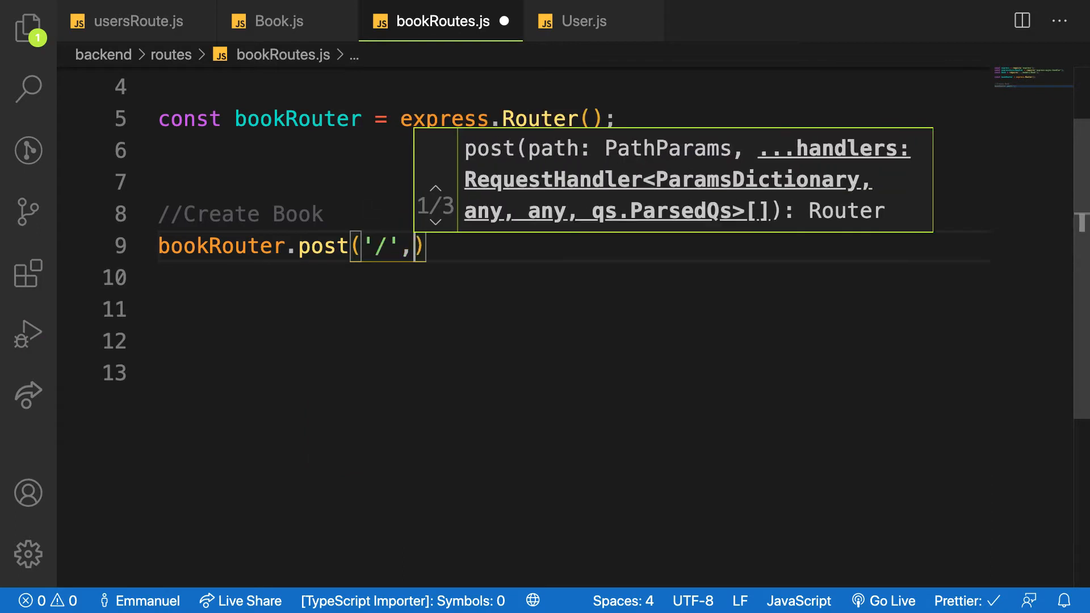
type("ex")
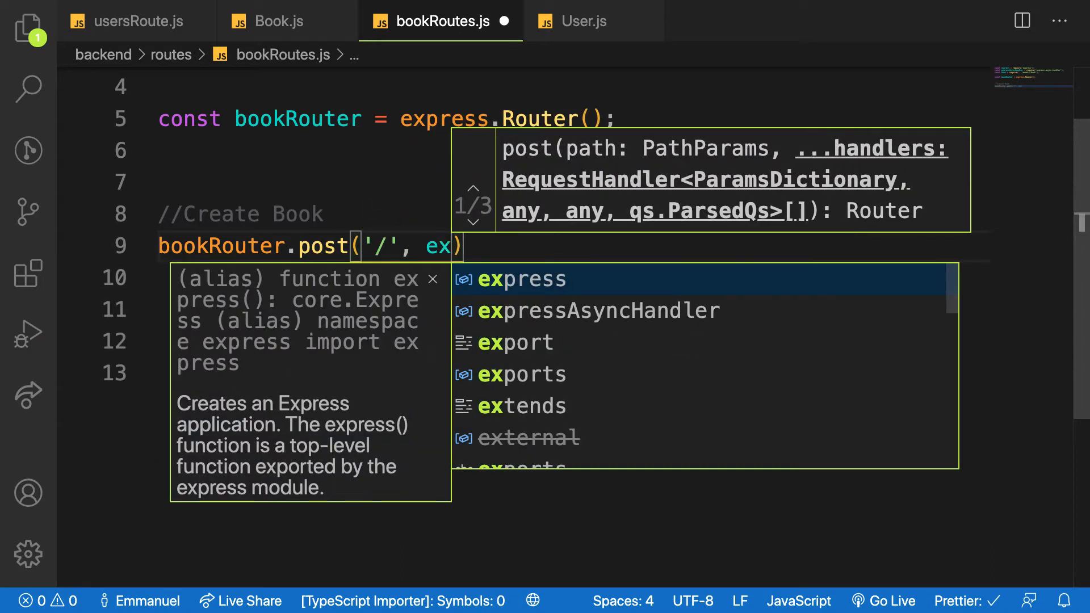
left_click(598, 311)
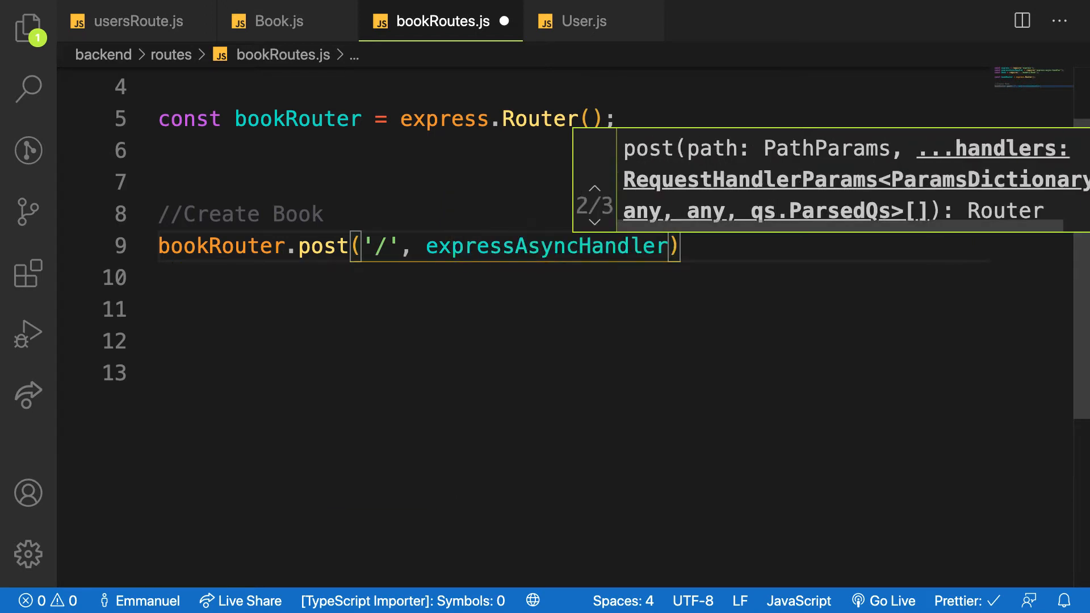
type("(async")
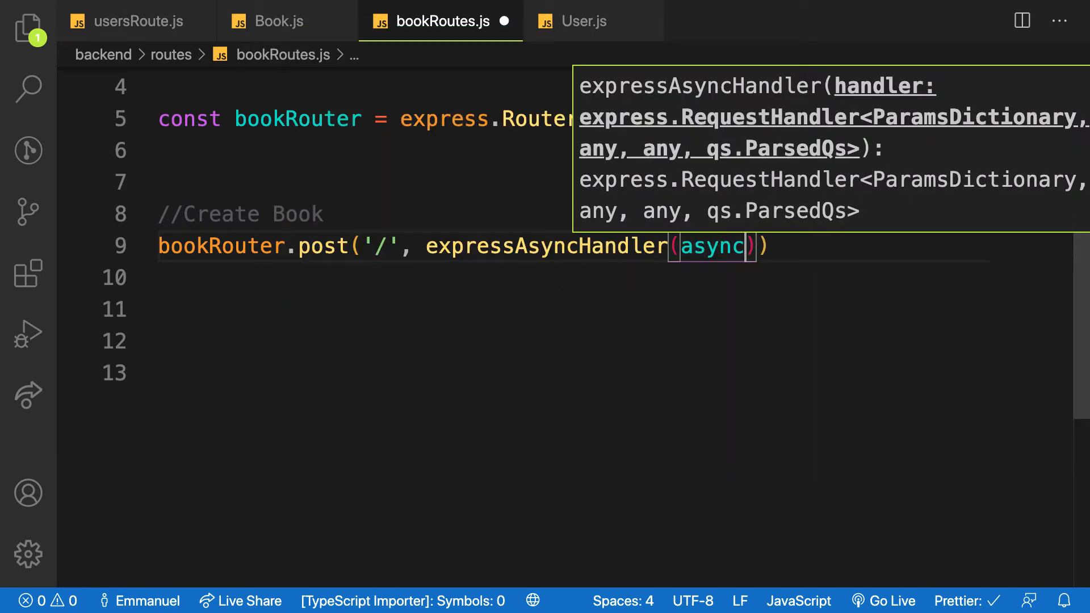
type("()")
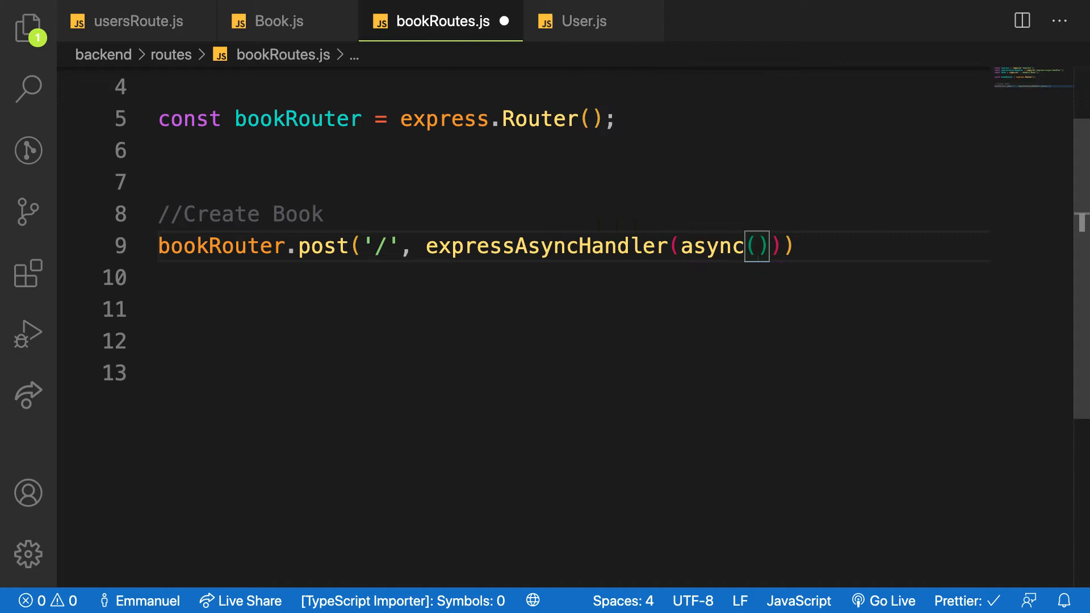
type("req, res) =>")
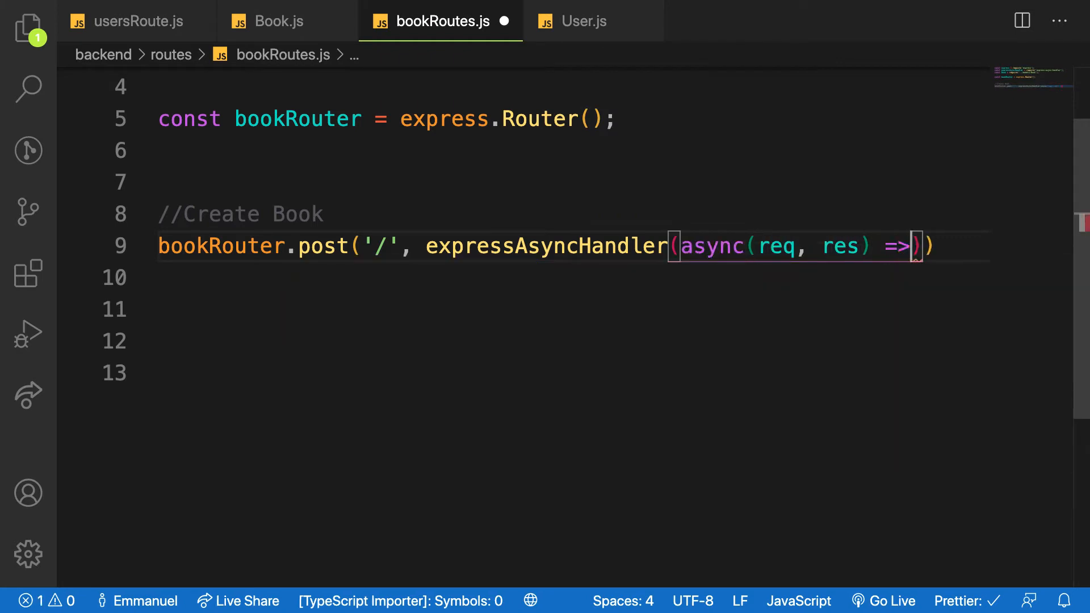
type("{")
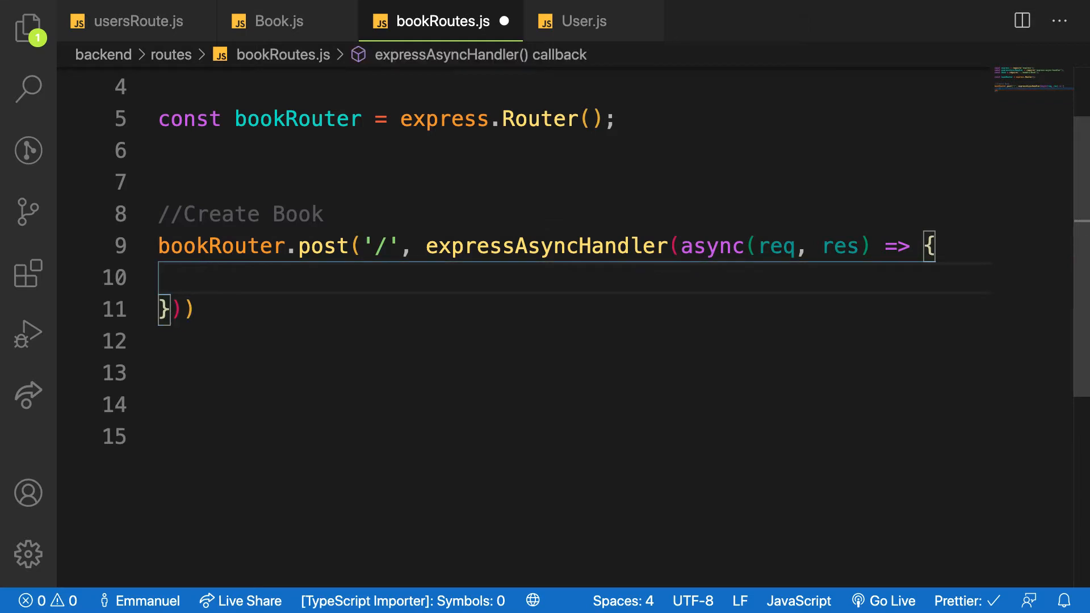
Step: Inside the handler, create the book with await Book.create(req.body)
key("Enter")
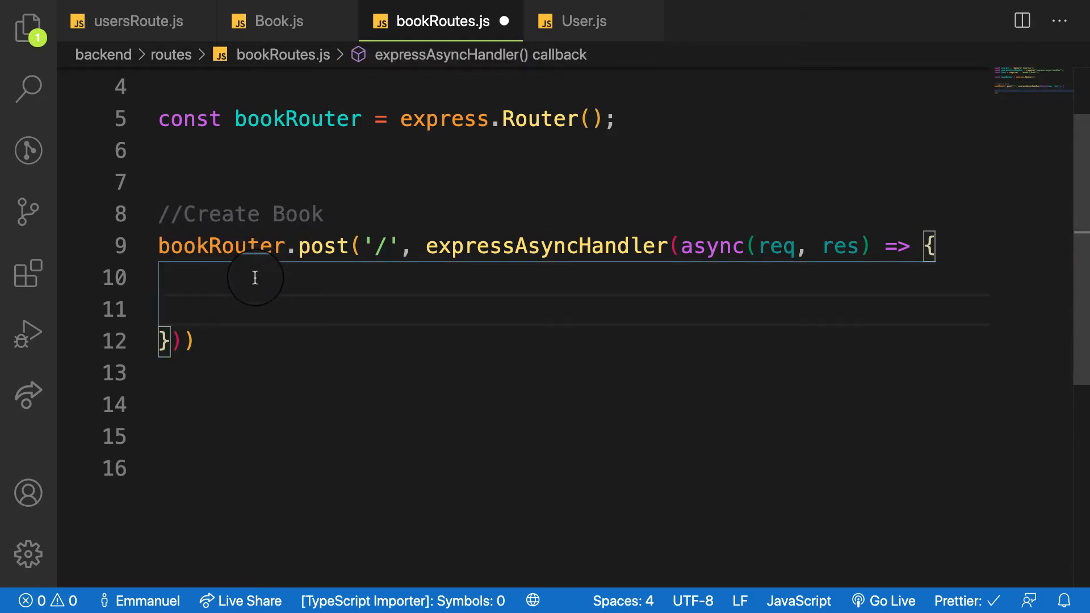
type("c")
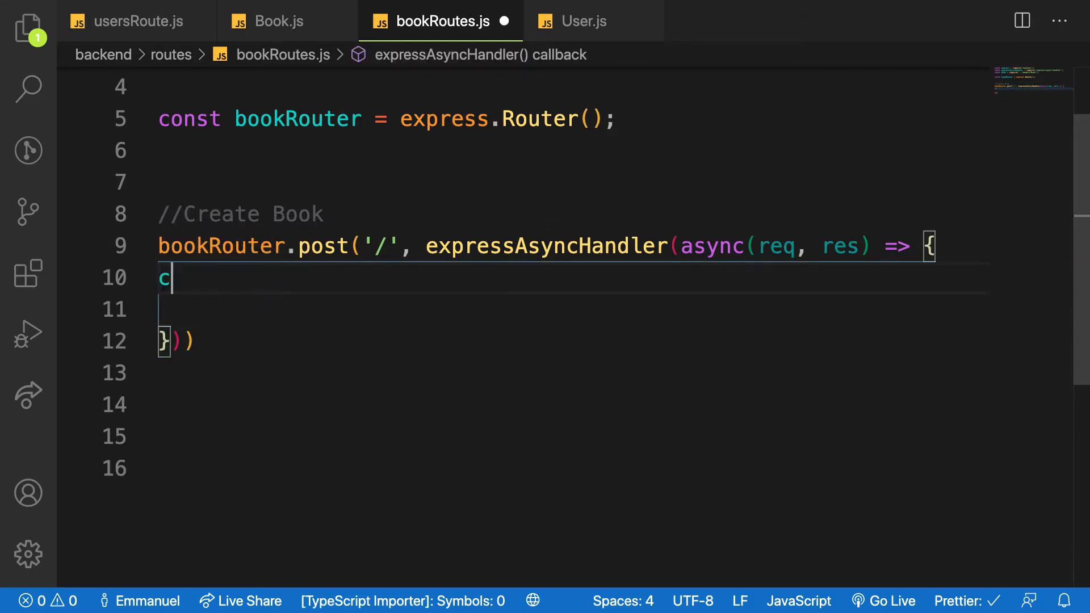
type("onst book =")
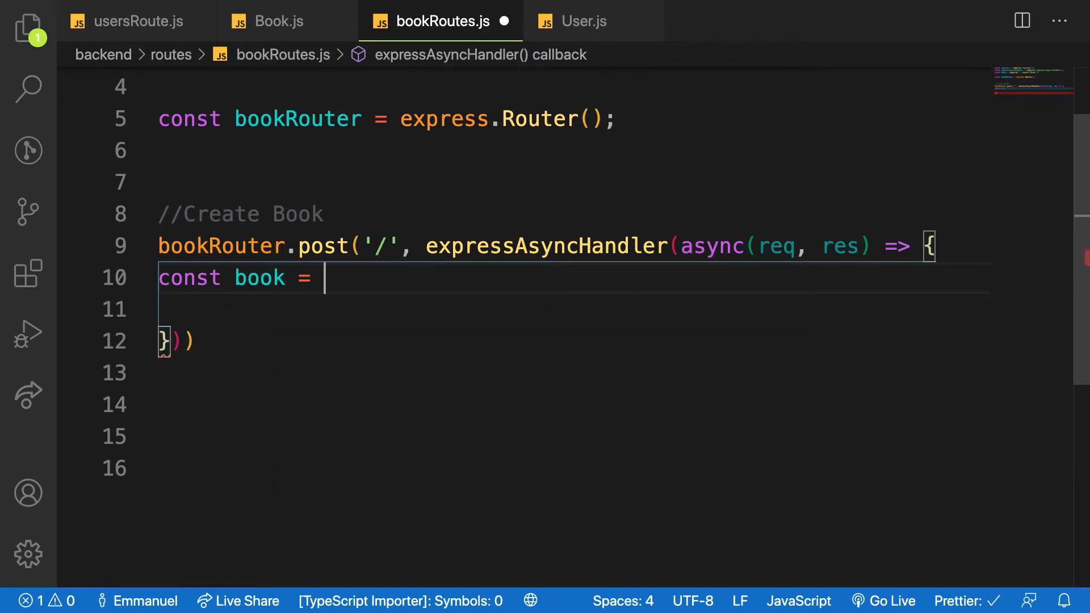
type("await Book.create(")
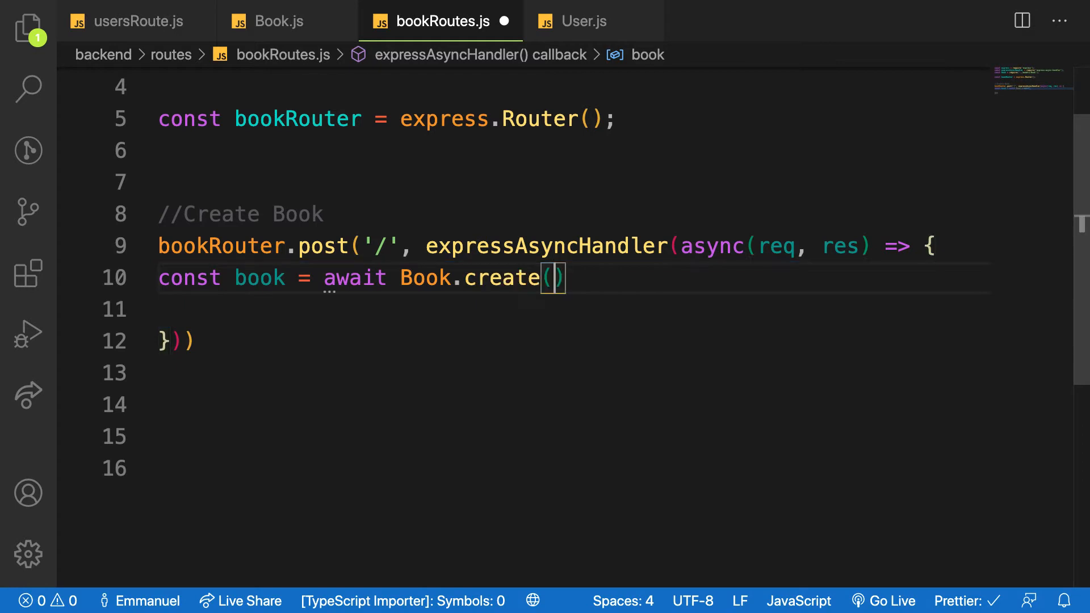
type("req.body")
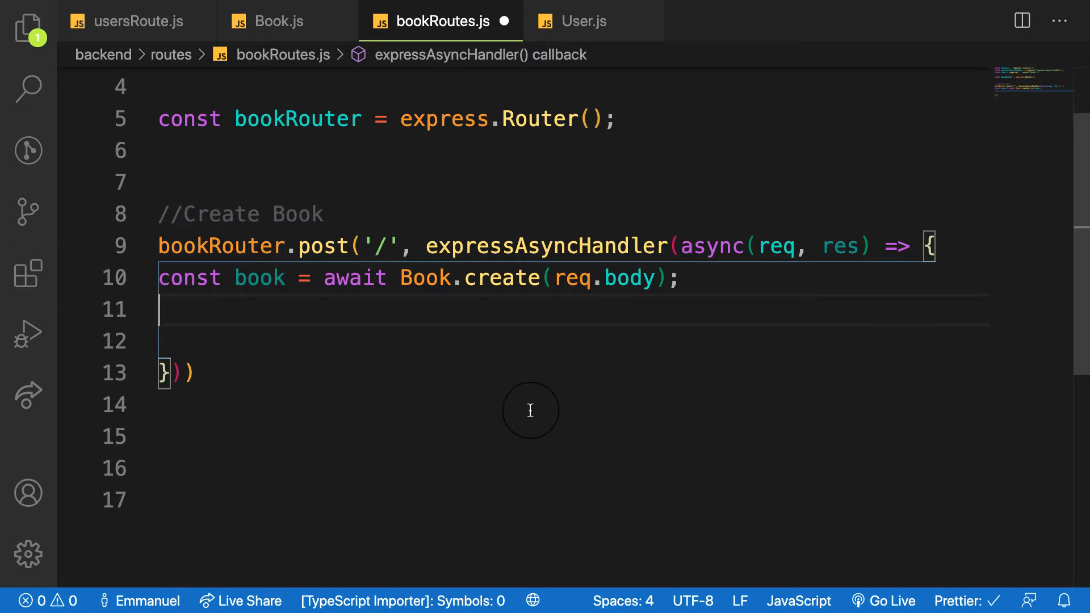
mouse_move(297, 329)
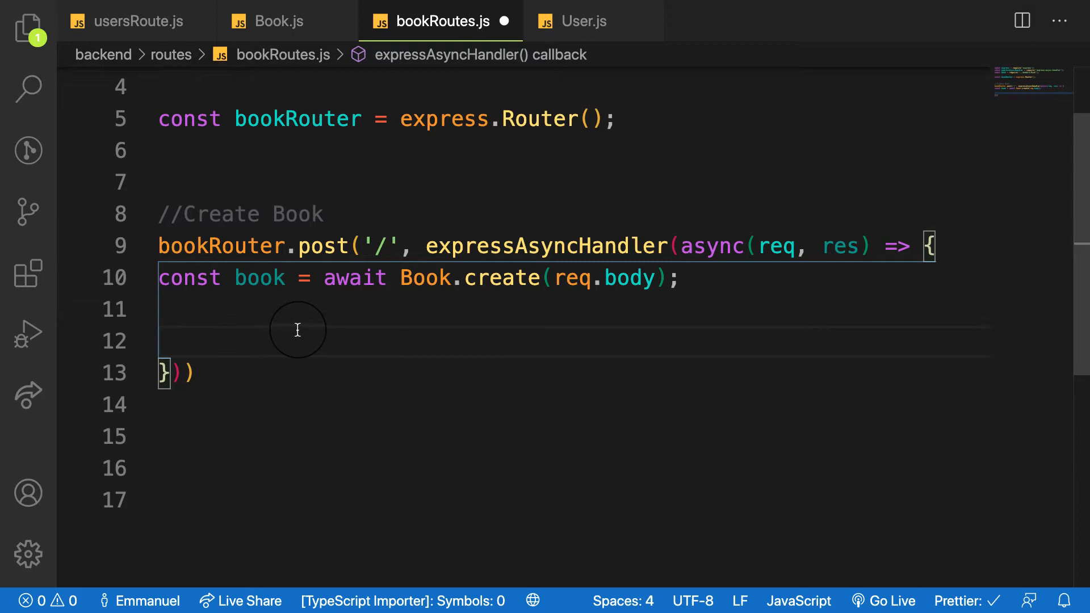
Step: If the book exists, respond with res.status(200).json(book)
type("if()")
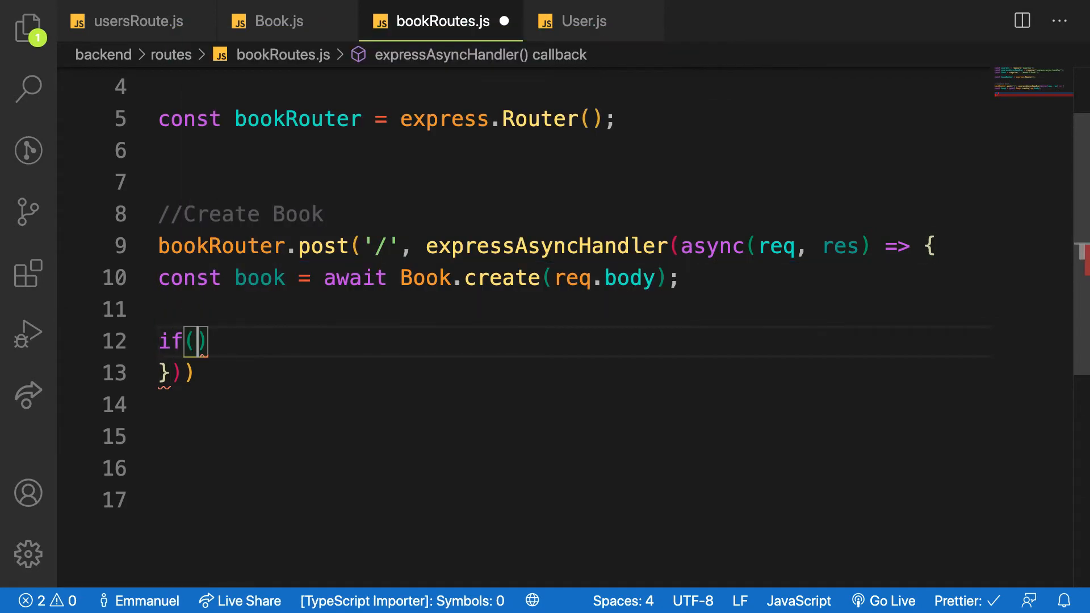
type("book")
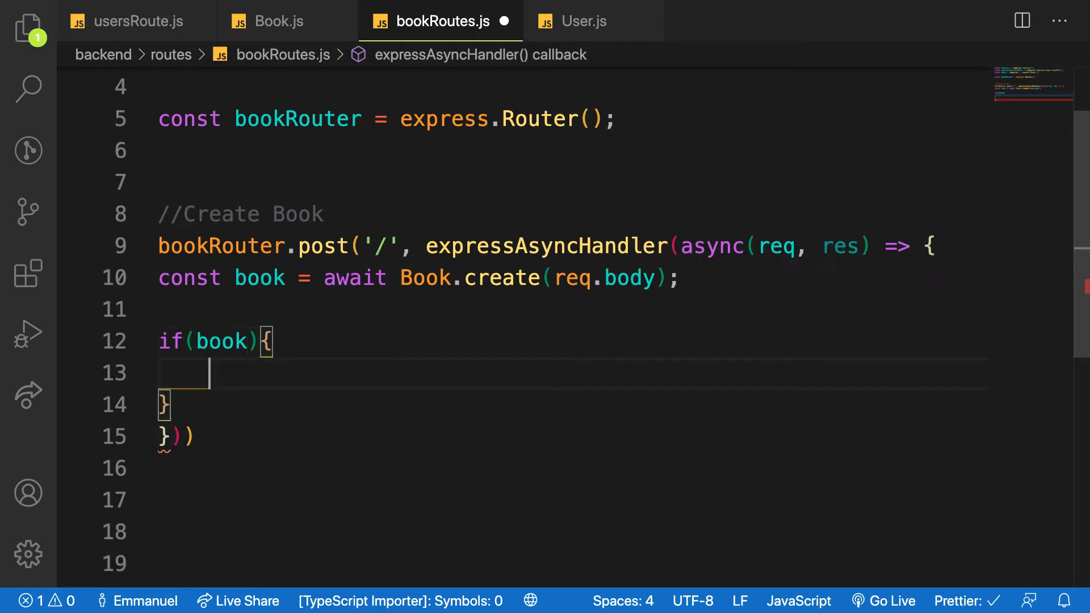
type("res")
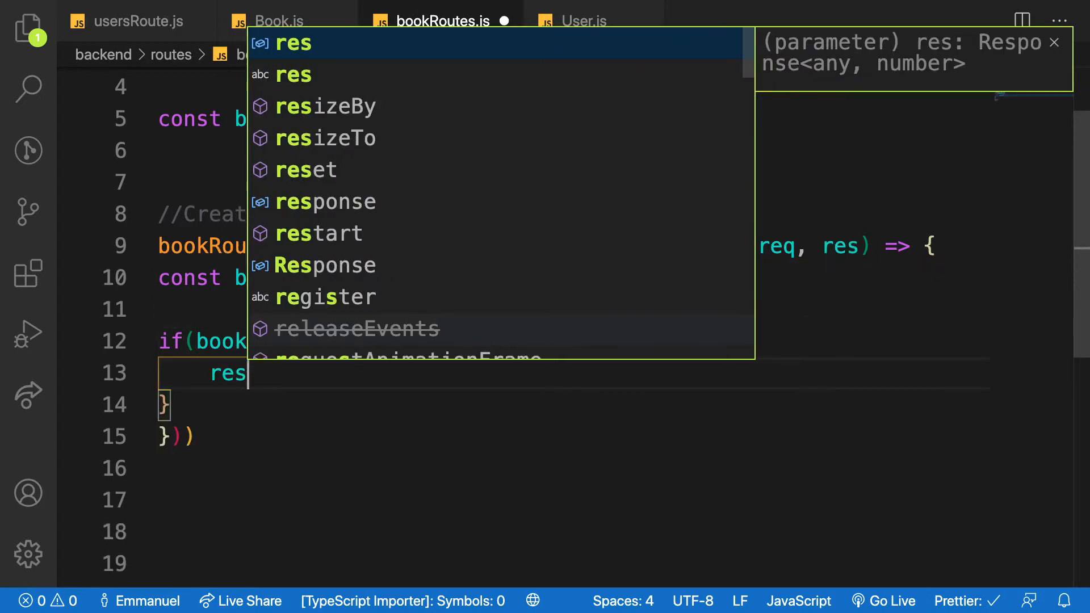
type(".status(200);")
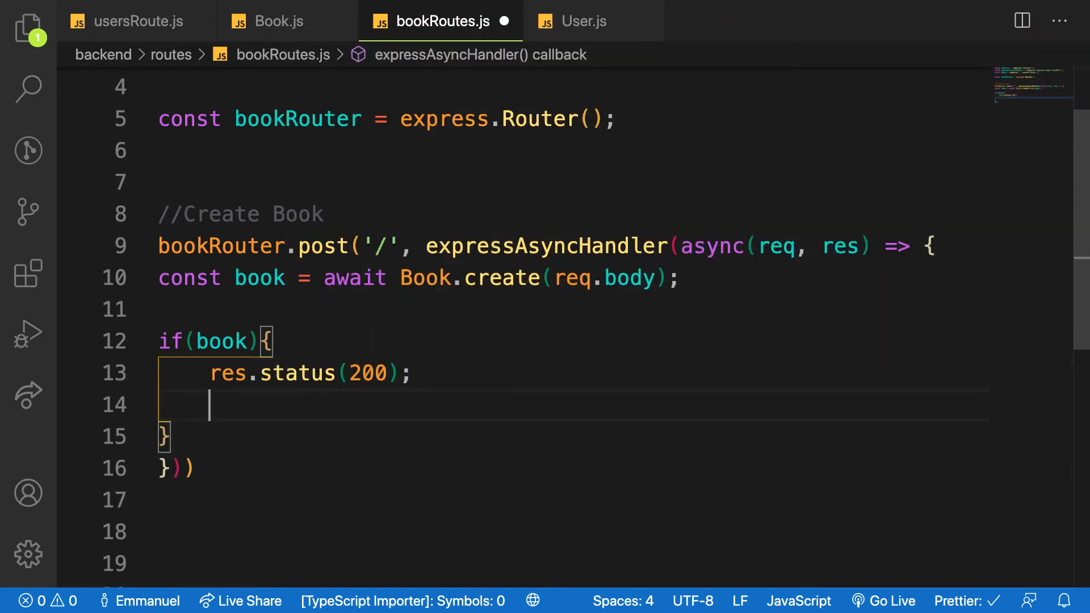
type("res.json")
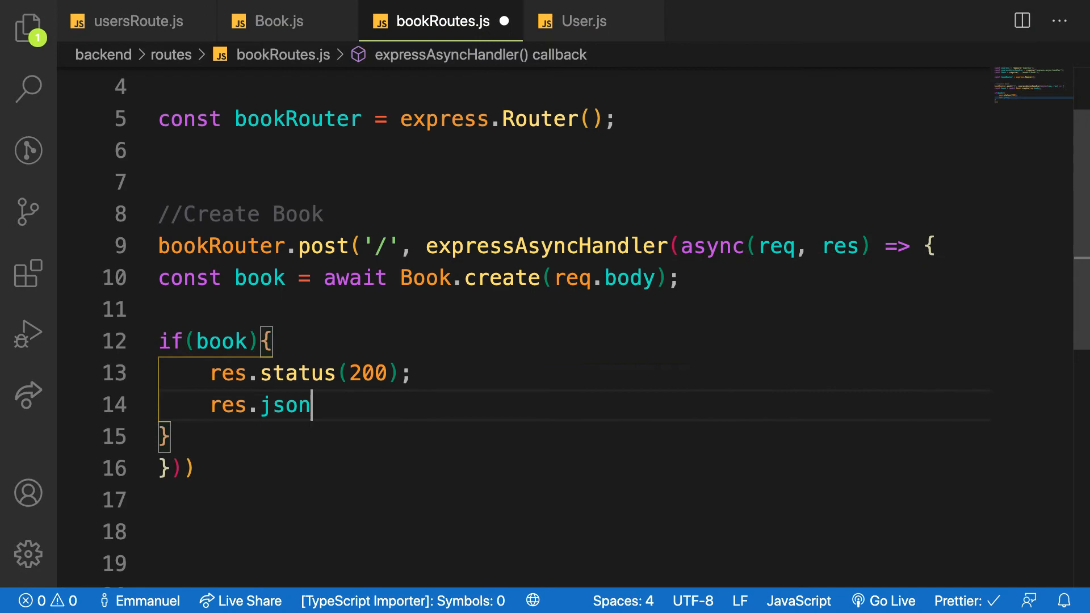
type("(book")
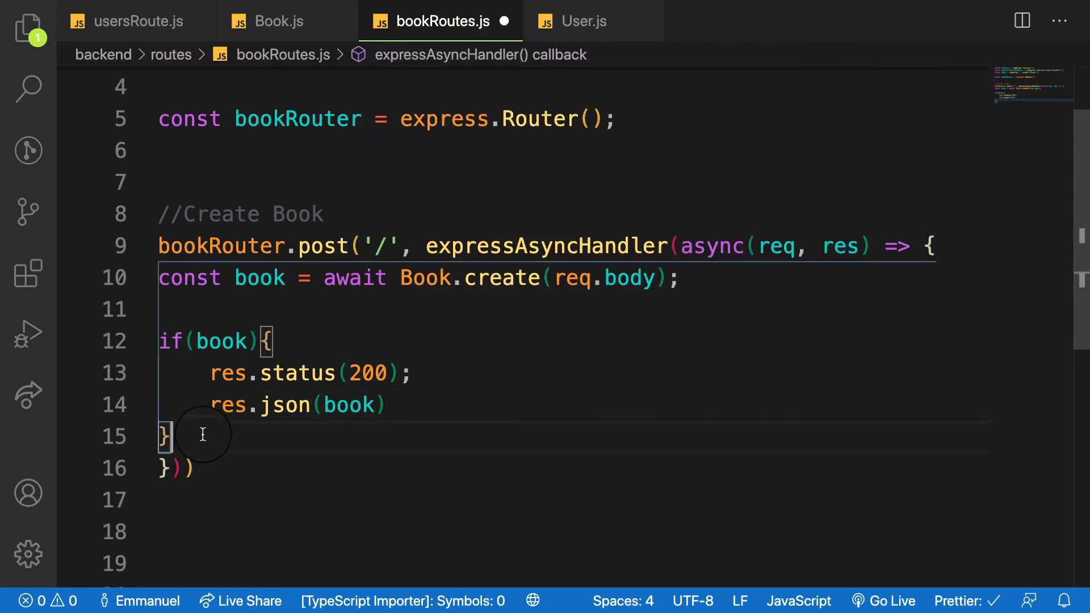
Step: Otherwise set status 500 and throw Error('Book creating failed')
type("else {")
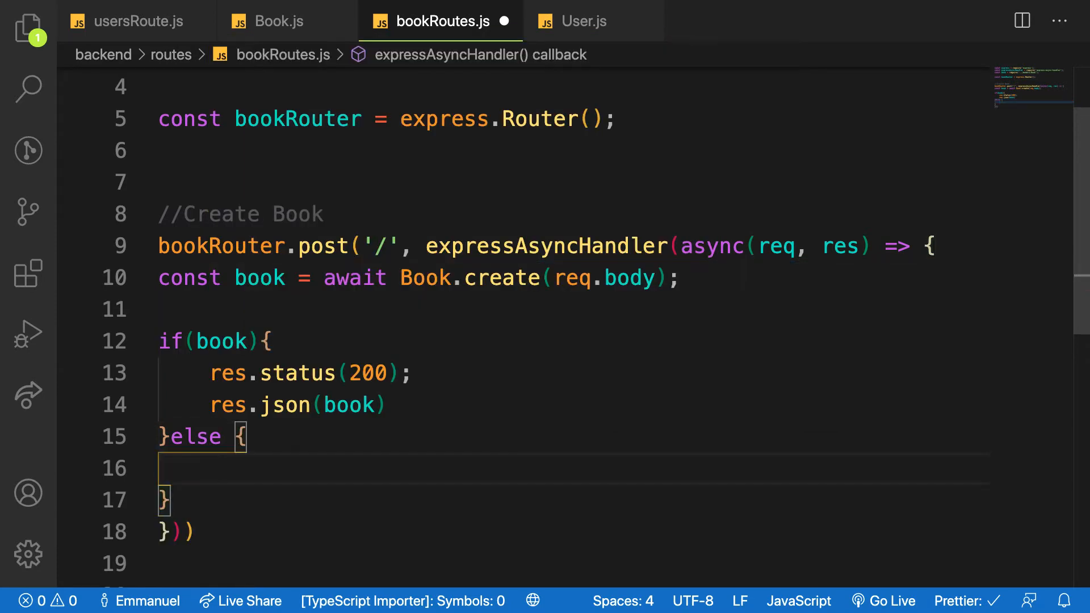
type("res")
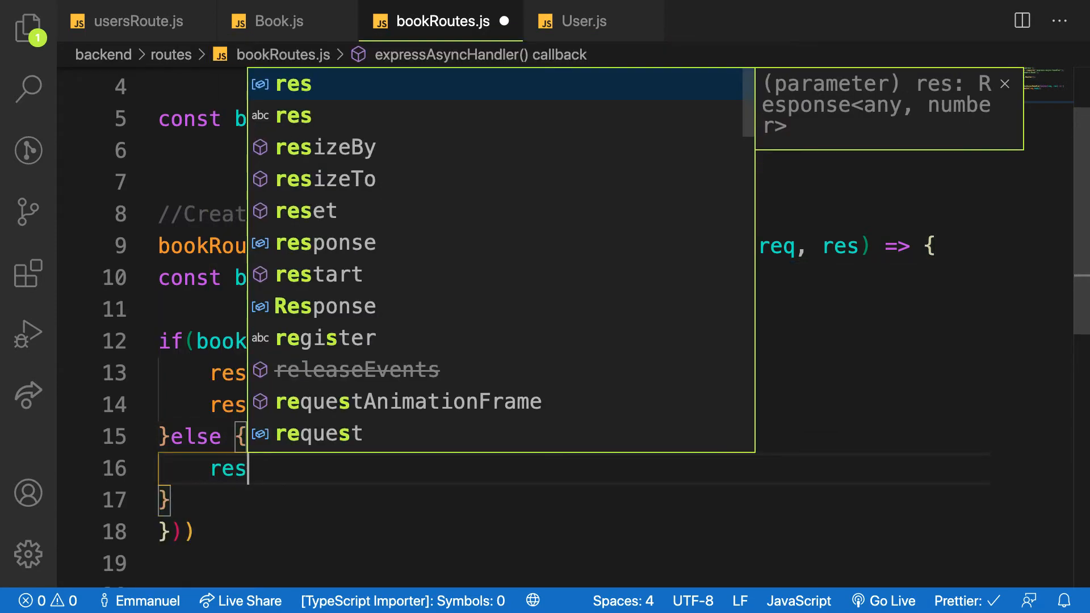
type(".status(500);")
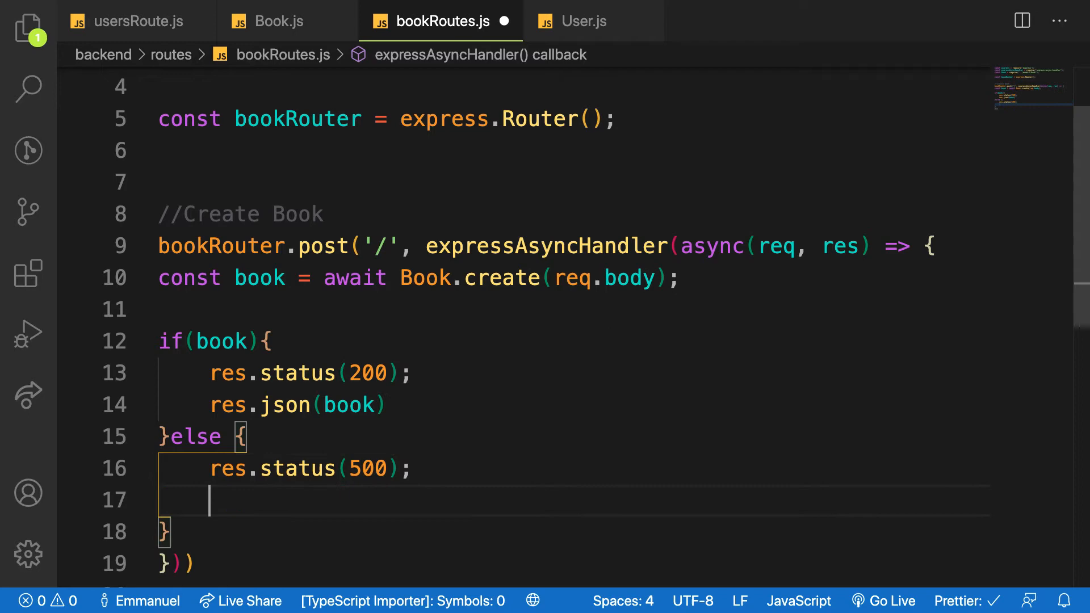
type("throw new")
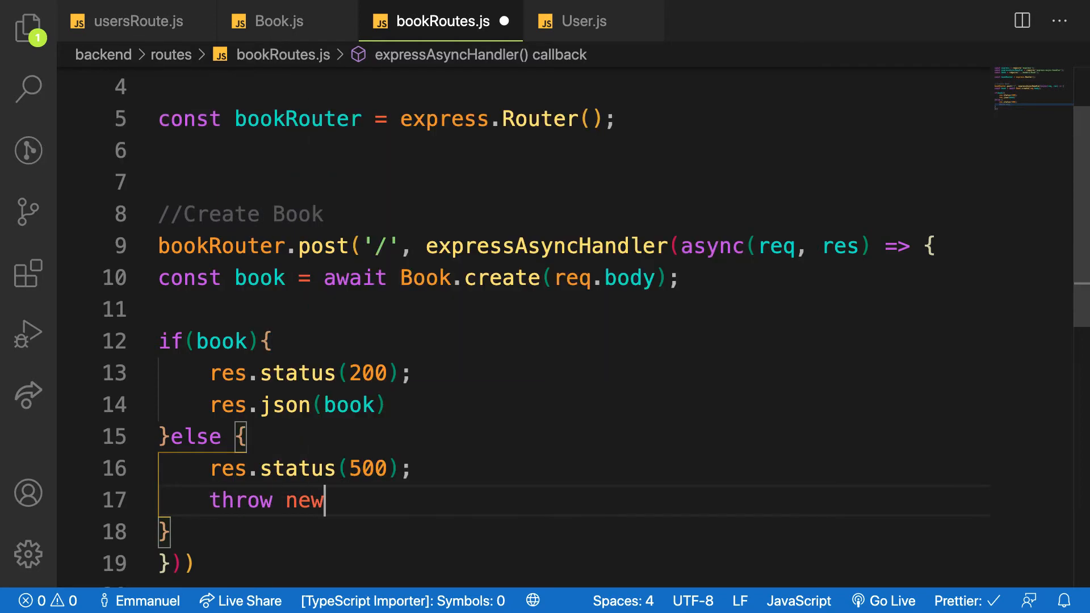
type("Error")
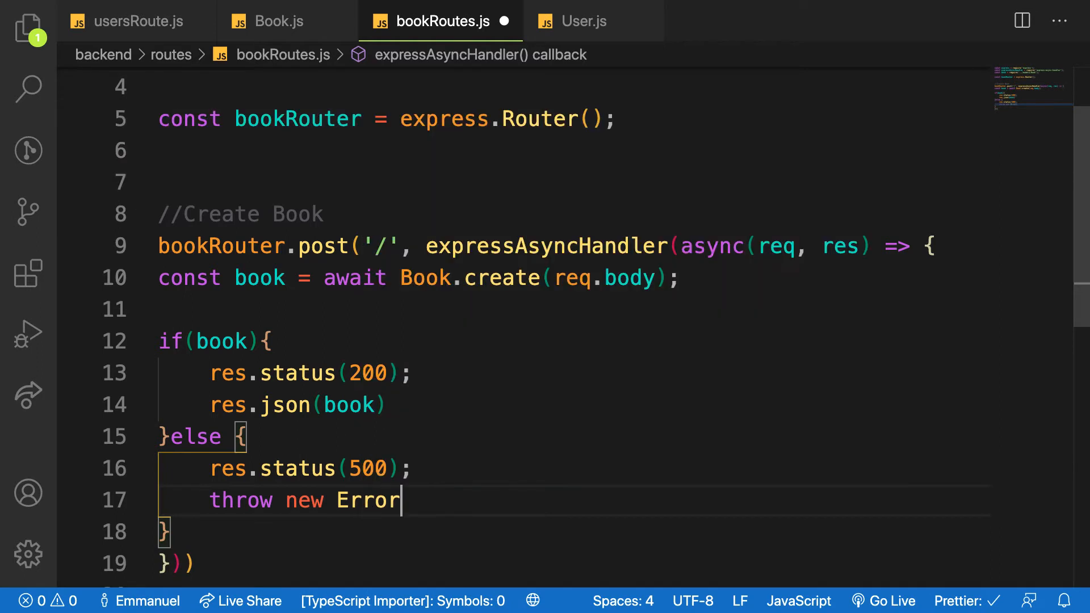
type("('Sy')")
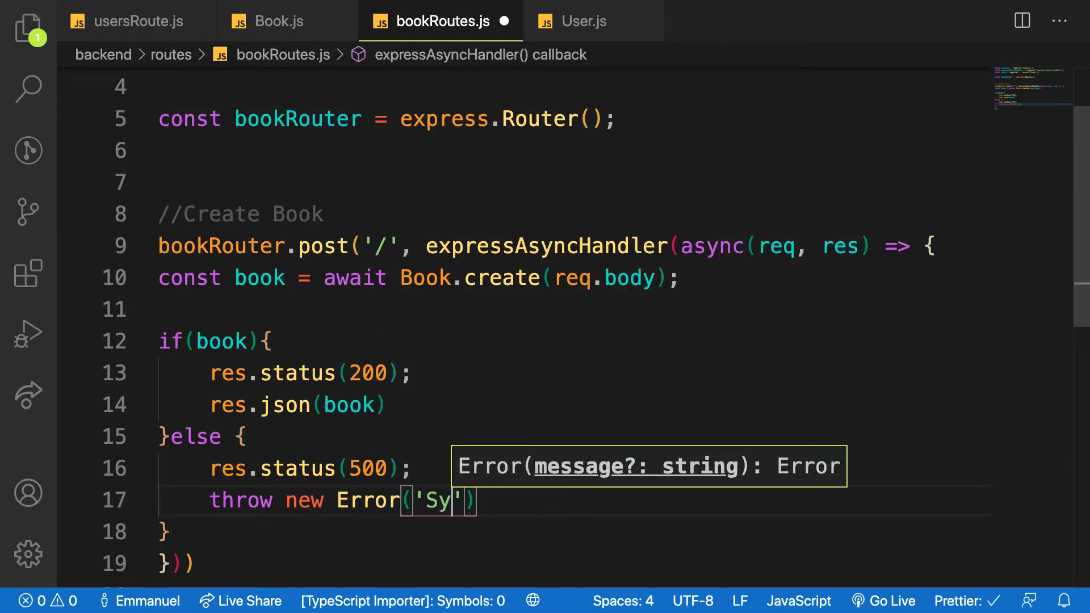
key("Backspace")
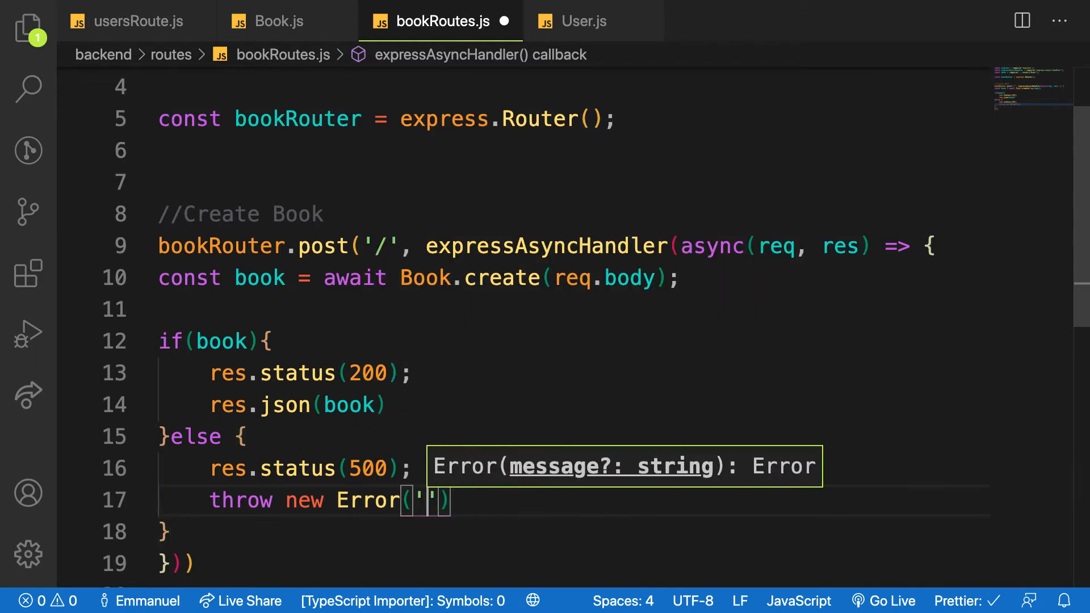
type("Book cre")
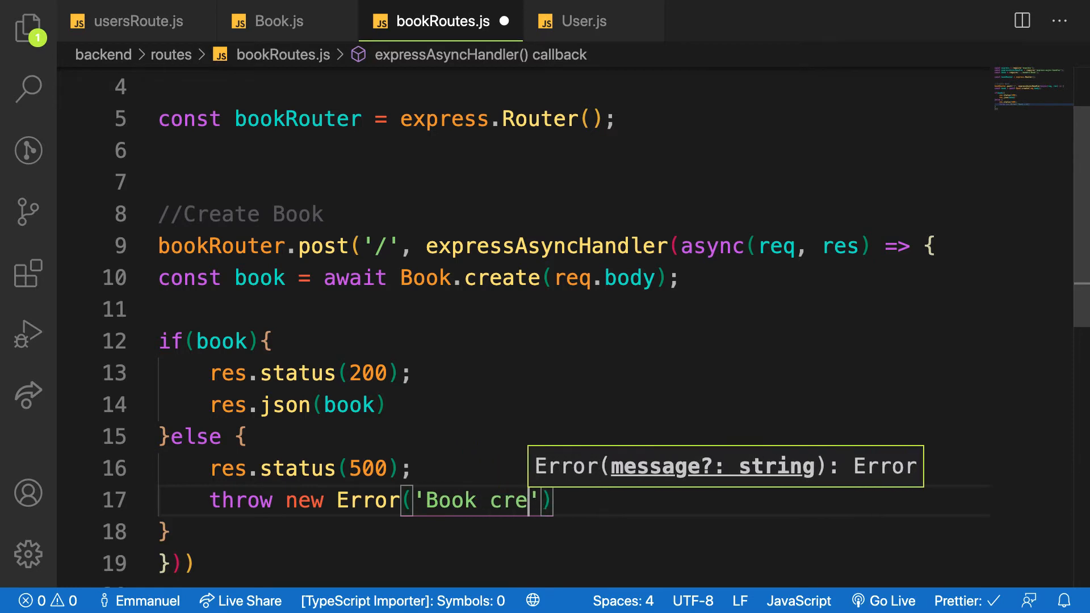
type("ating failed")
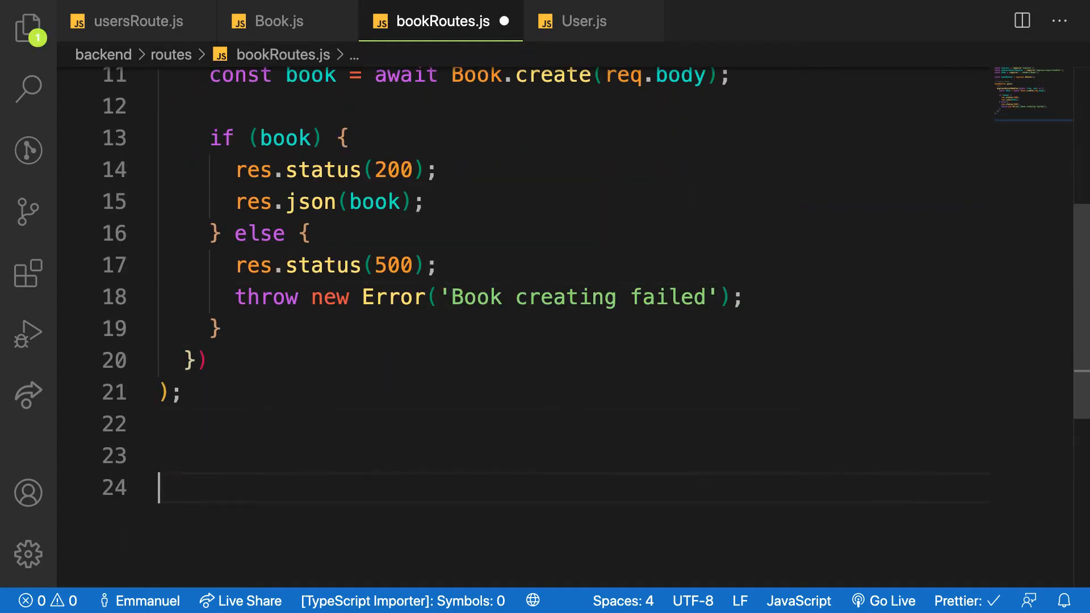
Step: End bookRoutes.js with module.exports = bookRouter; and save the file
type("module.exports")
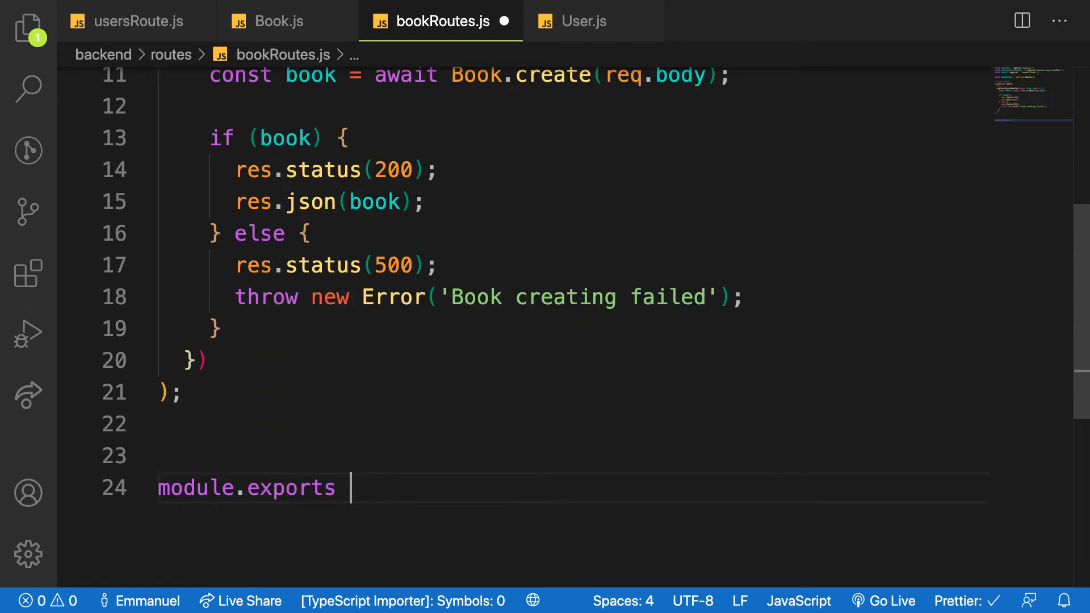
type("= bookRouter;")
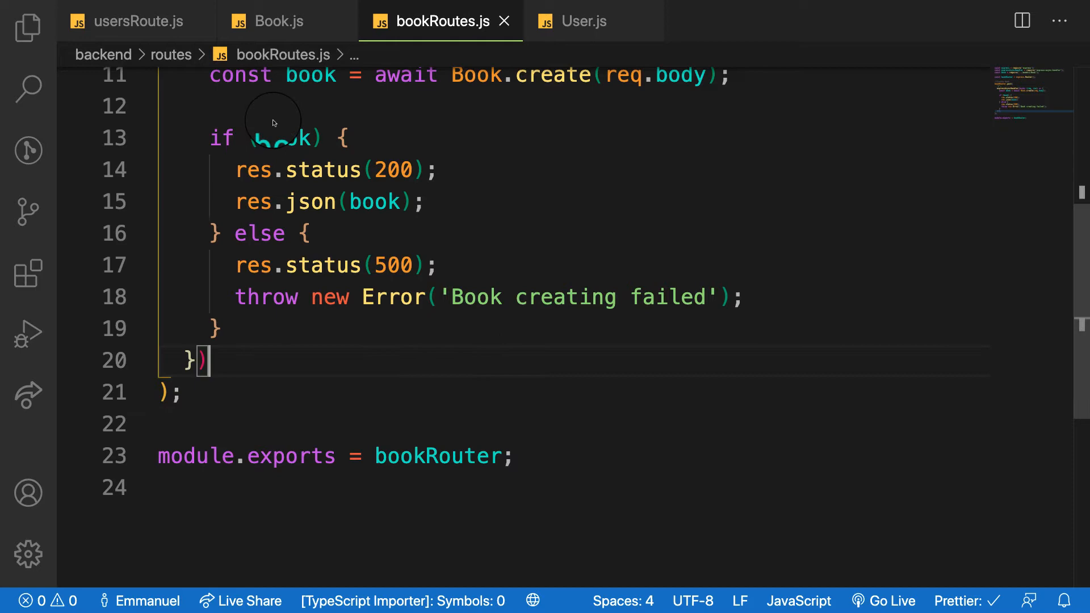
left_click(27, 26)
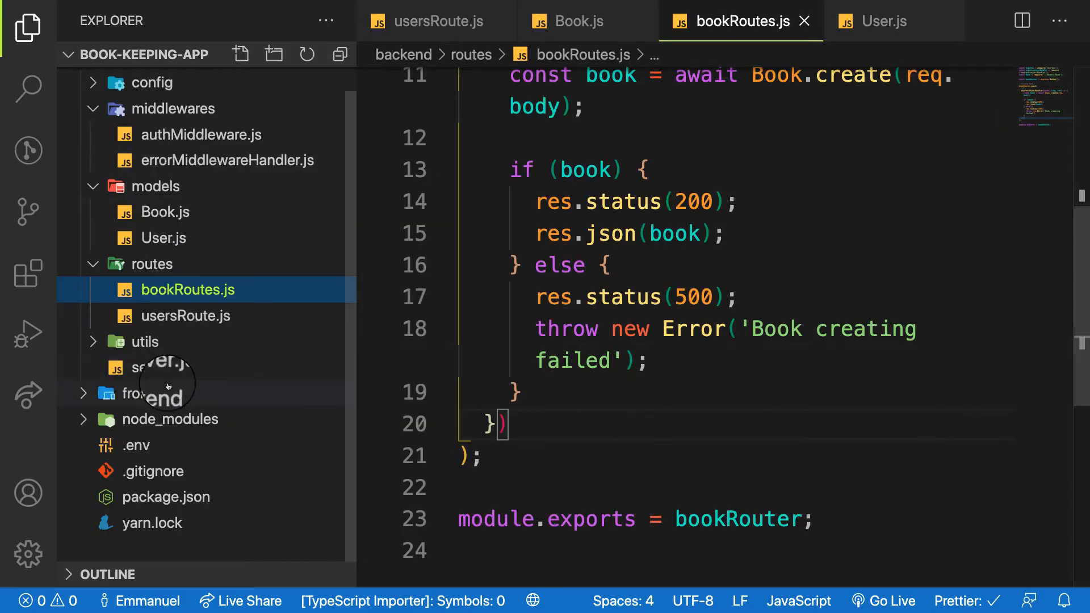
Step: In server.js, add a //Books comment with app.use('/api/books', bookRouter)
left_click(185, 316)
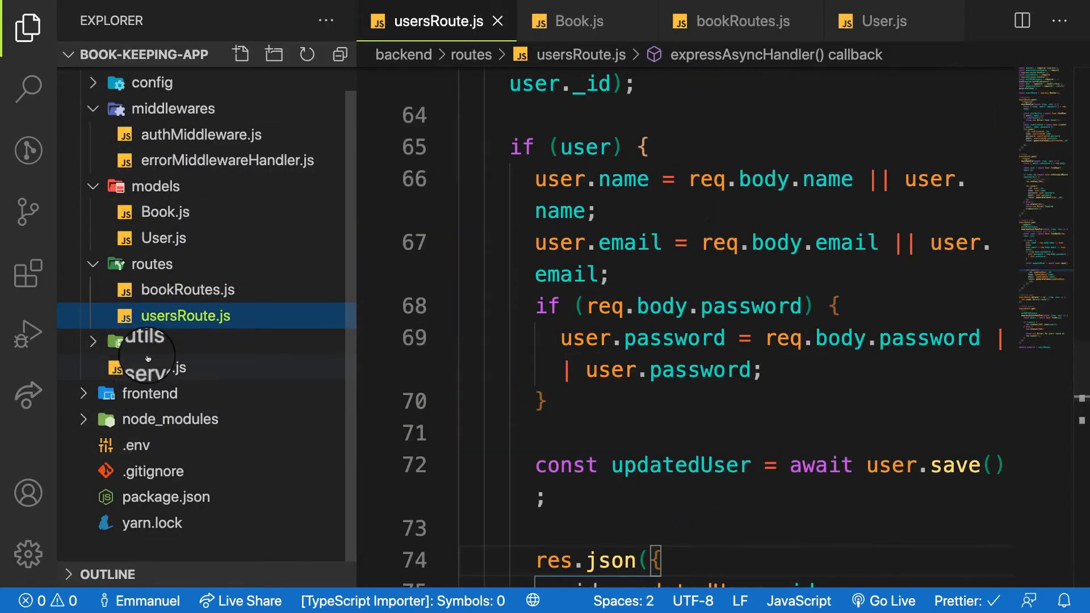
left_click(148, 369)
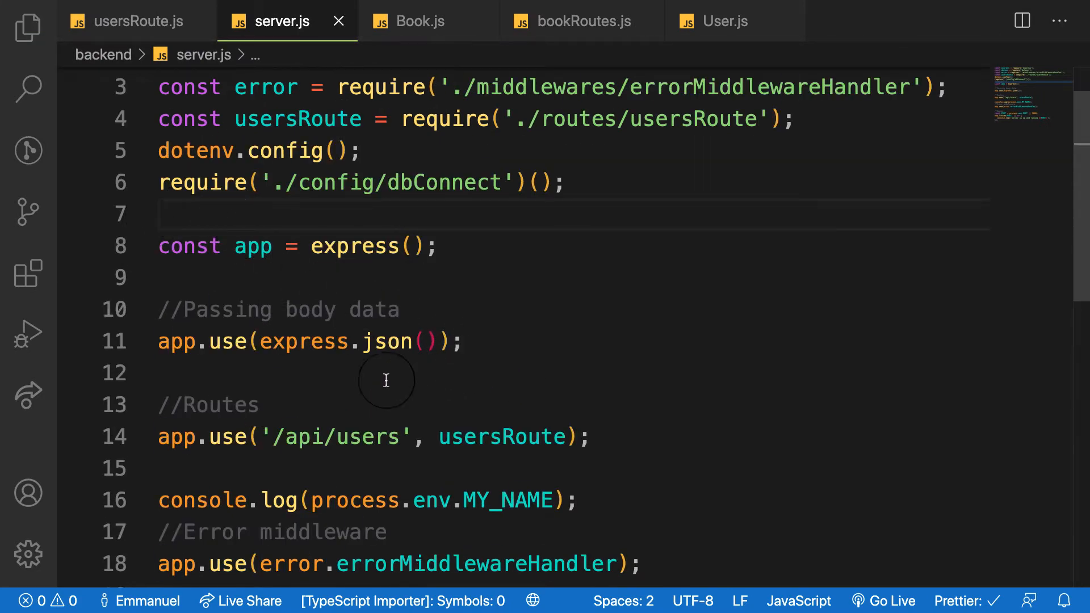
scroll("down", 3)
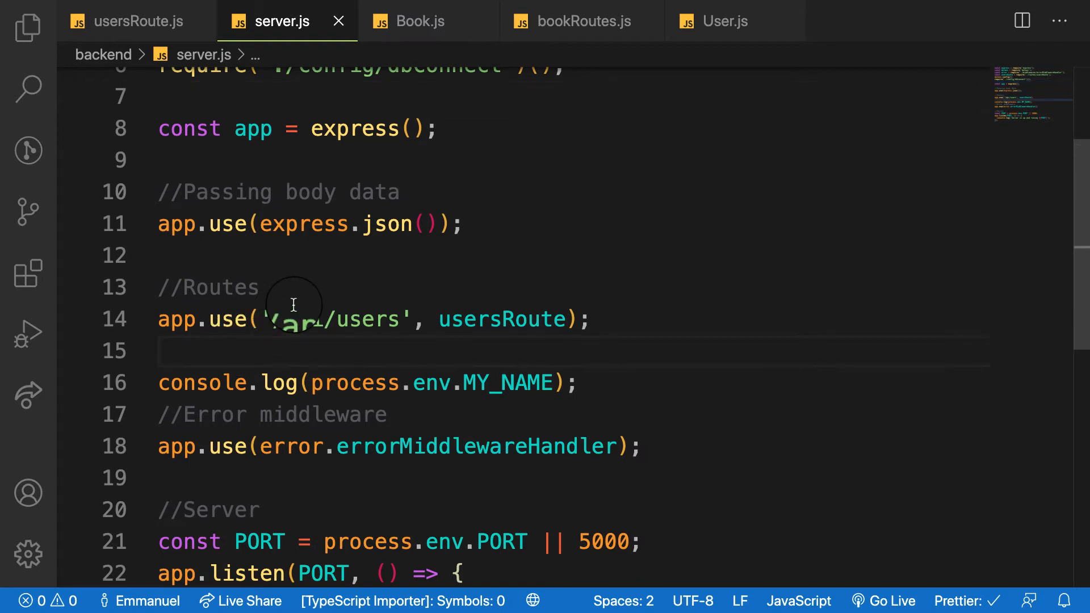
mouse_move(325, 280)
type("//Users")
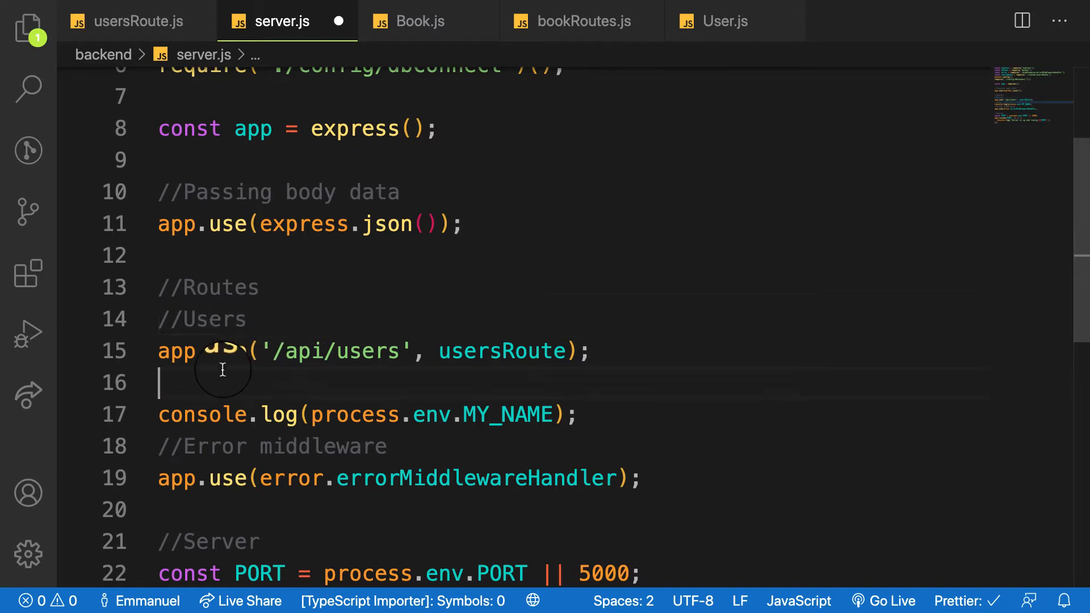
type("//Books")
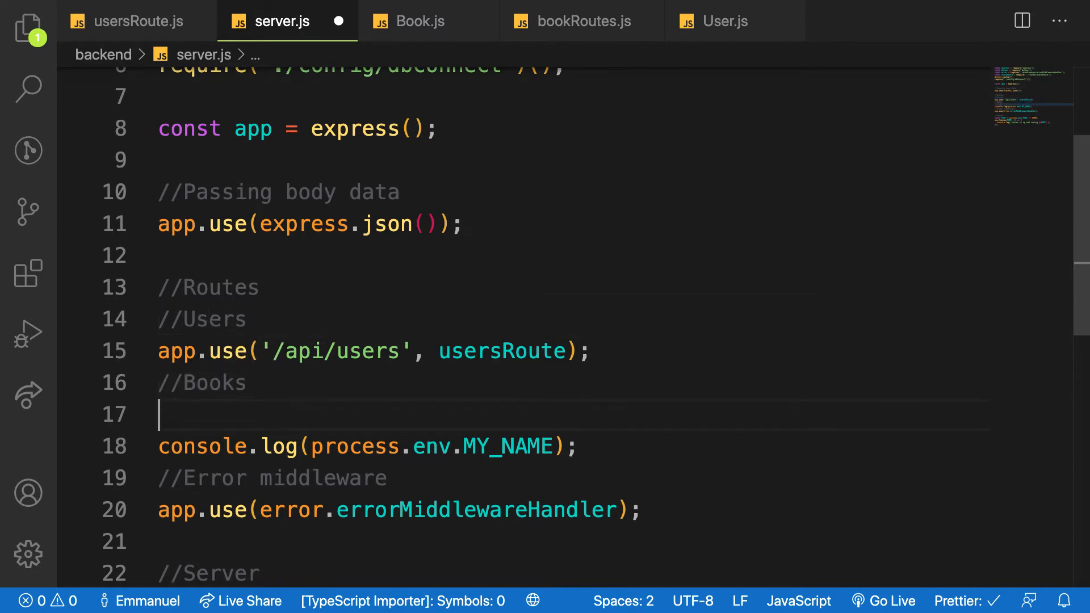
type("app.use")
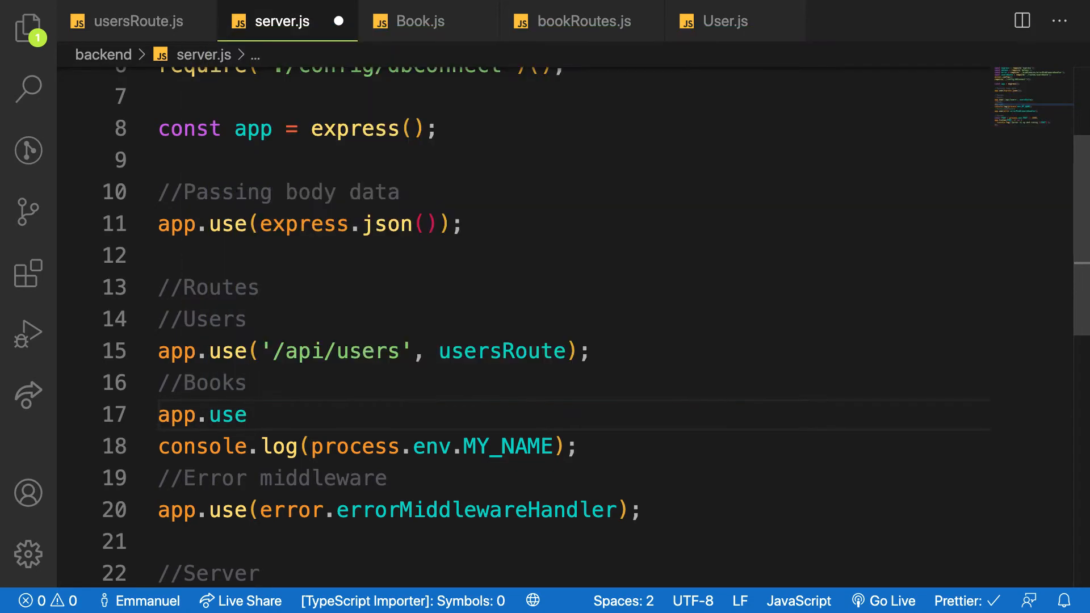
type("('/')")
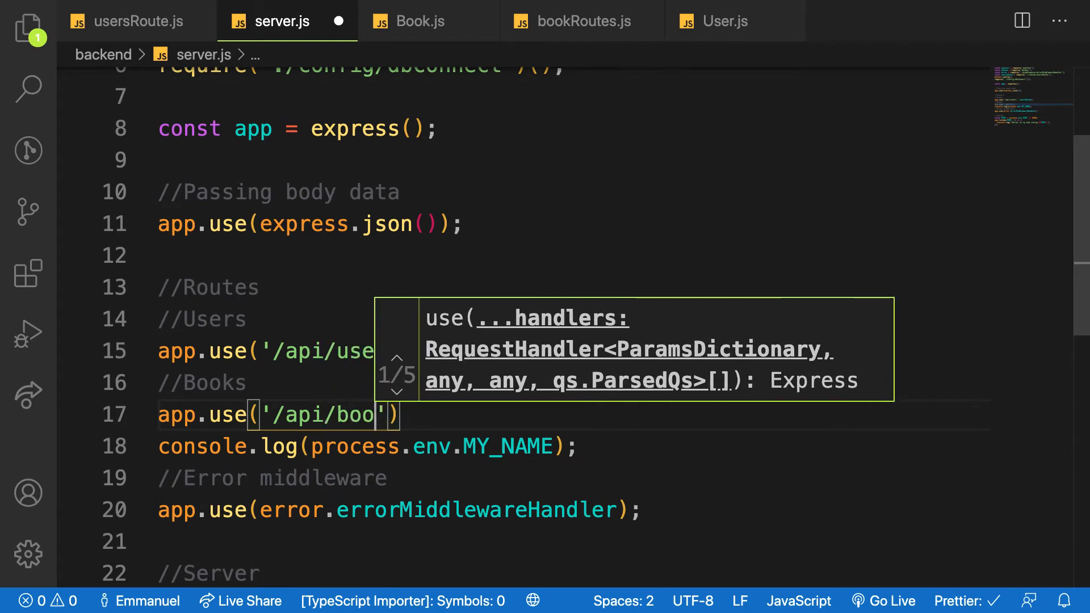
type("ks")
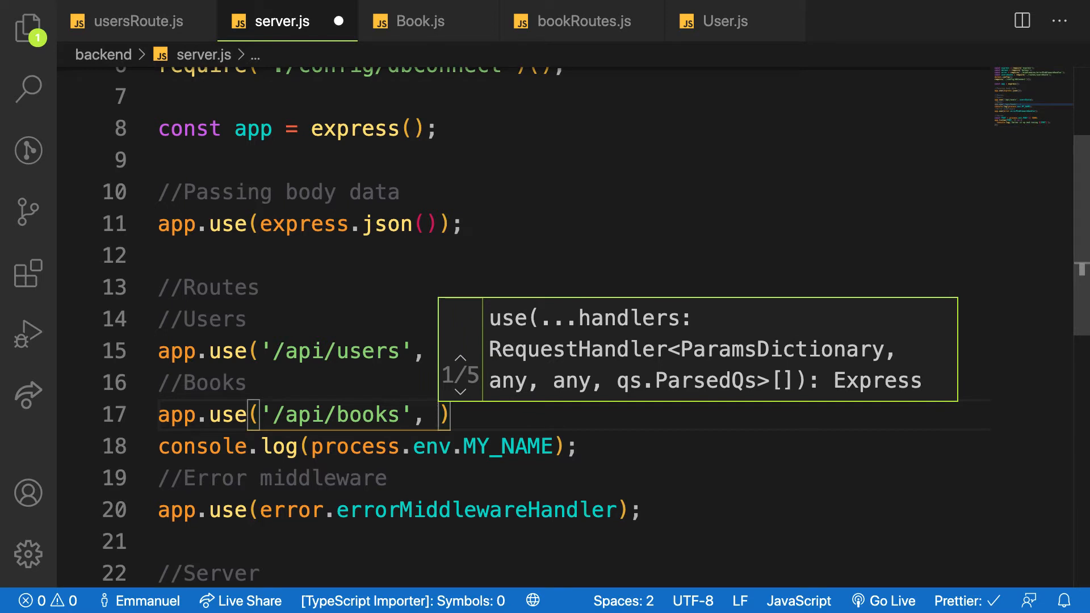
type("bo")
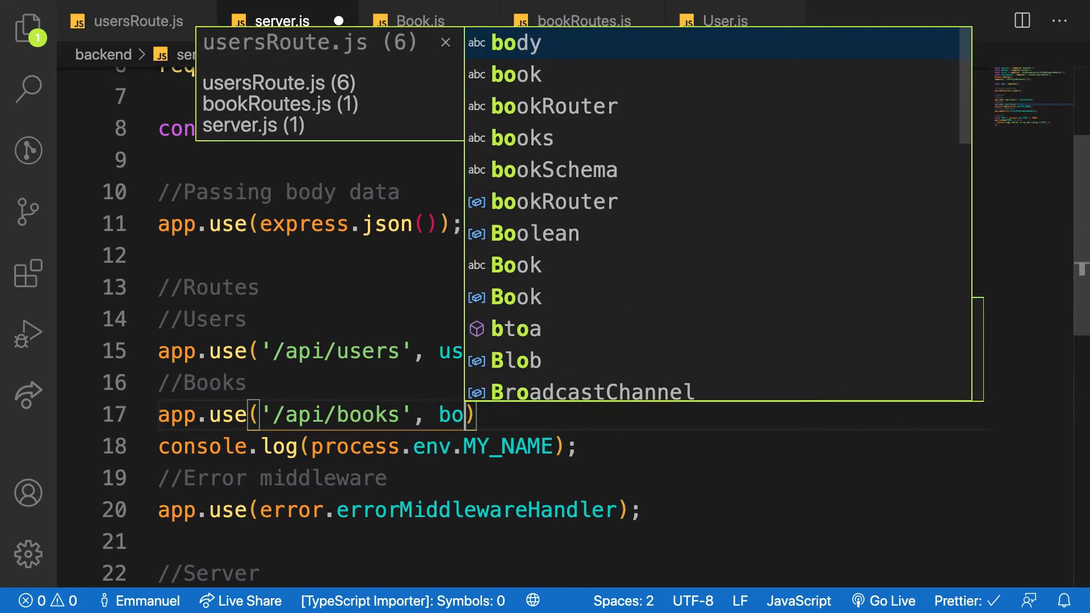
type("ik")
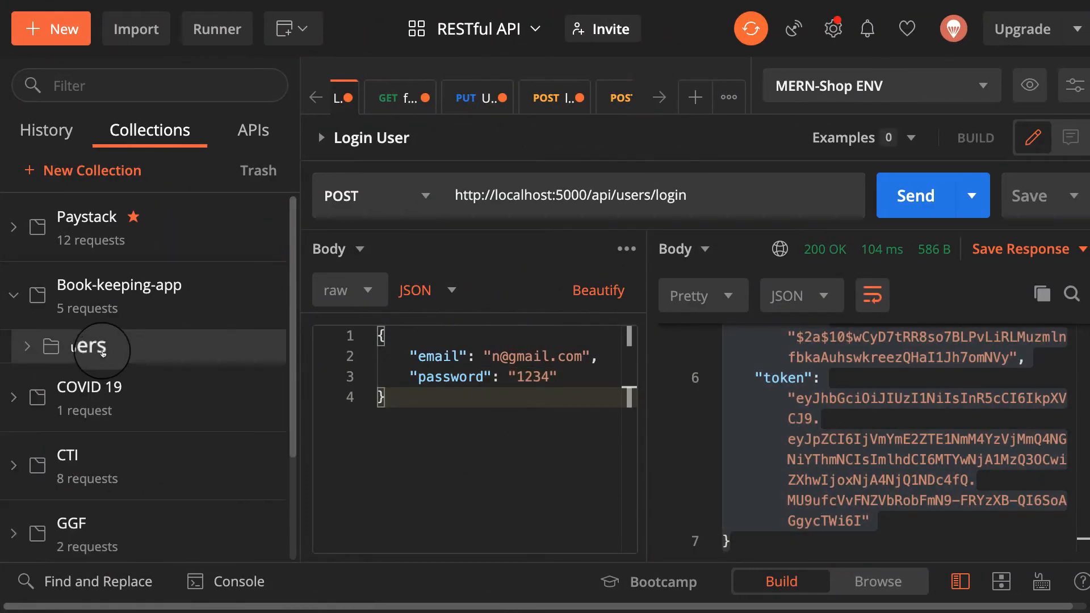
mouse_move(195, 338)
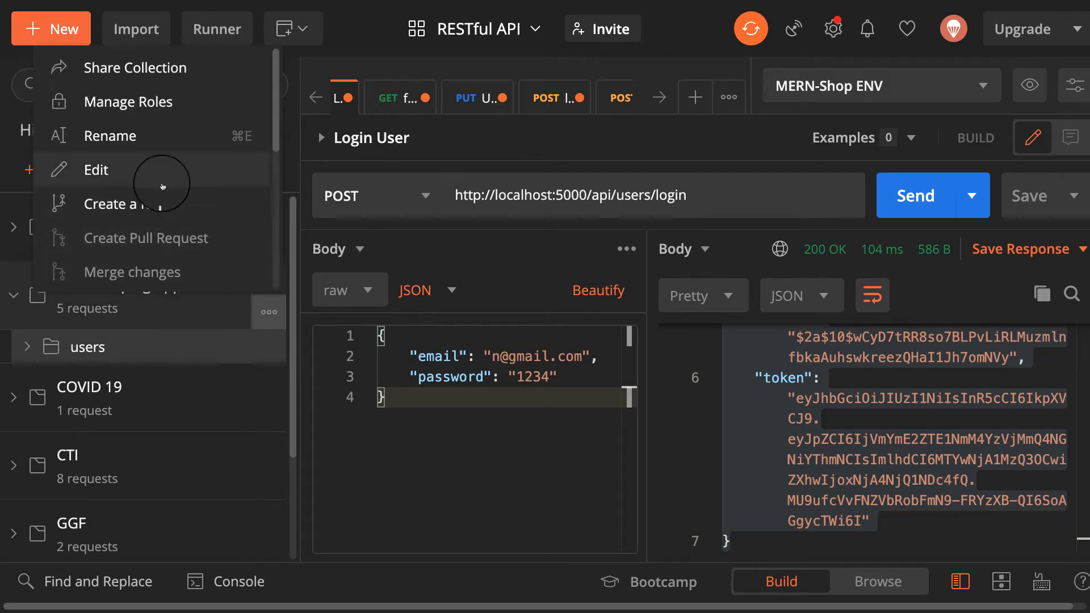
mouse_move(160, 204)
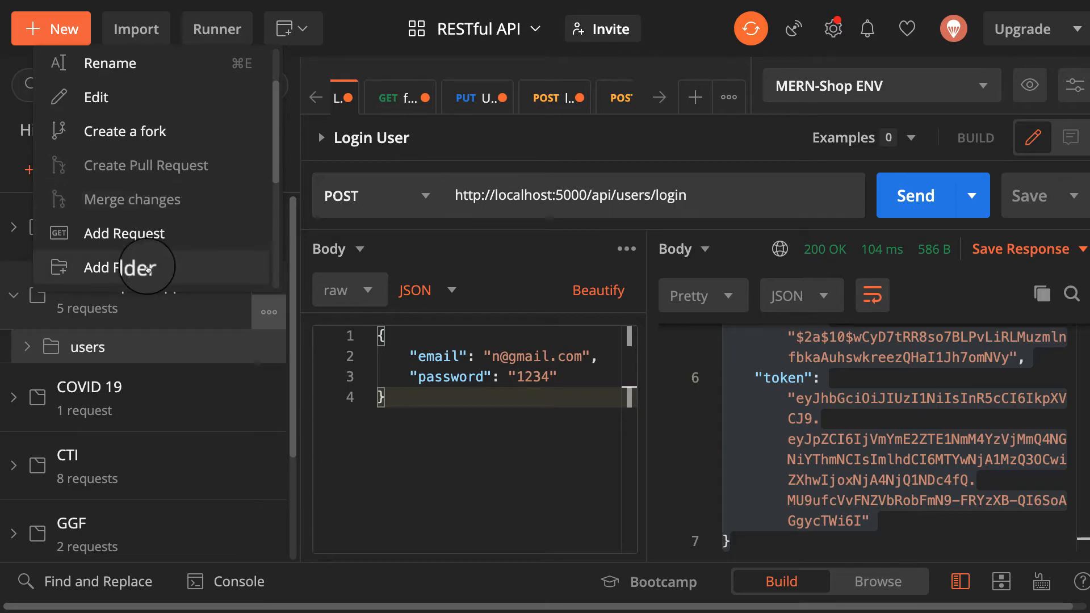
Step: Add a folder named 'Books' to the Book-keeping-app collection
left_click(120, 267)
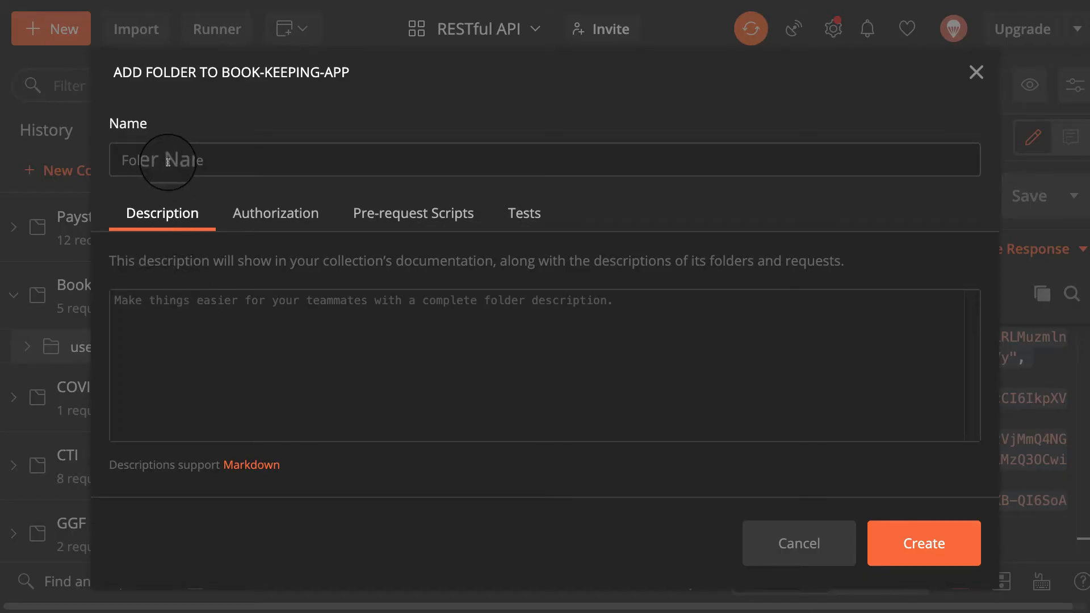
type("Books")
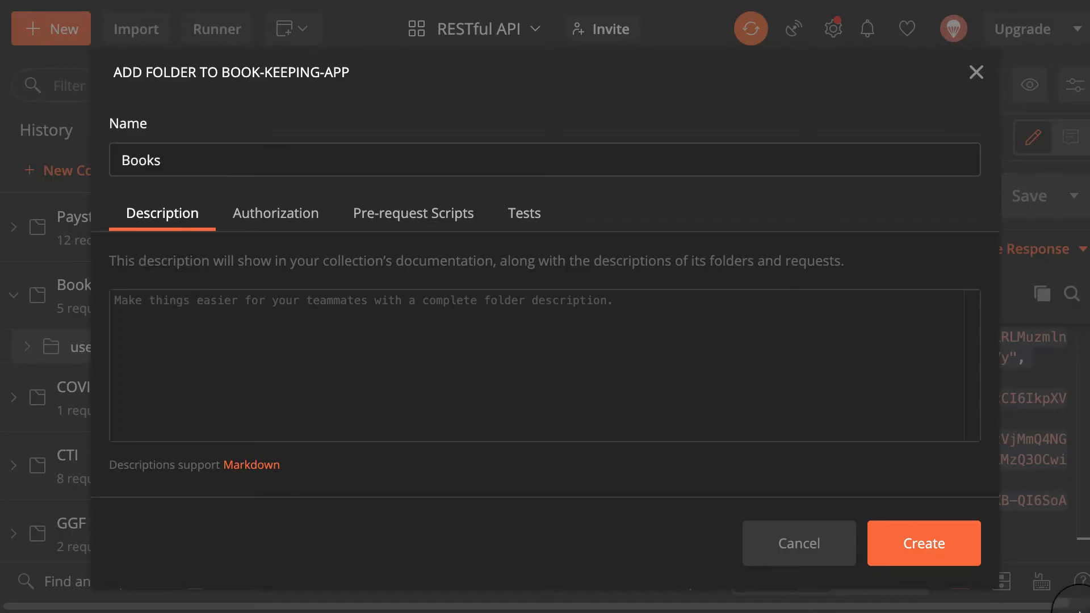
left_click(923, 543)
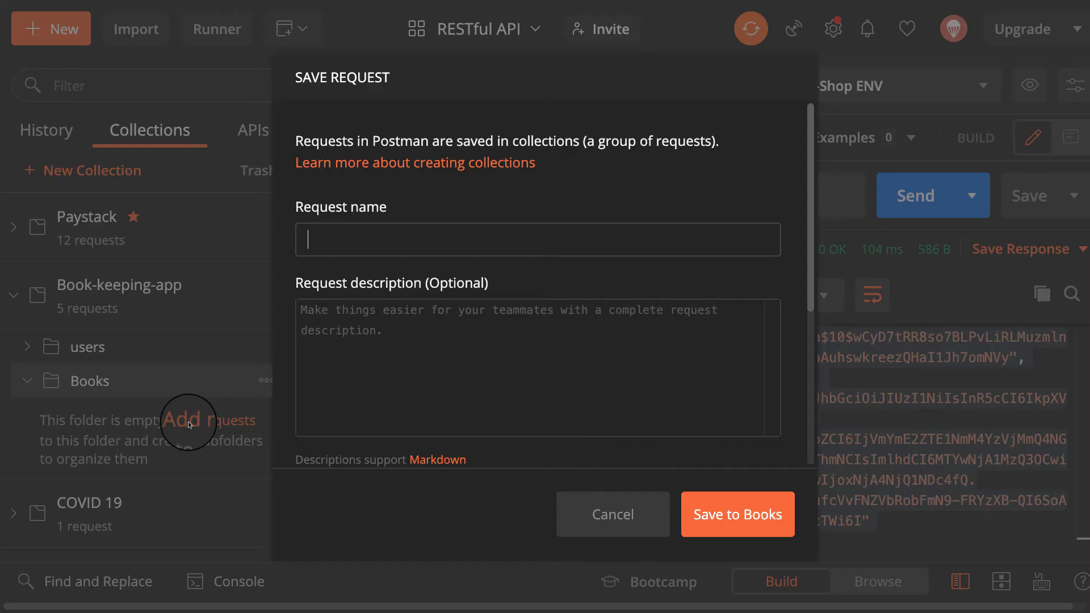
Step: Save a new request named 'Create book' into the Books folder
type("CR")
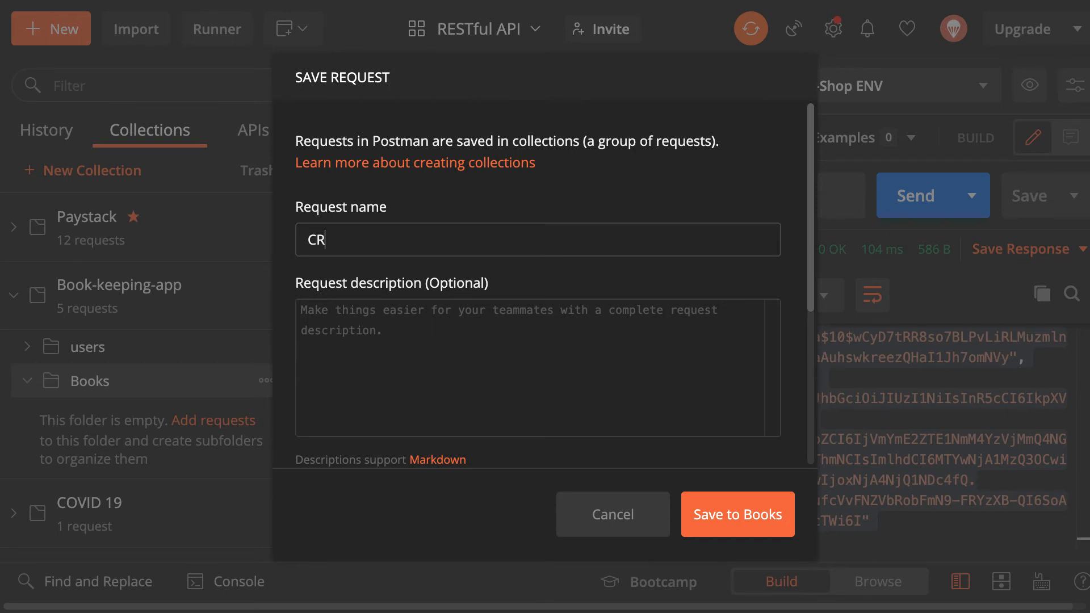
type("Create b")
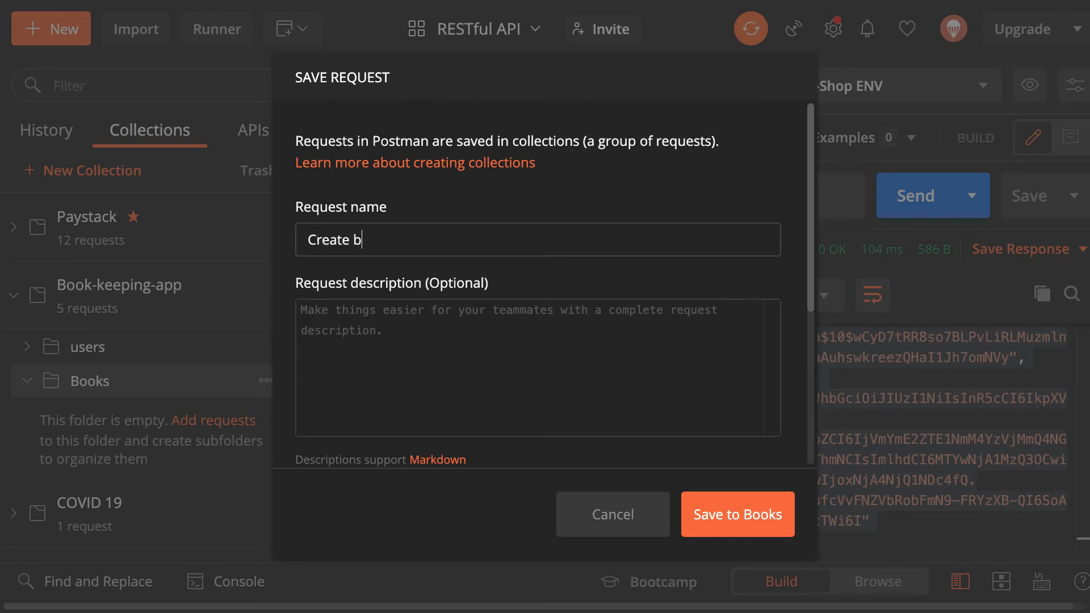
type("ook")
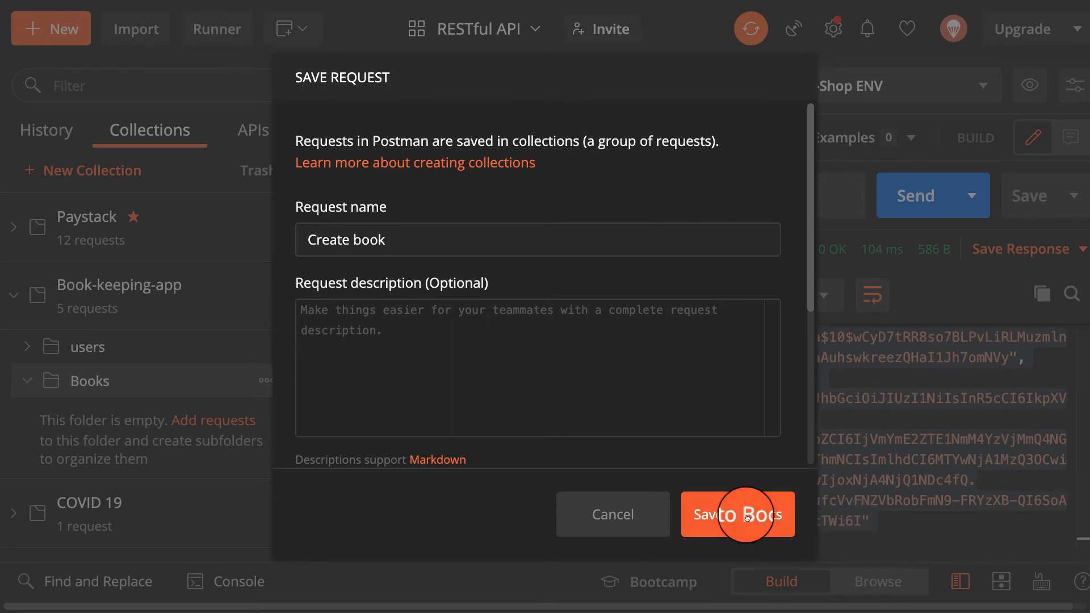
left_click(737, 515)
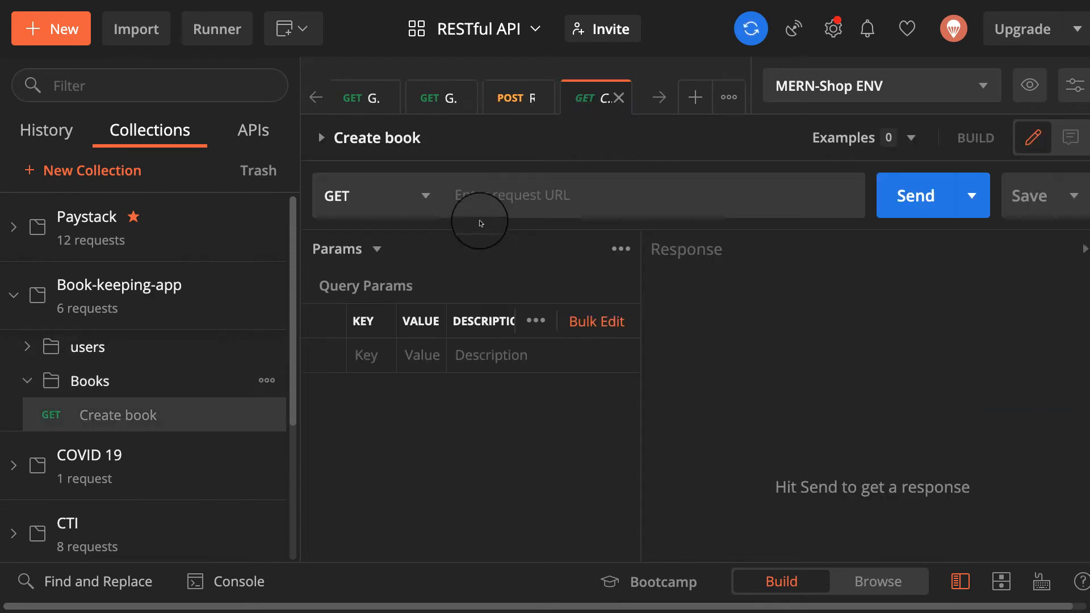
type("lo")
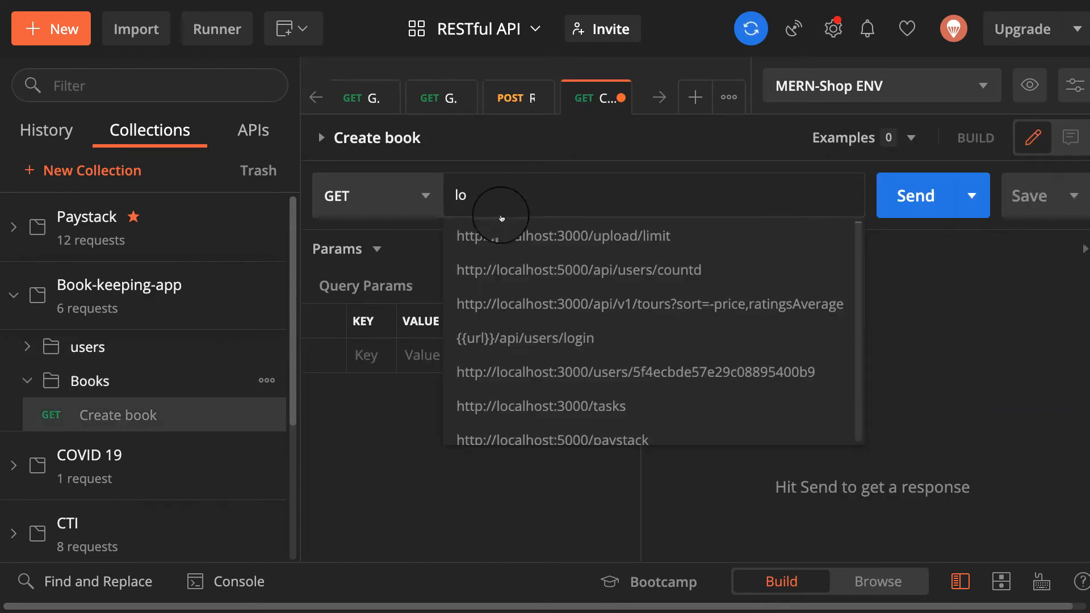
left_click(564, 235)
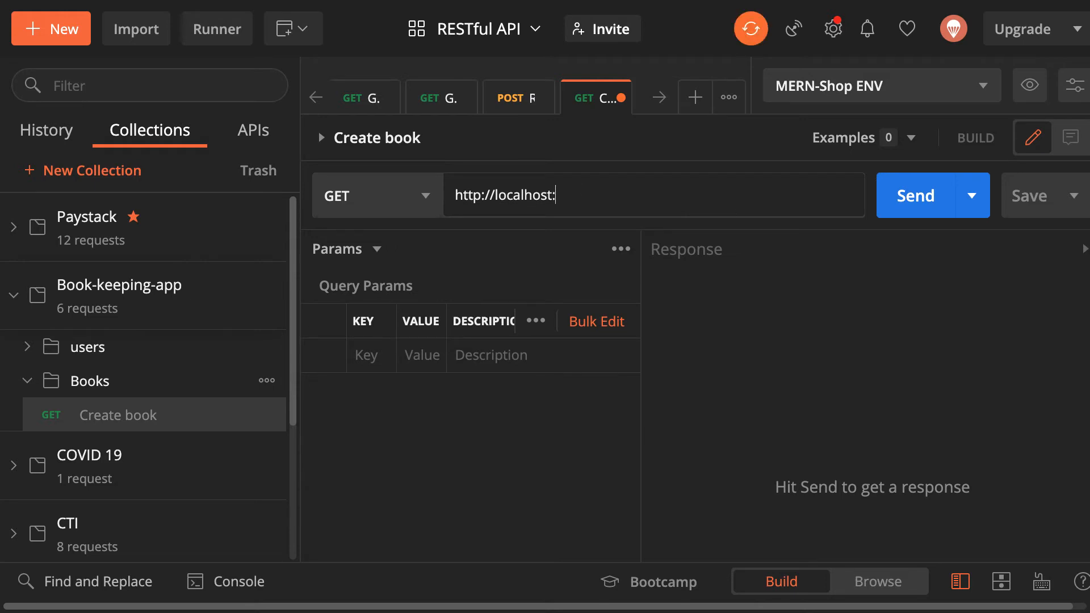
type("5000")
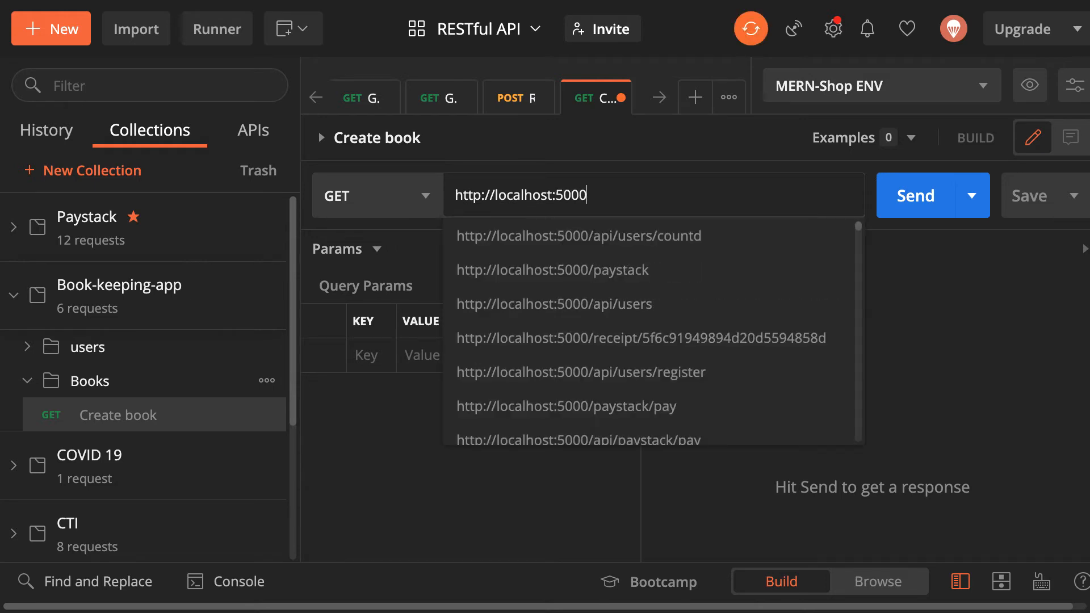
type("/api")
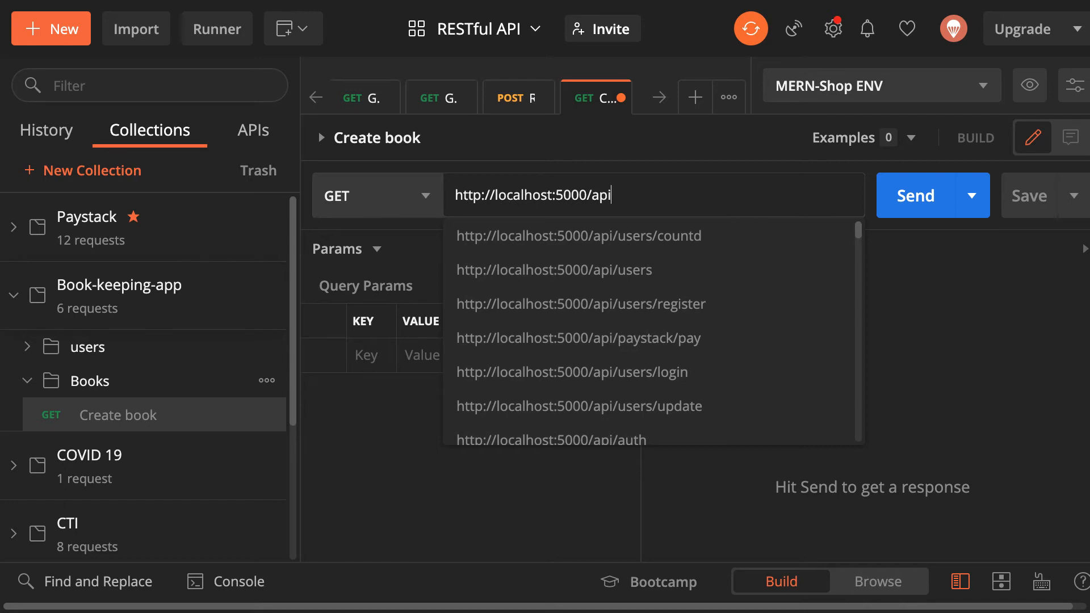
type("/b")
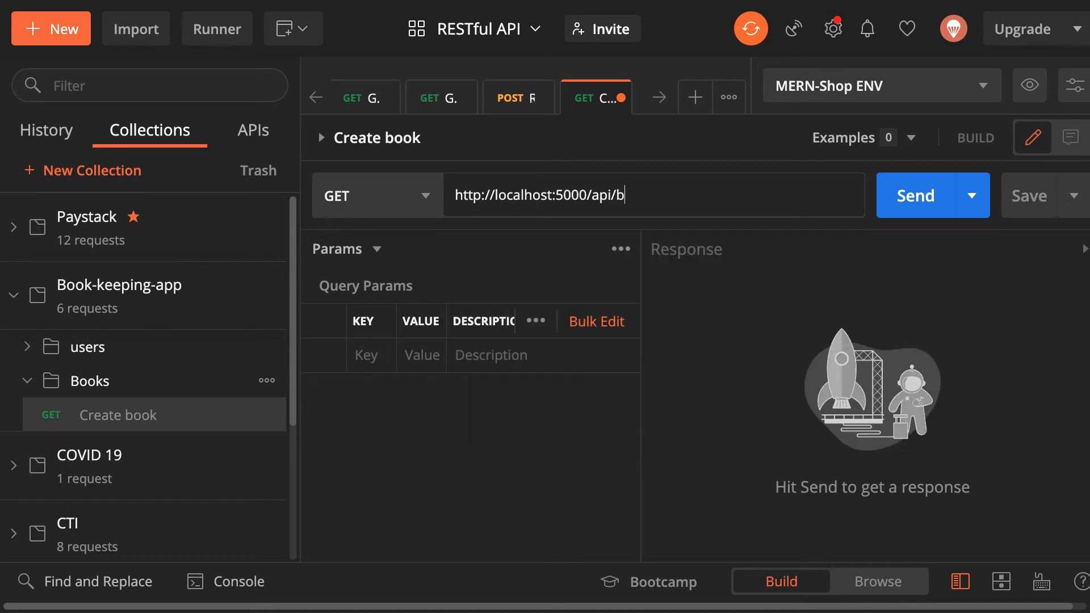
type("ooks")
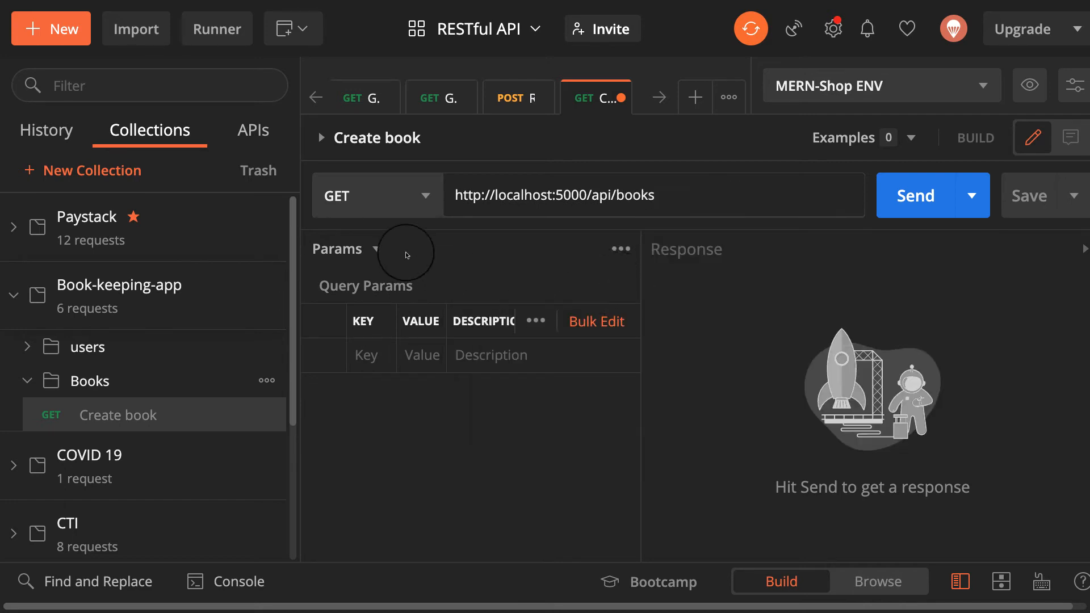
left_click(363, 195)
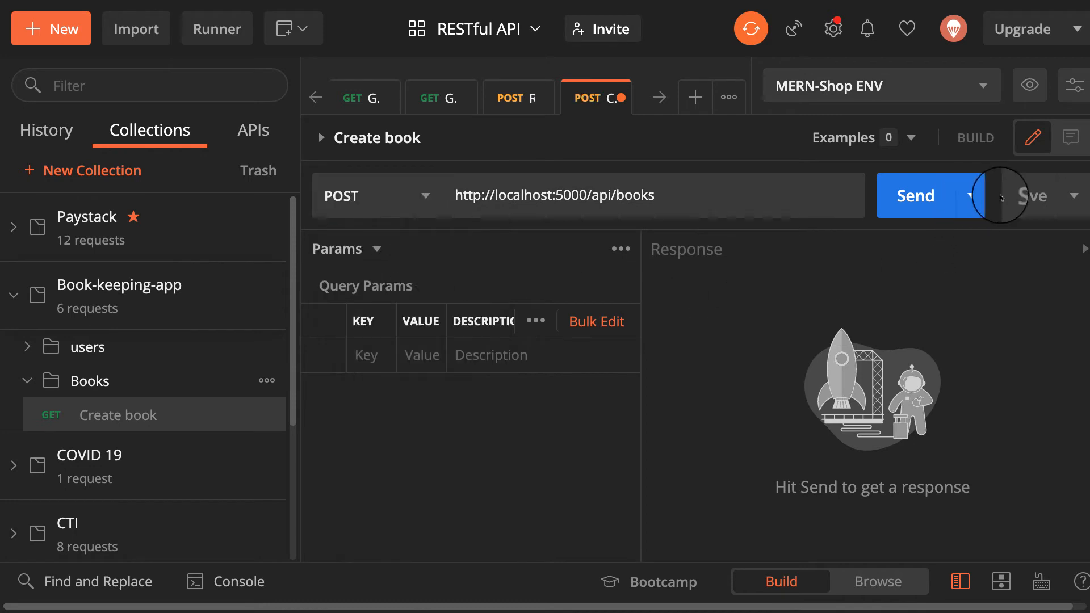
left_click(914, 195)
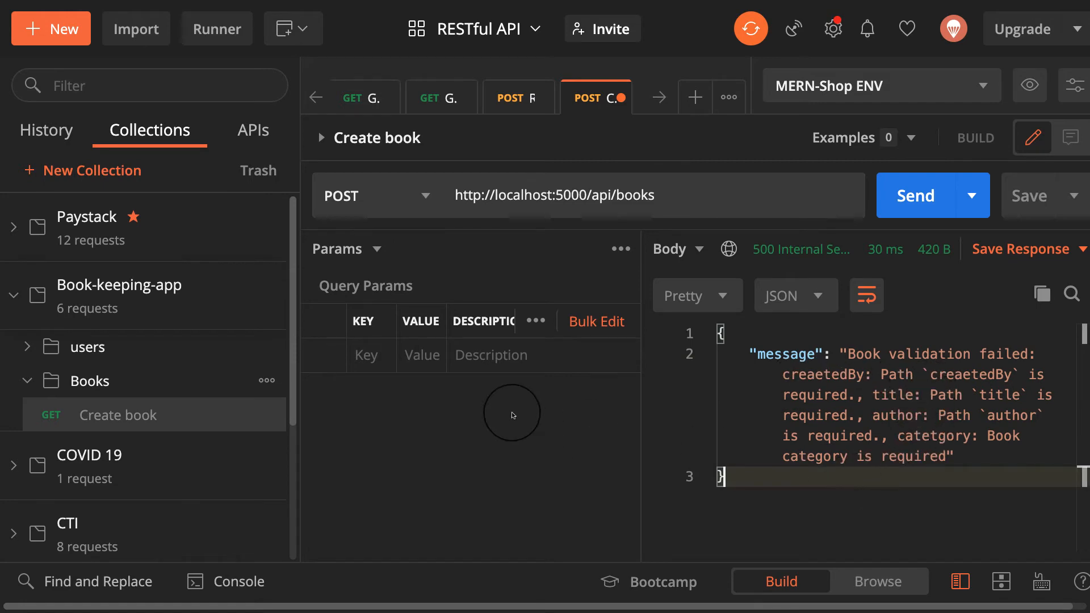
mouse_move(845, 351)
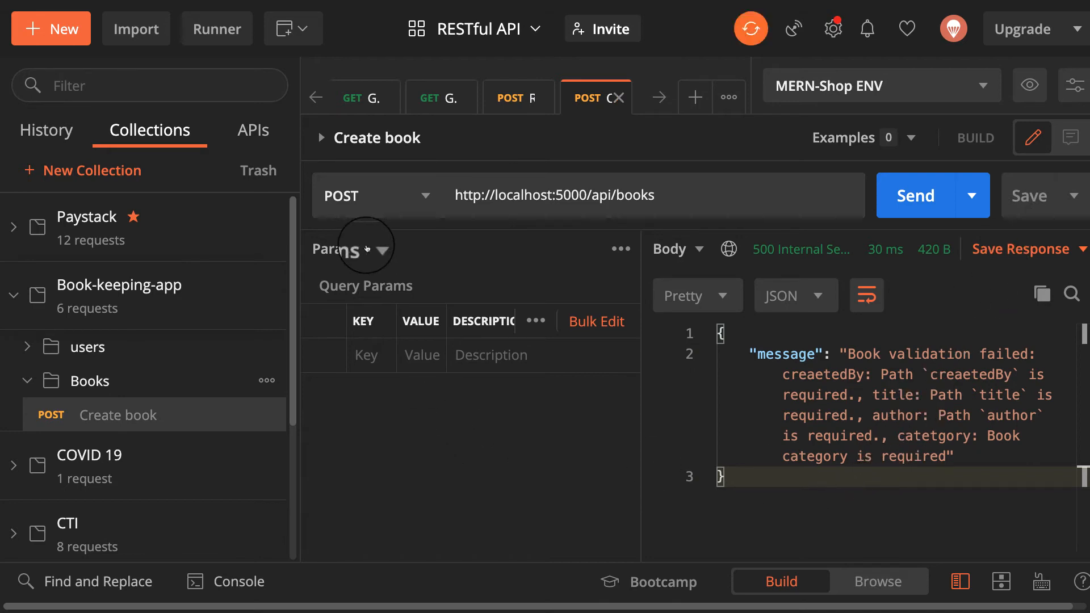
Step: Switch the Create book request to a raw body in JSON format
left_click(350, 248)
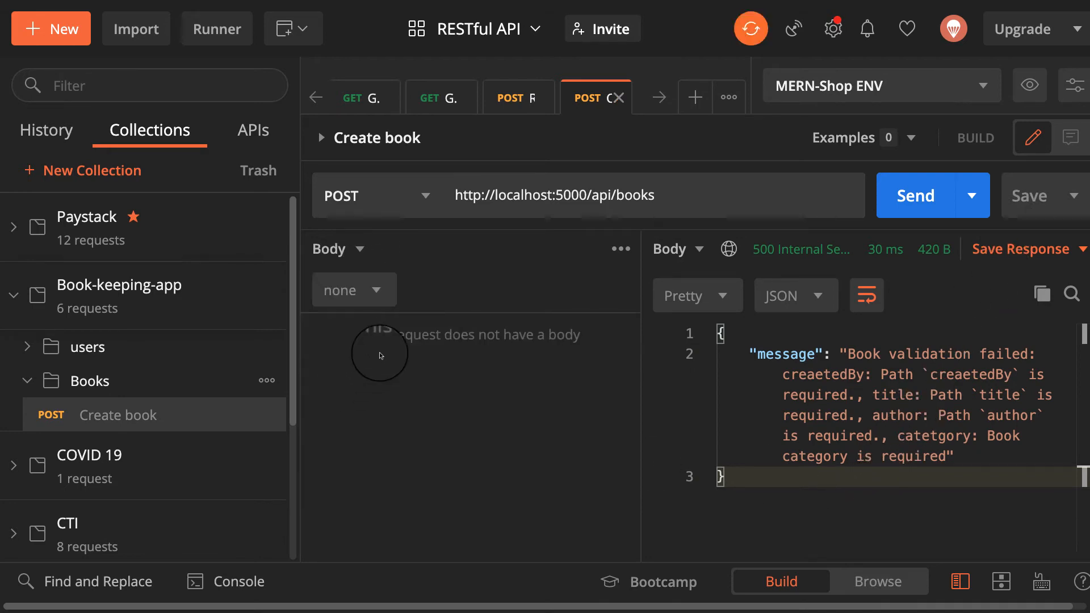
left_click(353, 289)
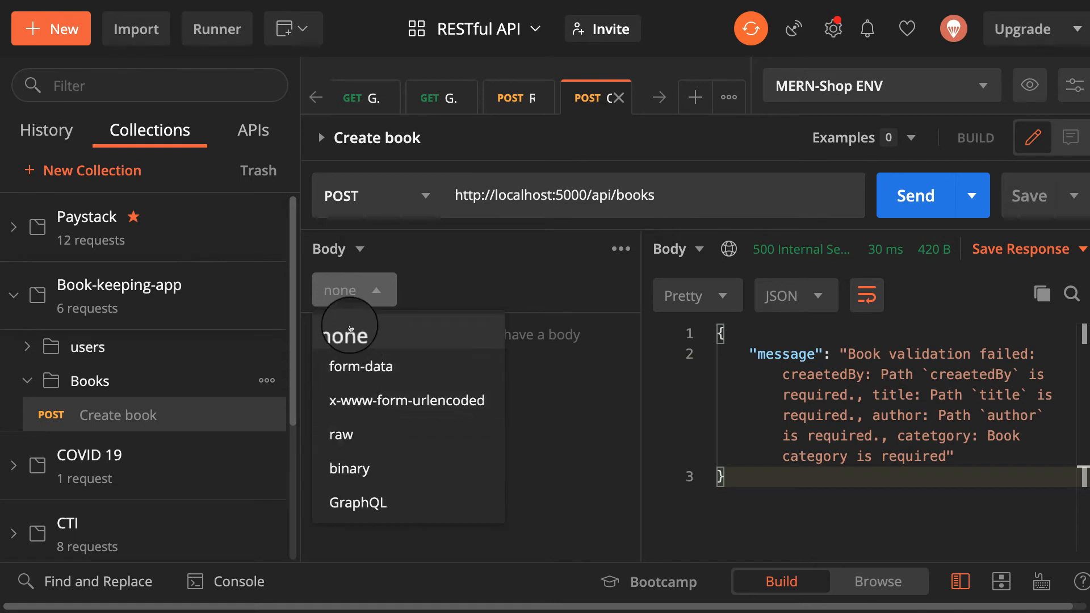
mouse_move(360, 366)
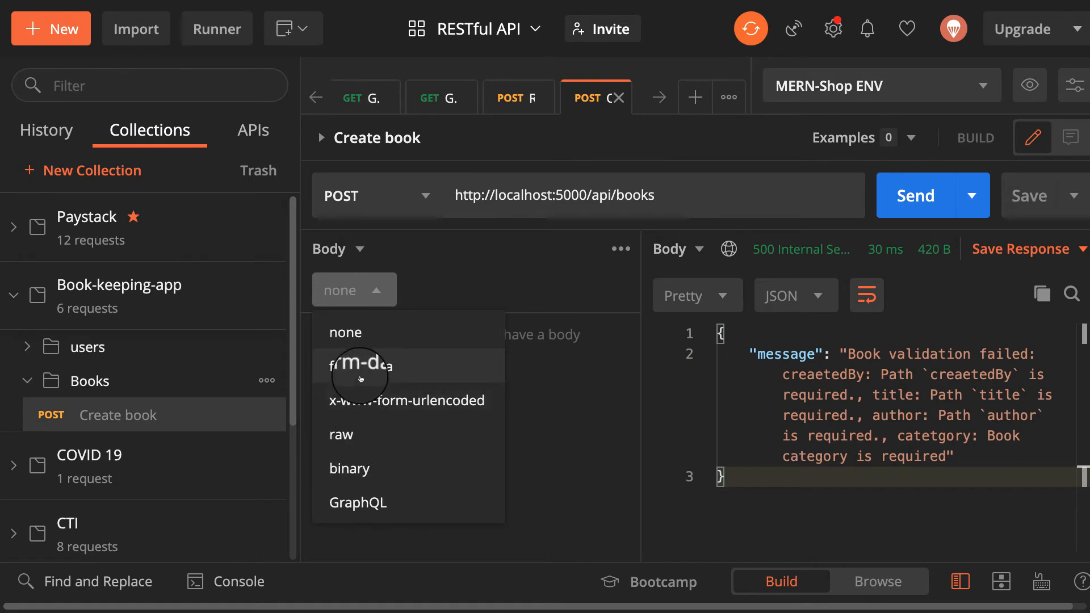
left_click(341, 435)
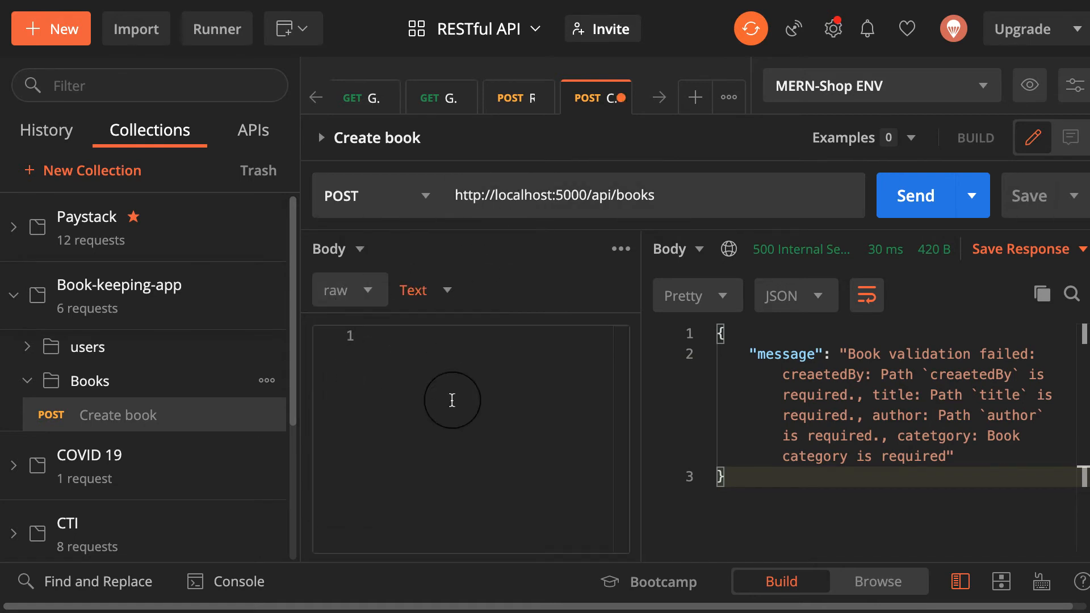
left_click(414, 291)
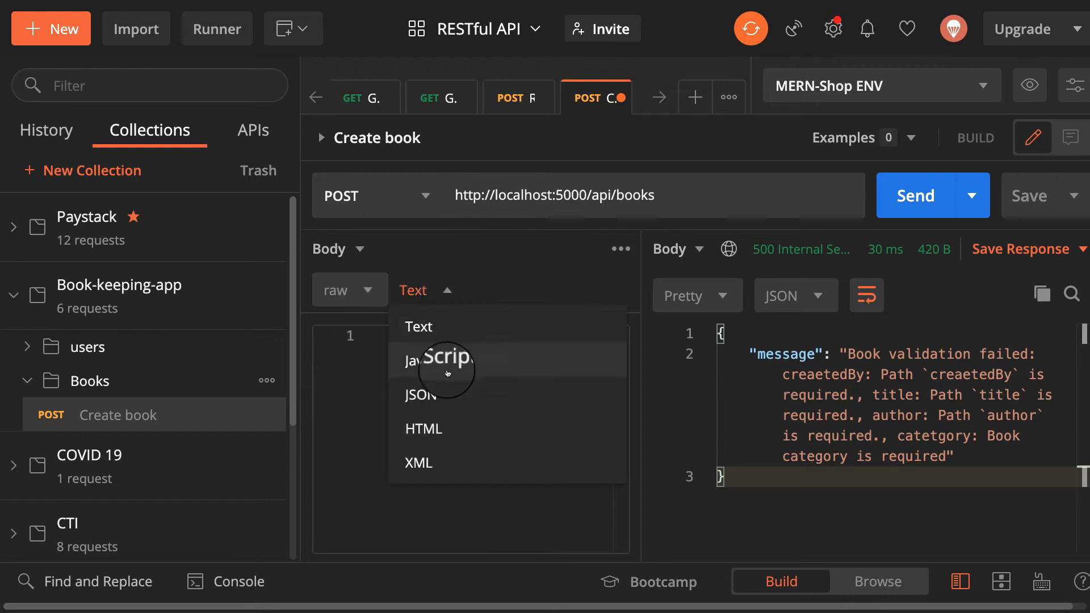
left_click(418, 395)
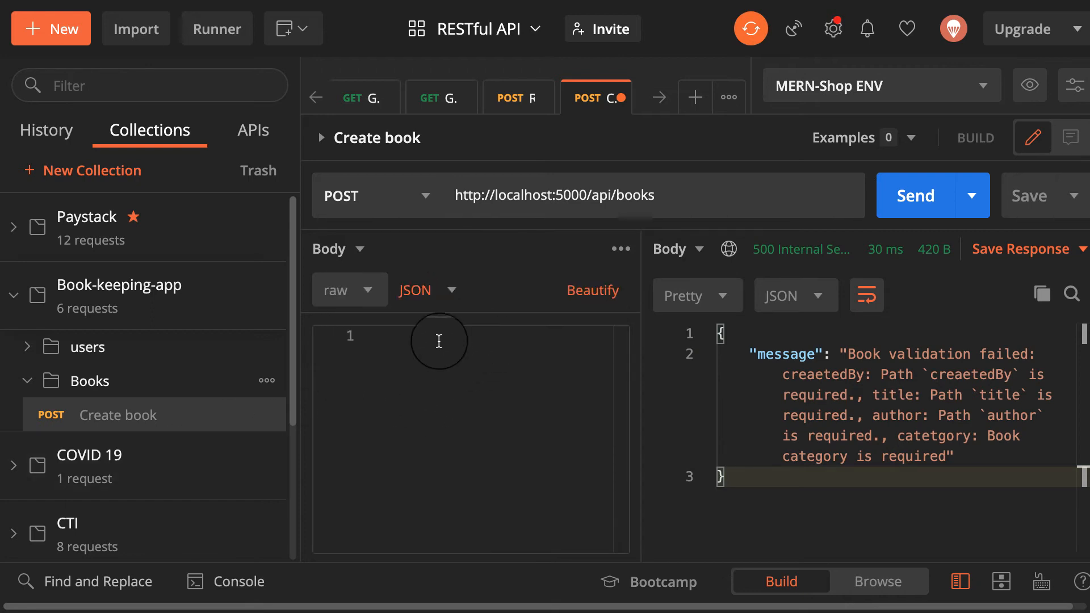
mouse_move(88, 347)
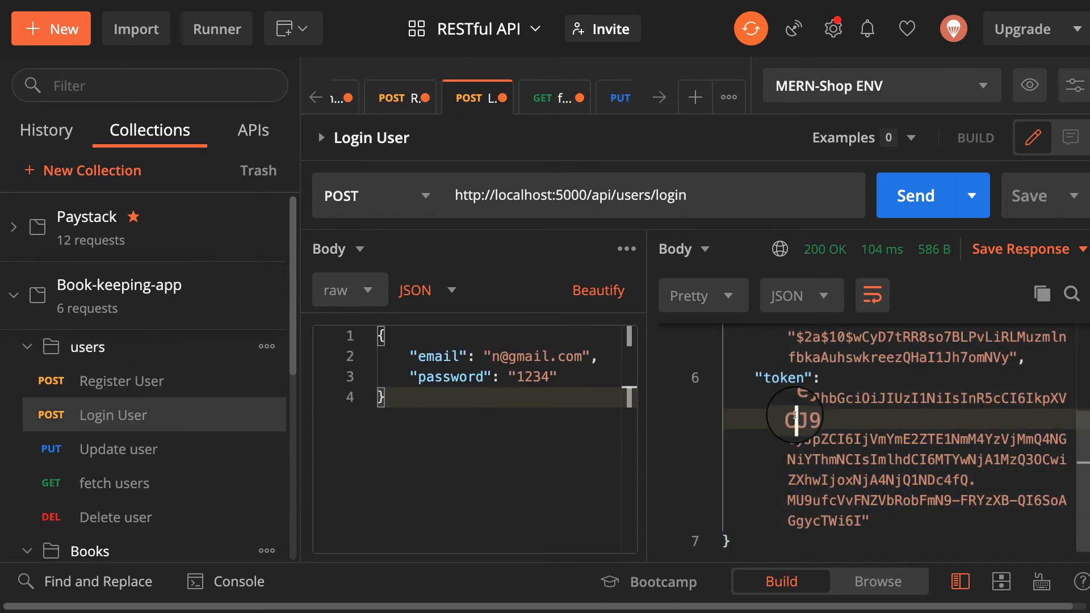
Step: Rewrite the body JSON with a creaedBy key and category 'Programming'
scroll("up", 3)
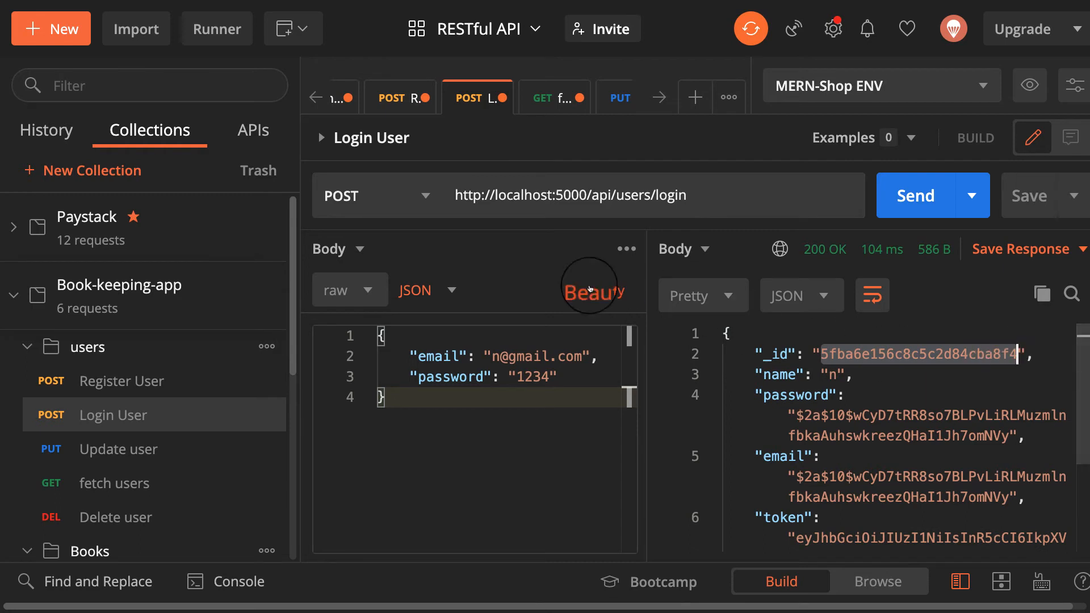
mouse_move(427, 360)
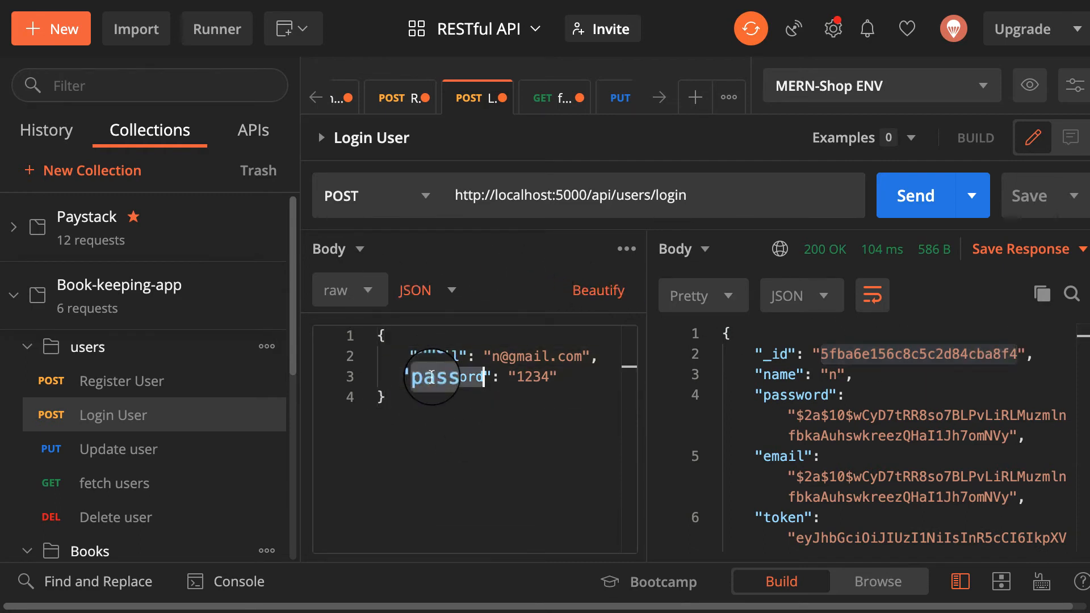
type("creaed")
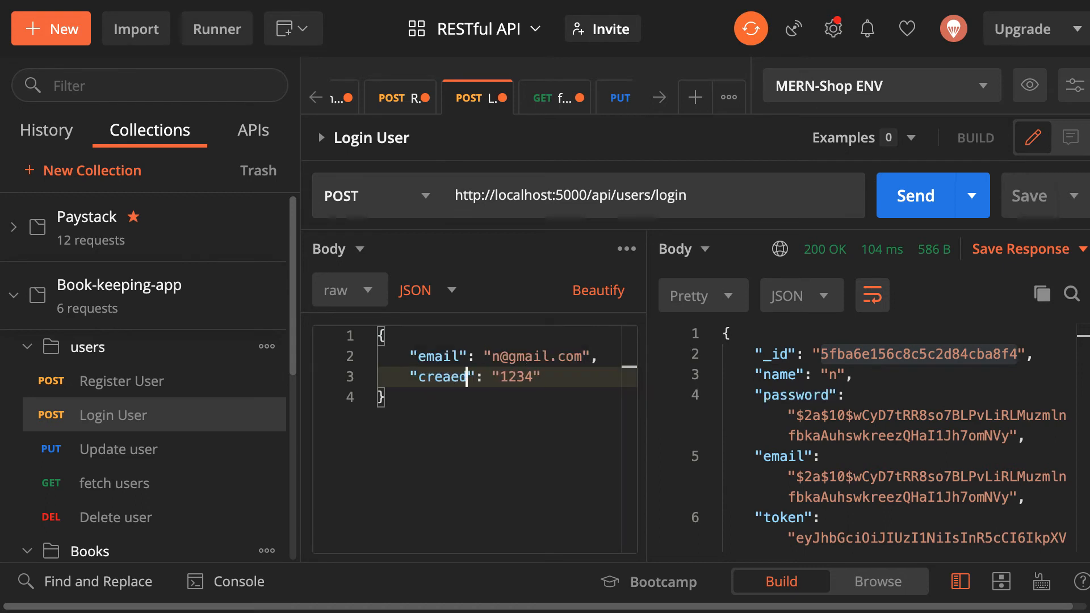
type("By")
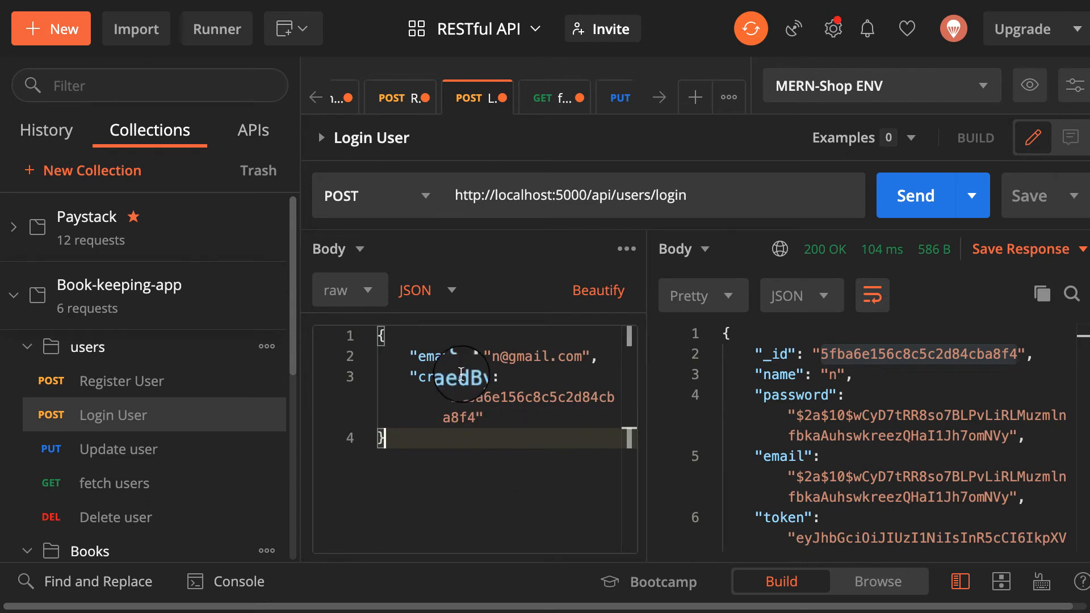
mouse_move(643, 375)
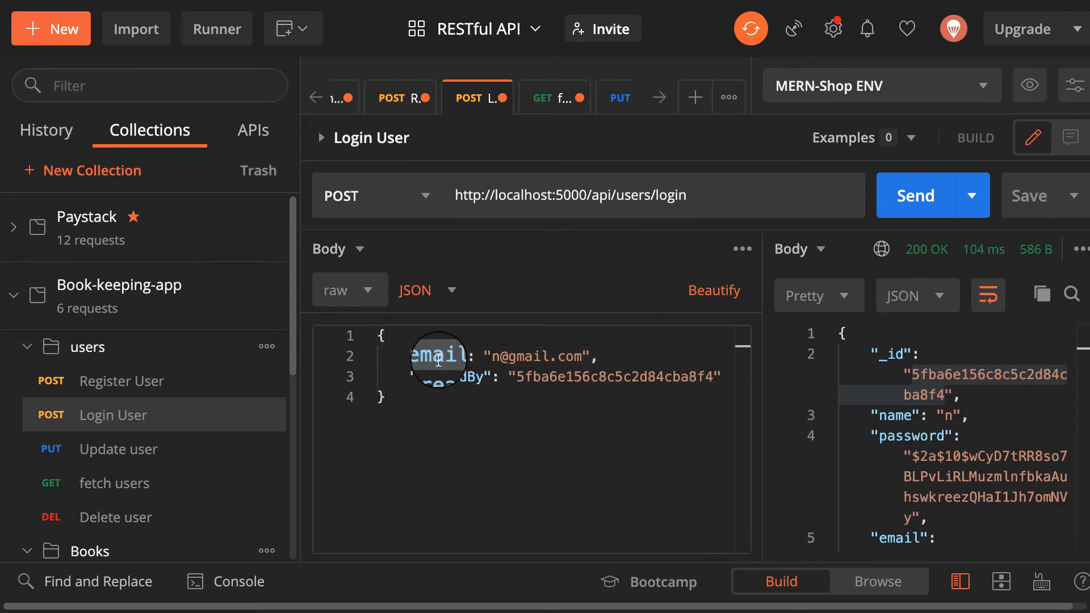
type("catego")
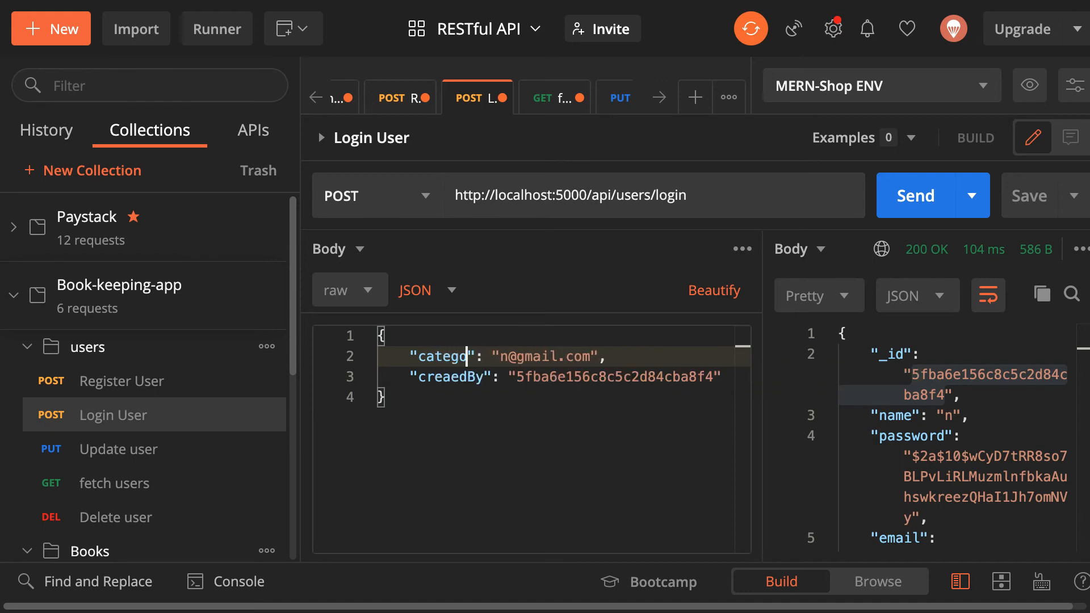
type("ry")
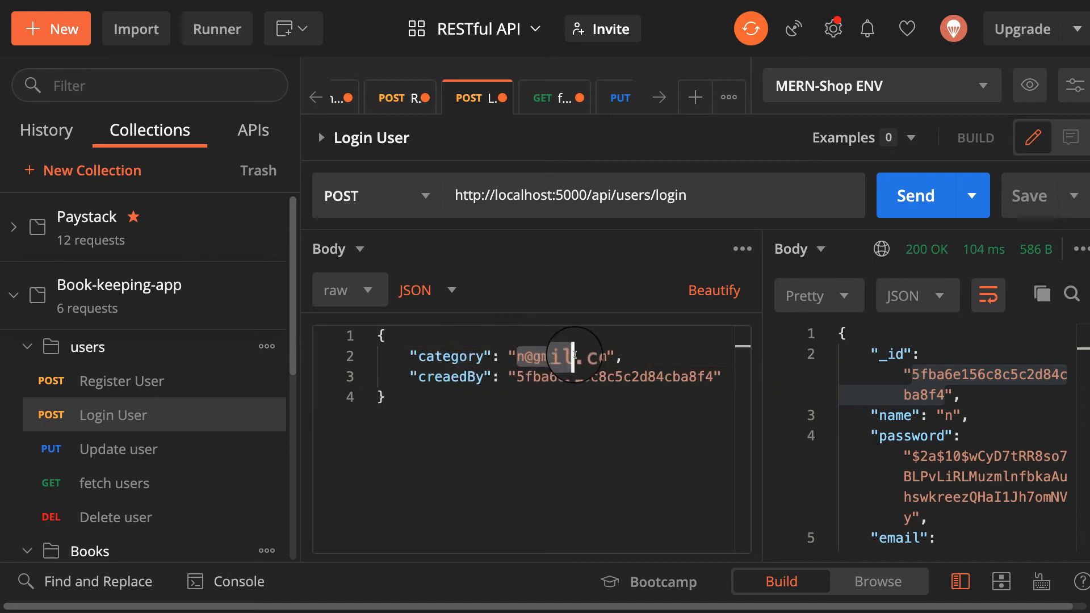
type("Pr")
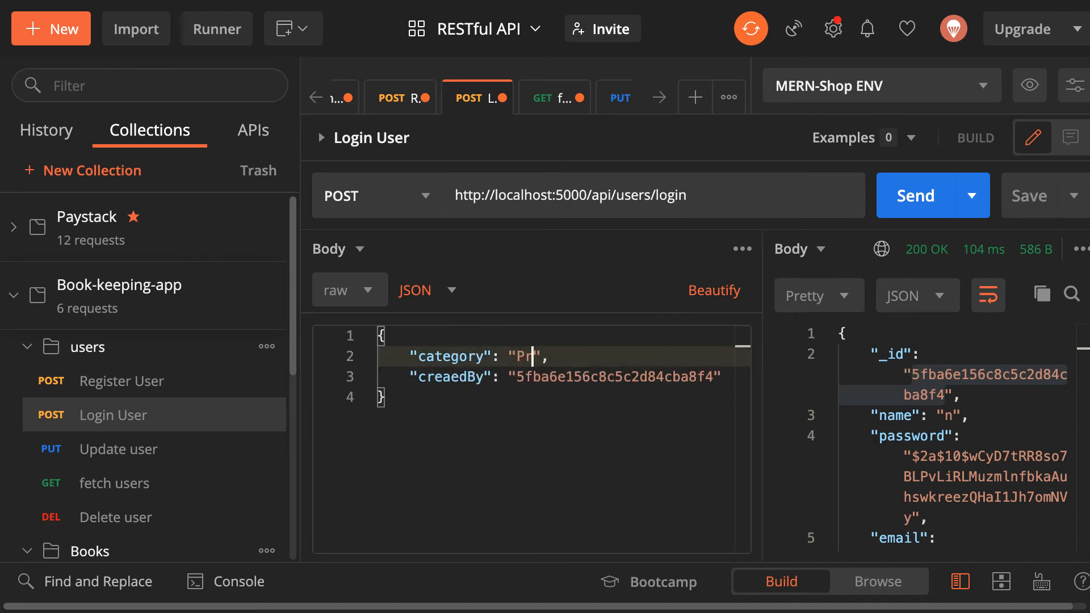
type("ogrammi")
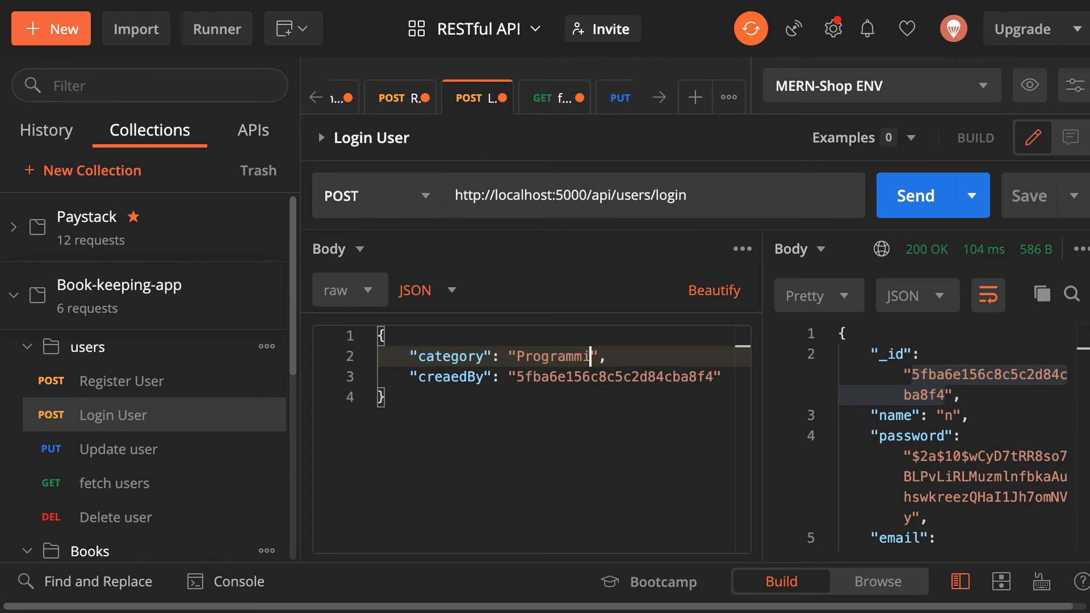
type("ng")
type("\"t")
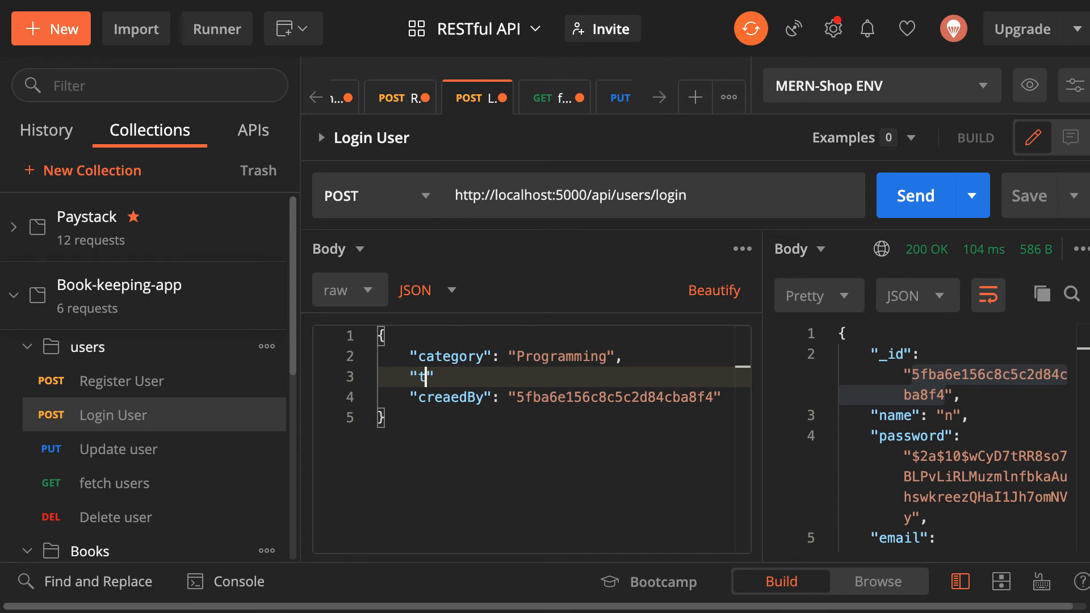
Step: Add title and author 'Dab bio' fields, then send, getting 401 Invalid credentials
type("itle")
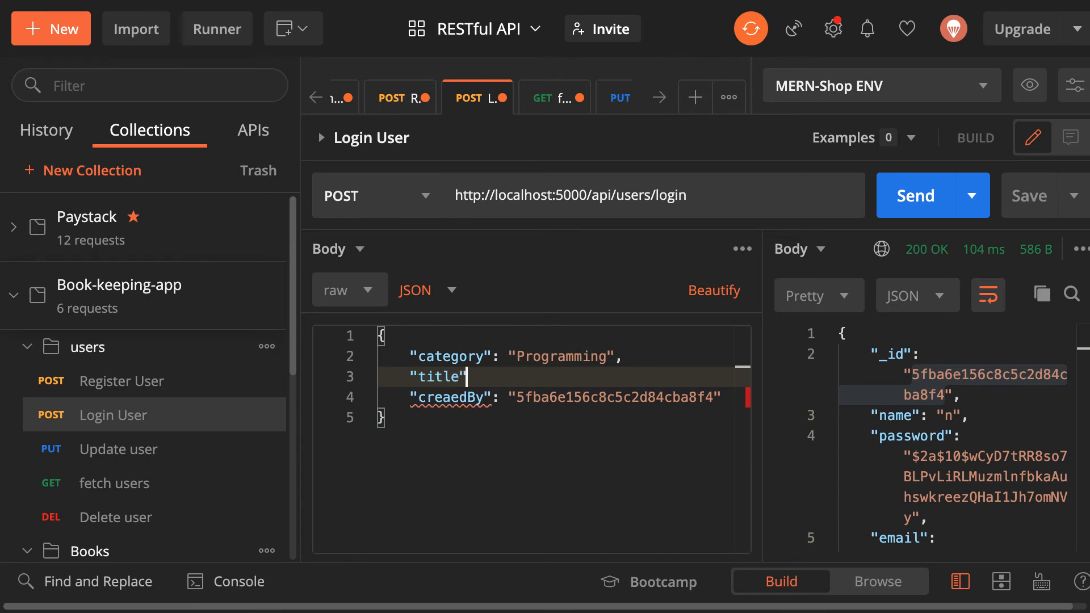
type(": \"Reat JS")
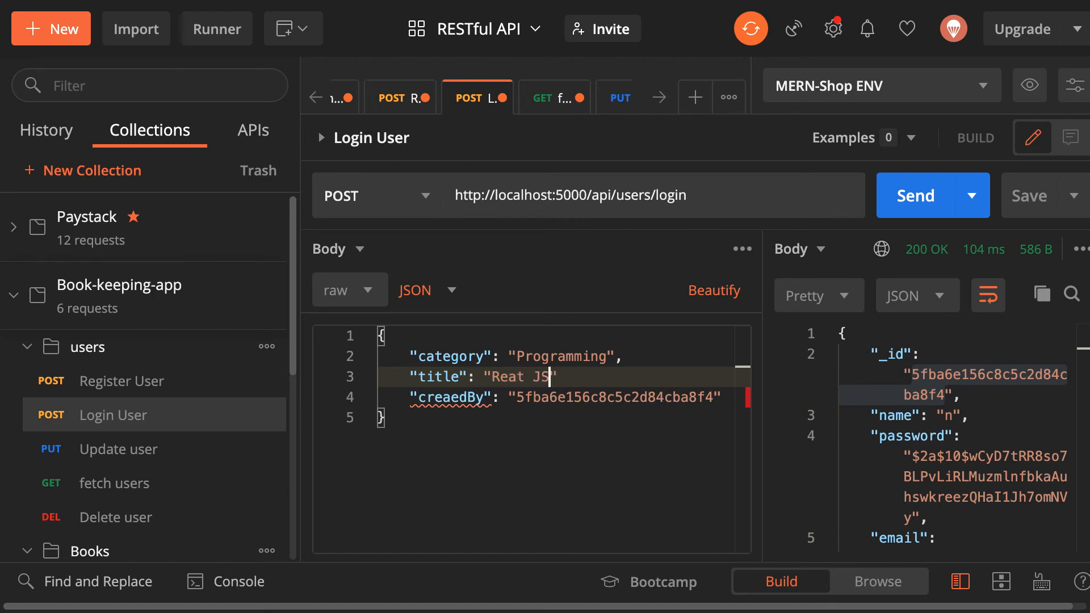
key("Enter")
type("\"author")
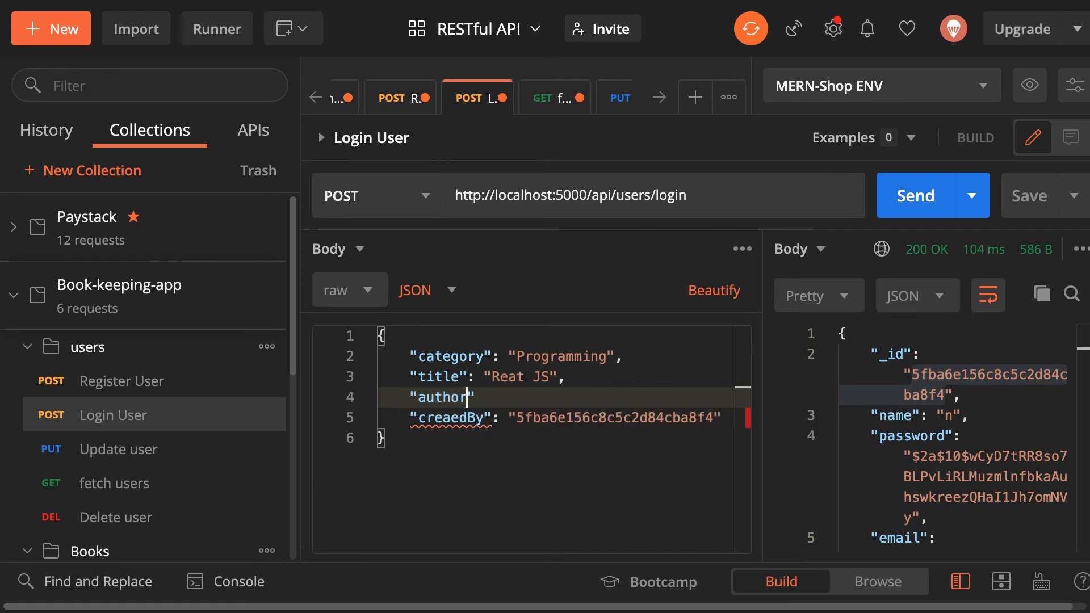
type(": \"\"")
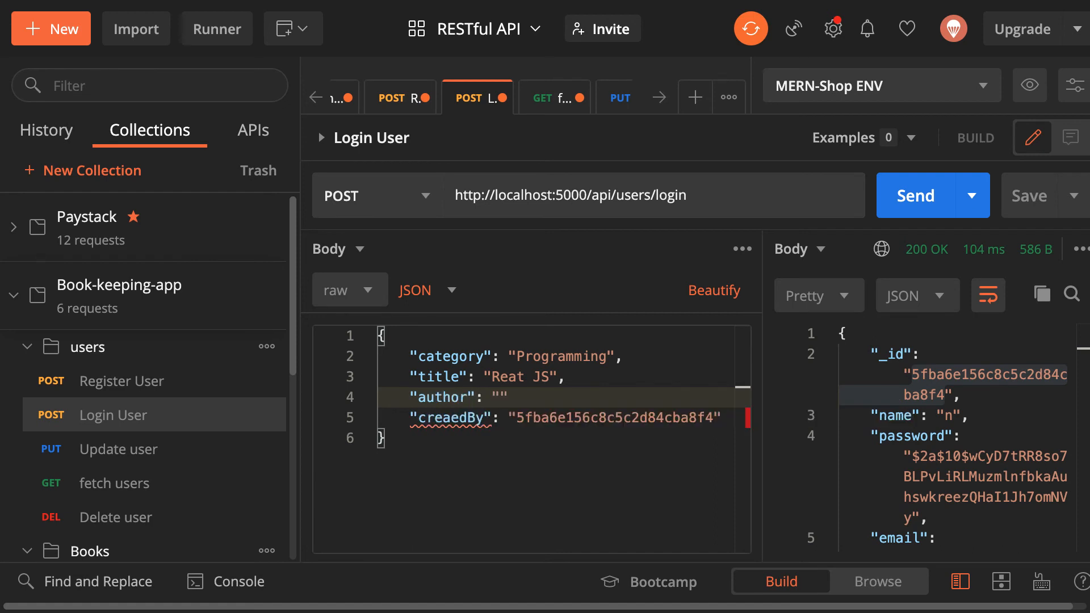
type("Dab")
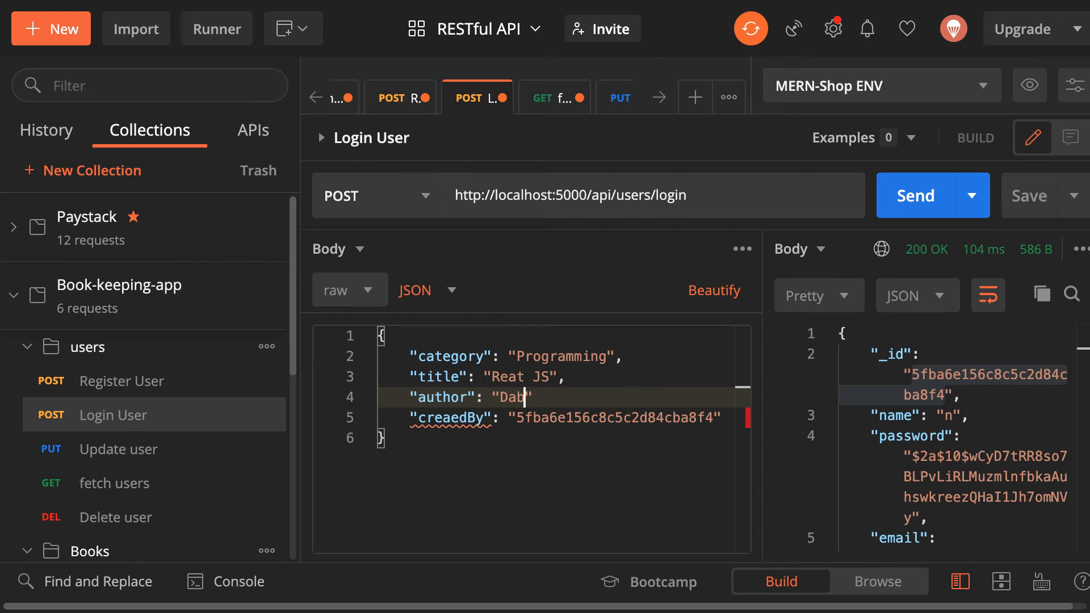
type("bio")
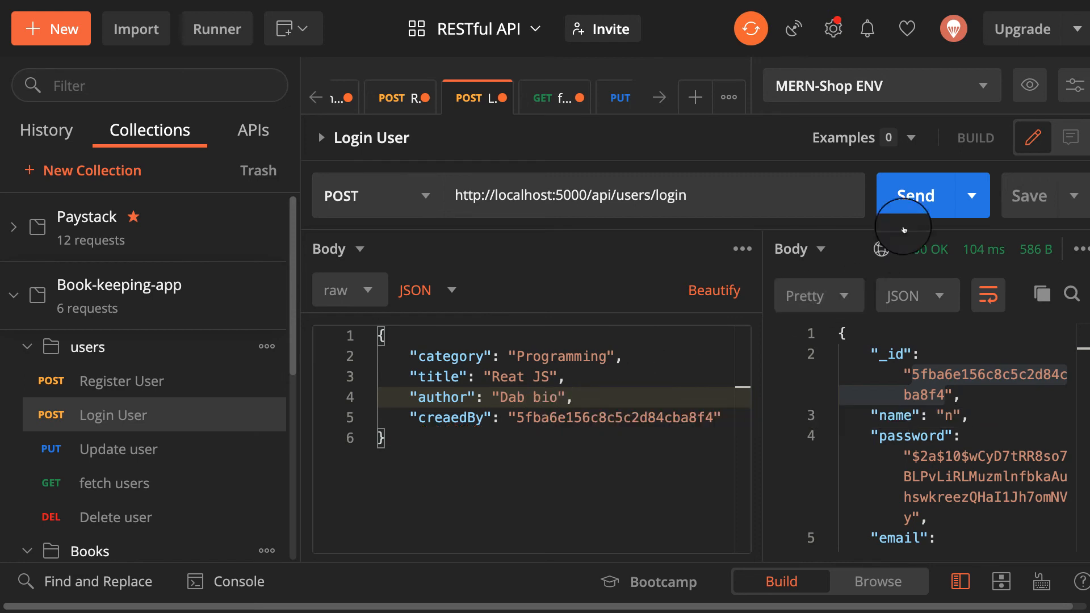
left_click(920, 195)
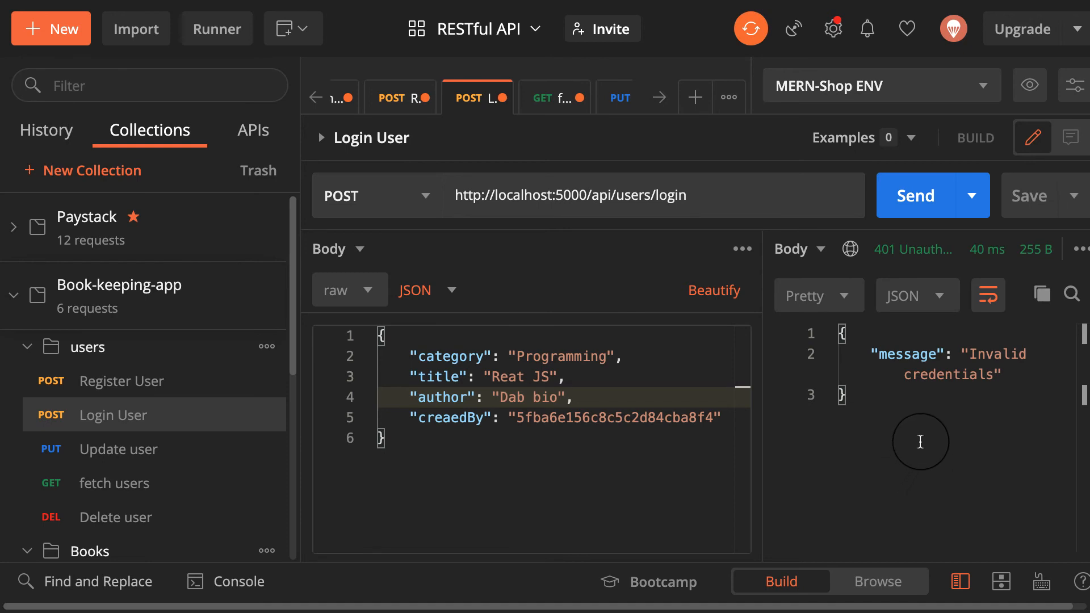
mouse_move(972, 353)
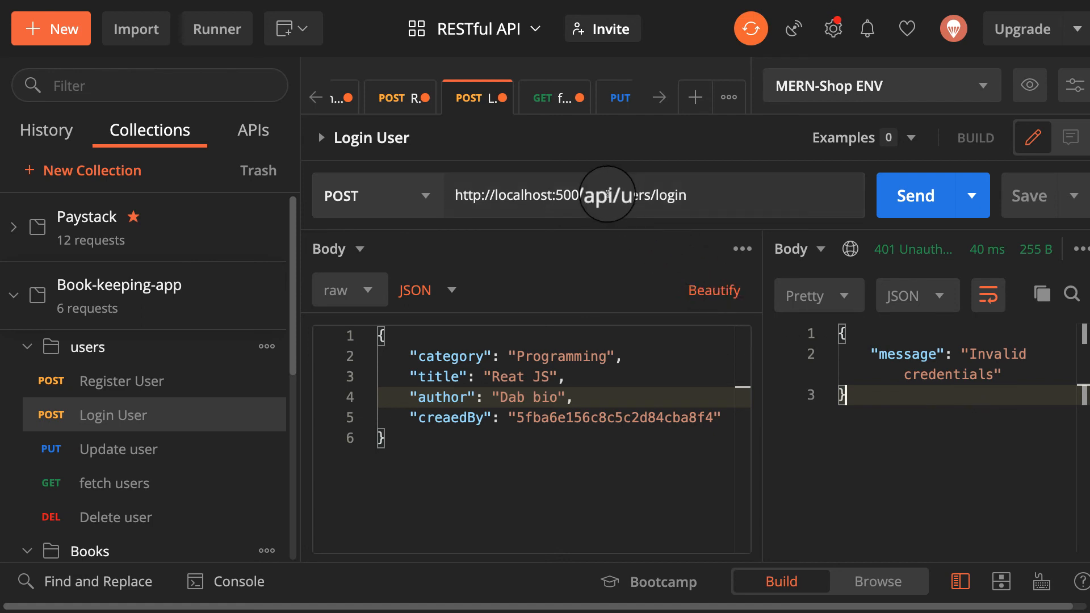
mouse_move(455, 444)
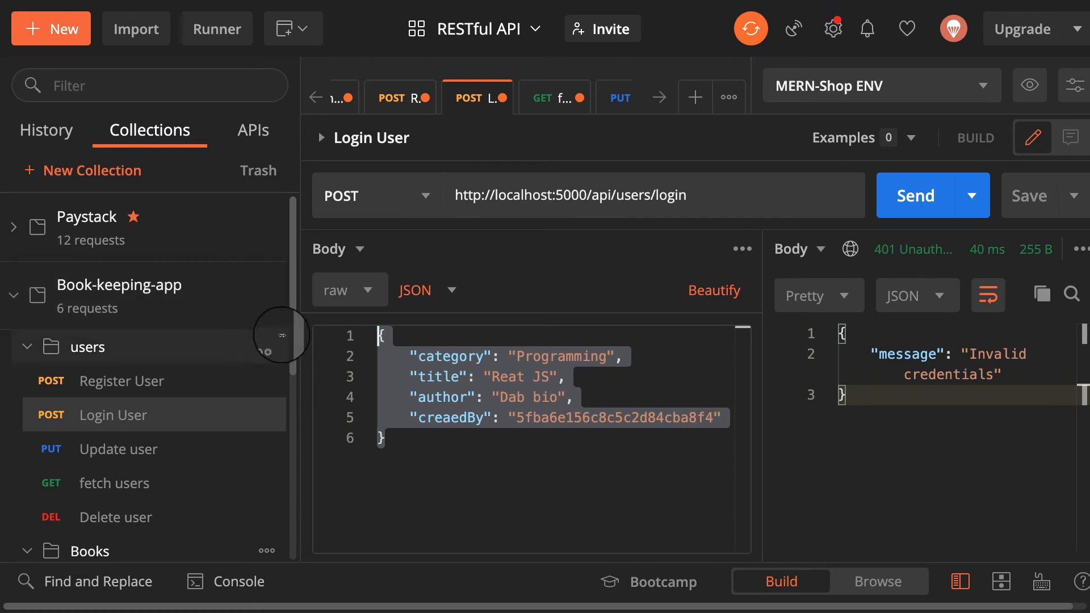
Step: Copy the book JSON body and reopen Create book from the Books folder
key("Delete")
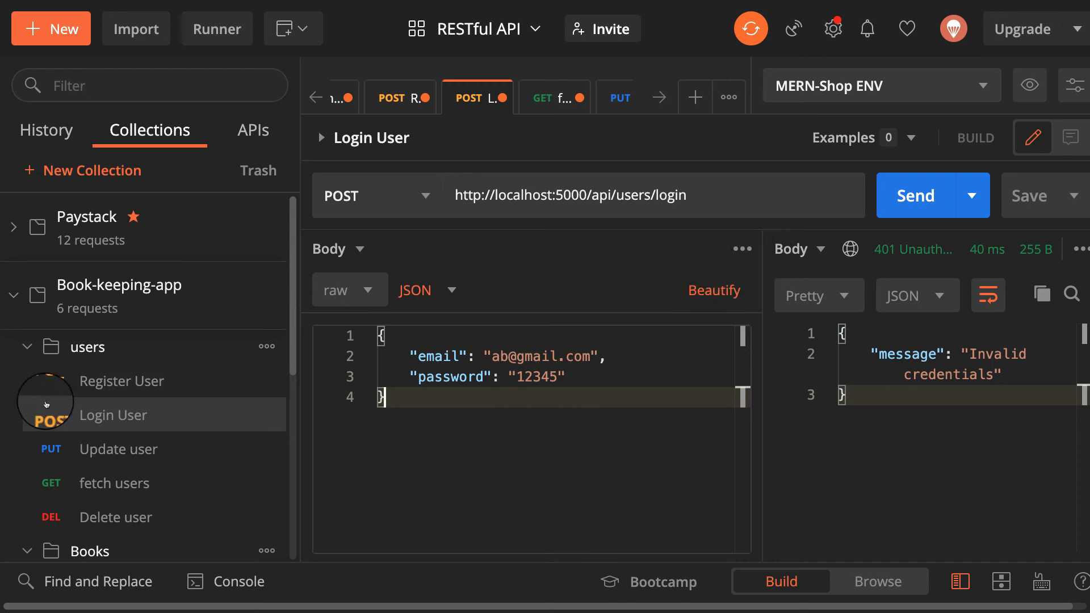
left_click(28, 346)
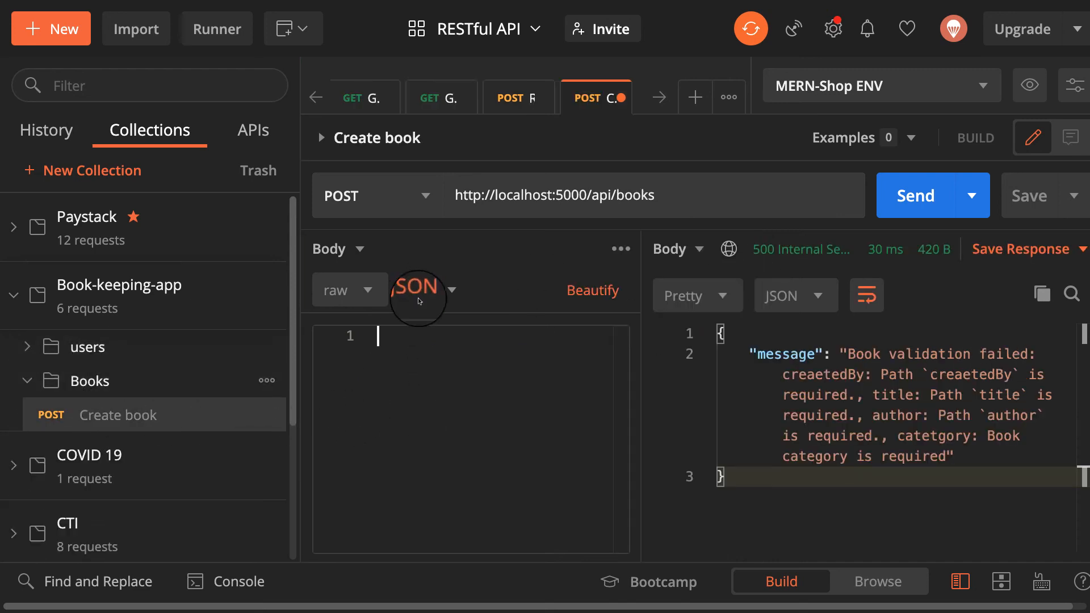
Step: Paste the book JSON (Programming, 'Reat JS', 'Dab bio', createdBy) into Create book and send it
type("{\"category\": \"Programming\", \"title\": \"Reat JS\", \"author\": \"Dab bio\", \"creaedBy\": \"5fba6e156c8c5c2d84cba8f4\"}")
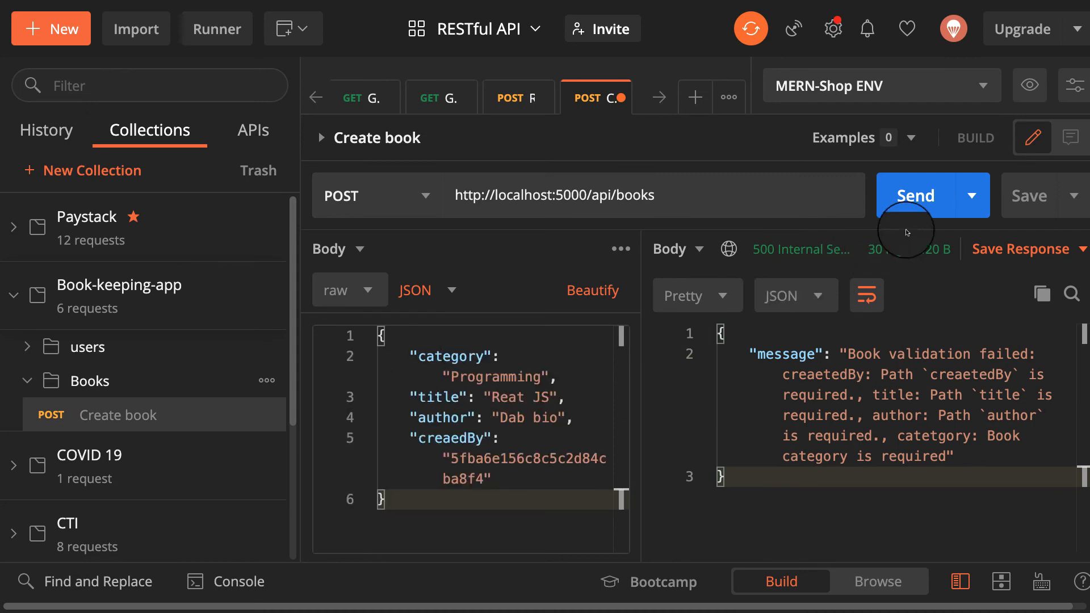
left_click(913, 195)
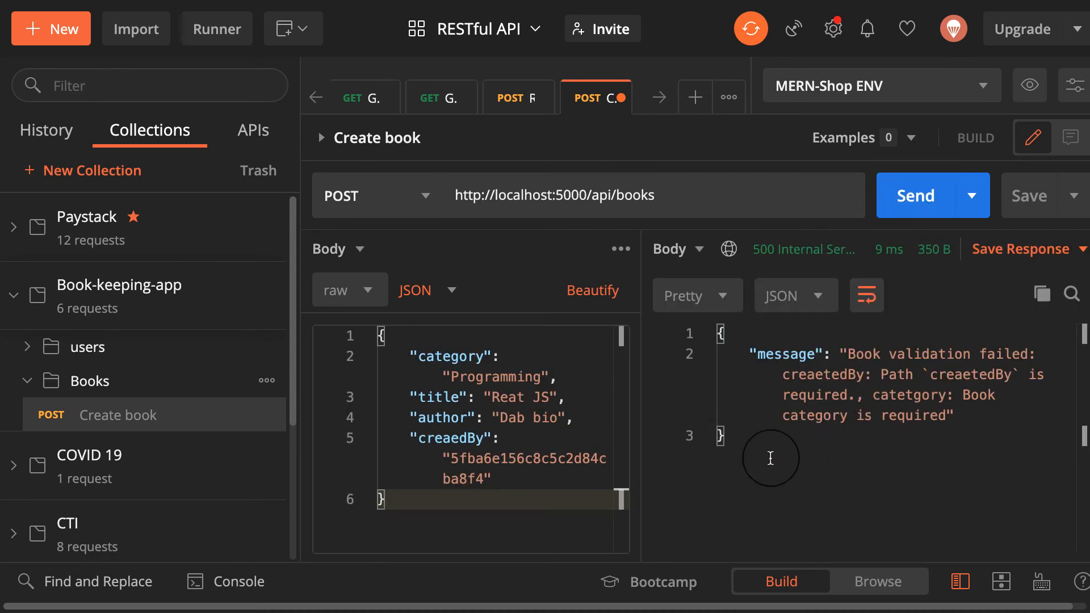
mouse_move(930, 397)
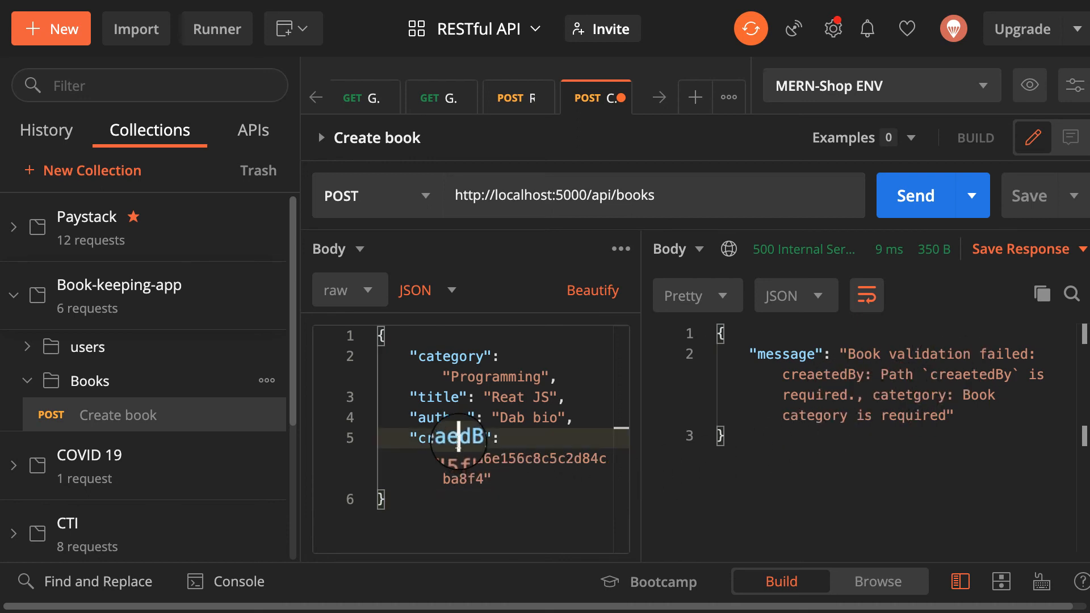
mouse_move(545, 502)
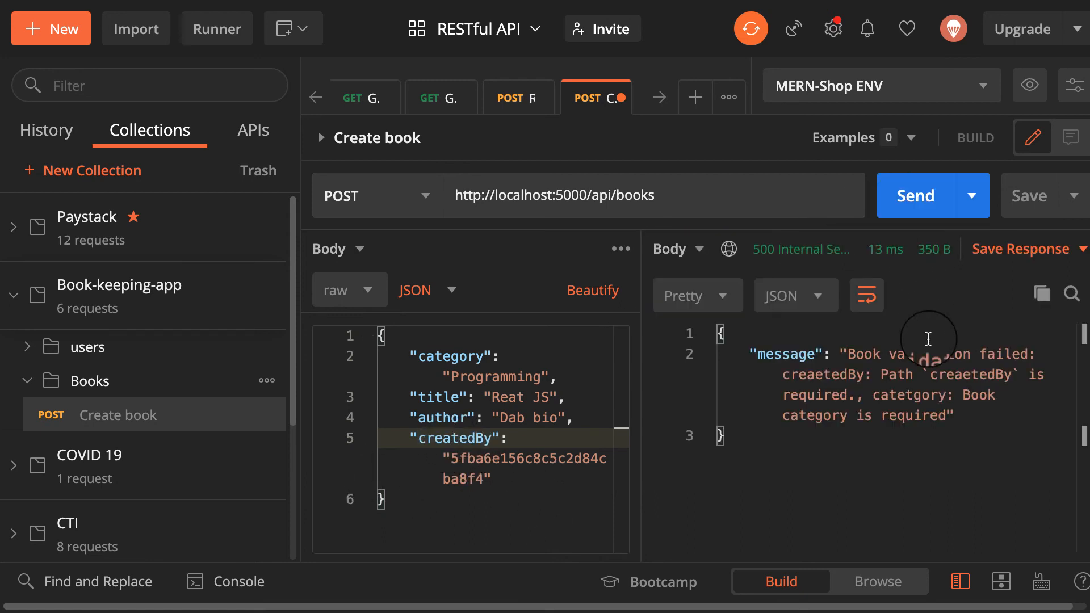
mouse_move(877, 417)
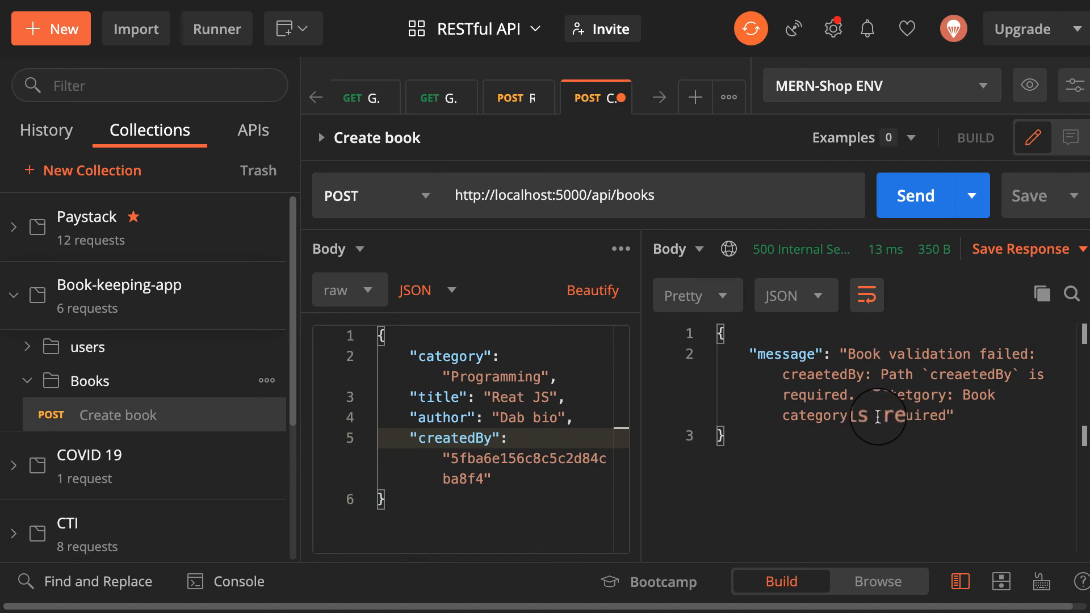
mouse_move(458, 372)
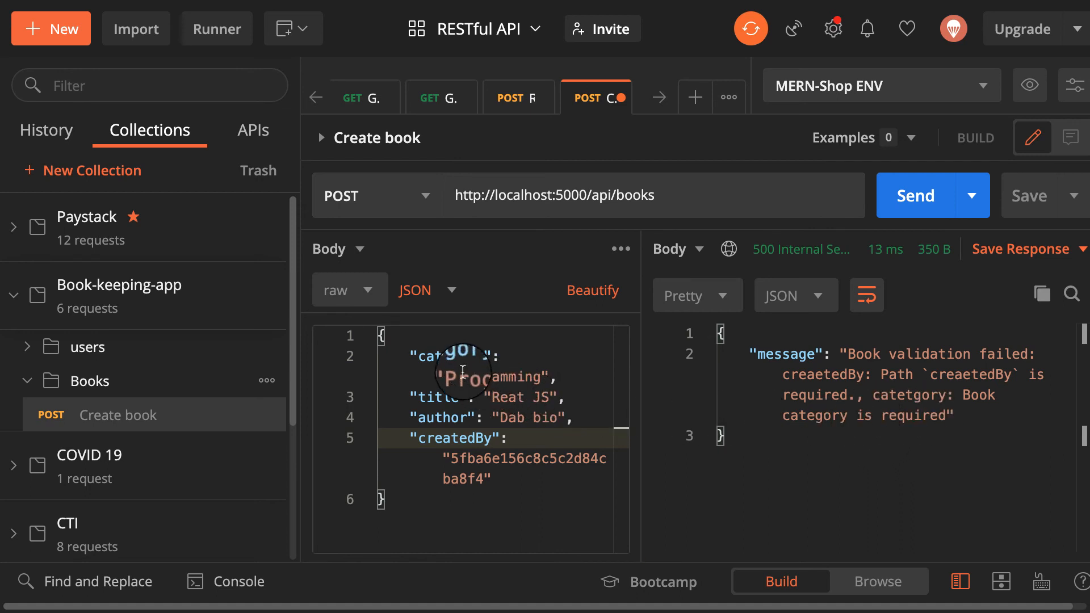
mouse_move(935, 381)
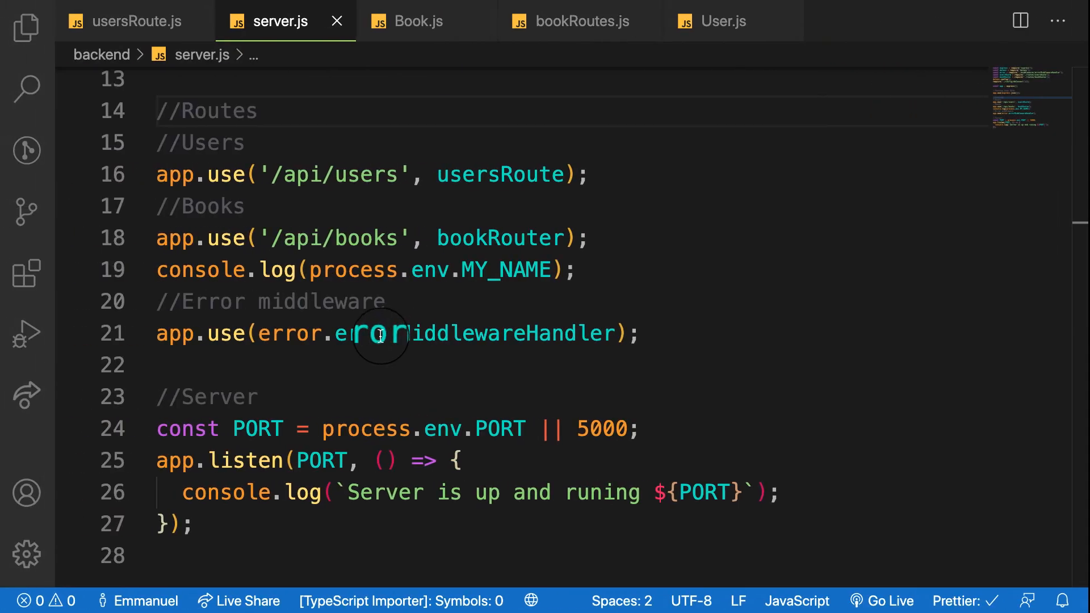
Step: Review the Book.js bookSchema fields: category, author, title and createdBy as a required User ObjectId
left_click(419, 21)
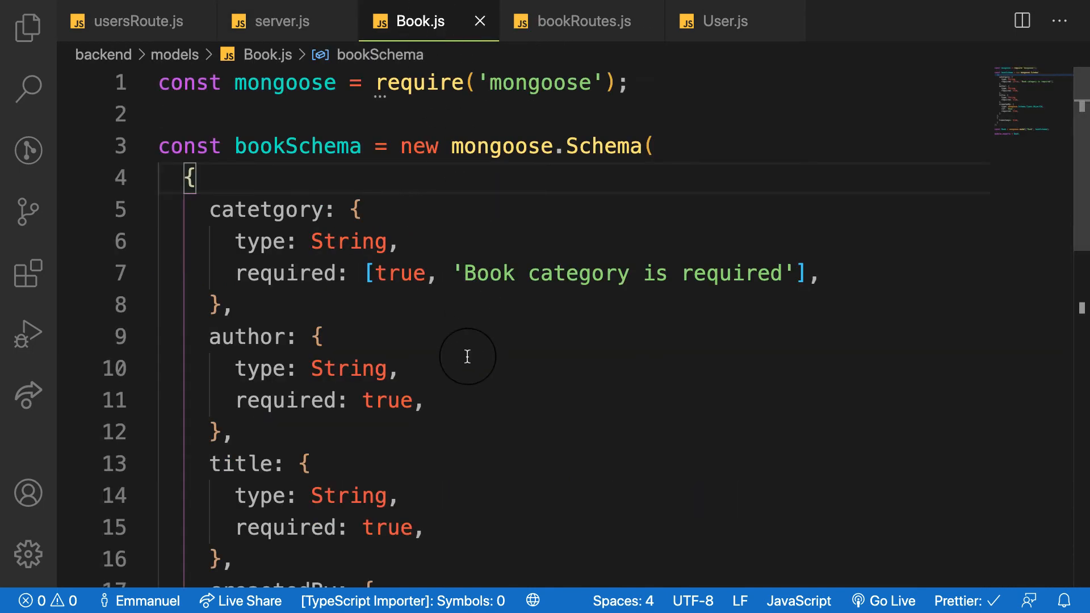
mouse_move(248, 202)
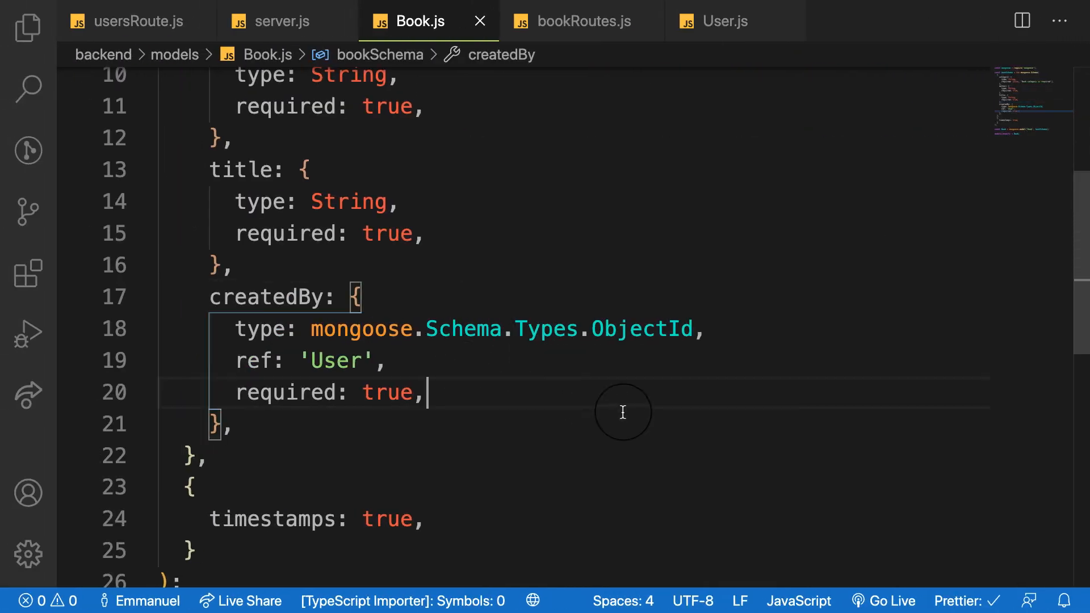
mouse_move(473, 192)
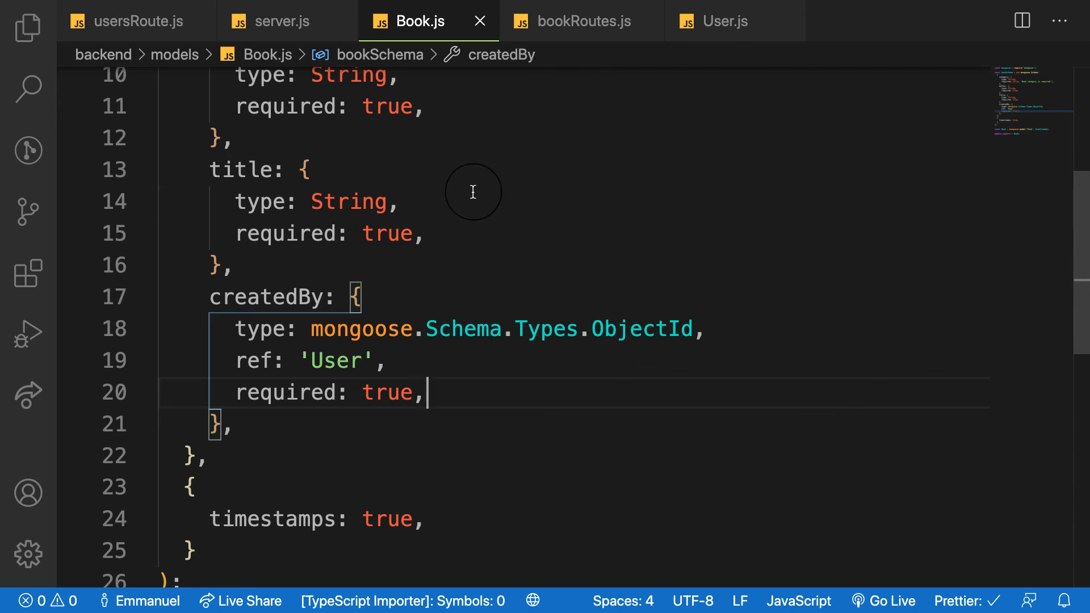
scroll("down", 3)
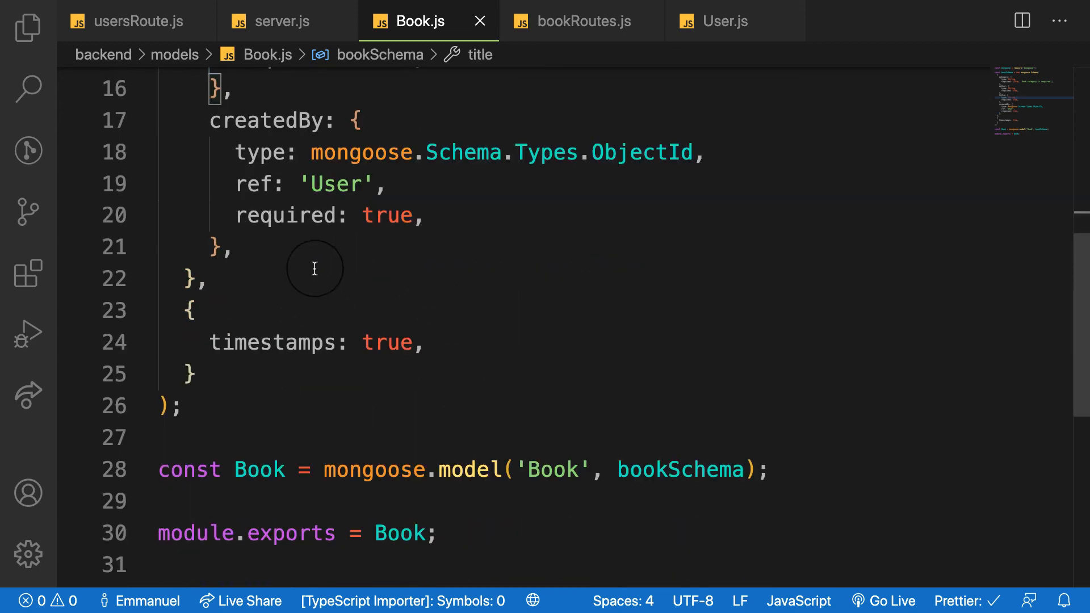
scroll("up", 3)
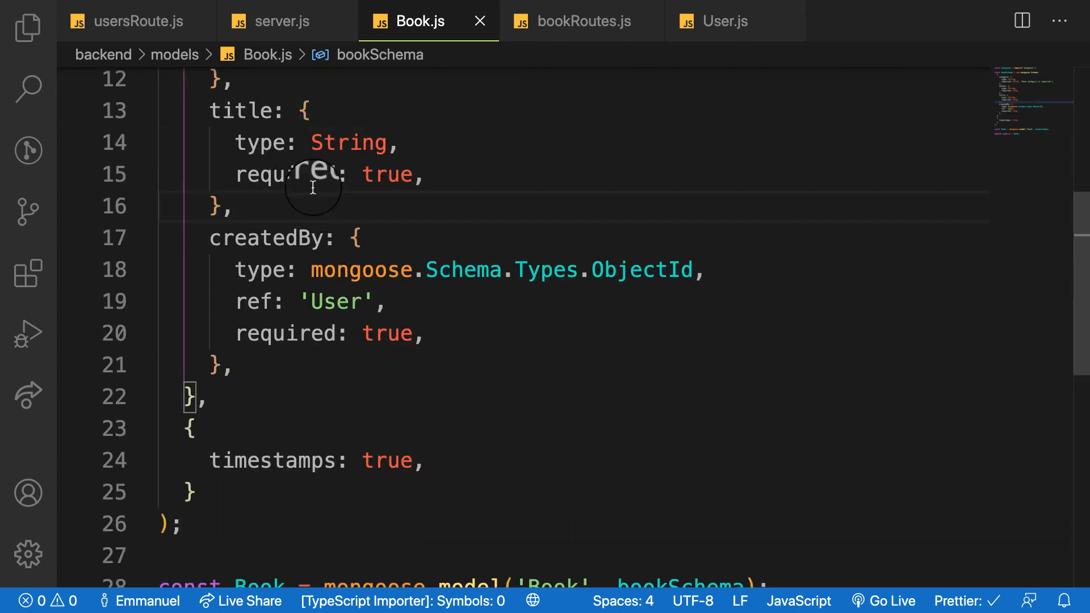